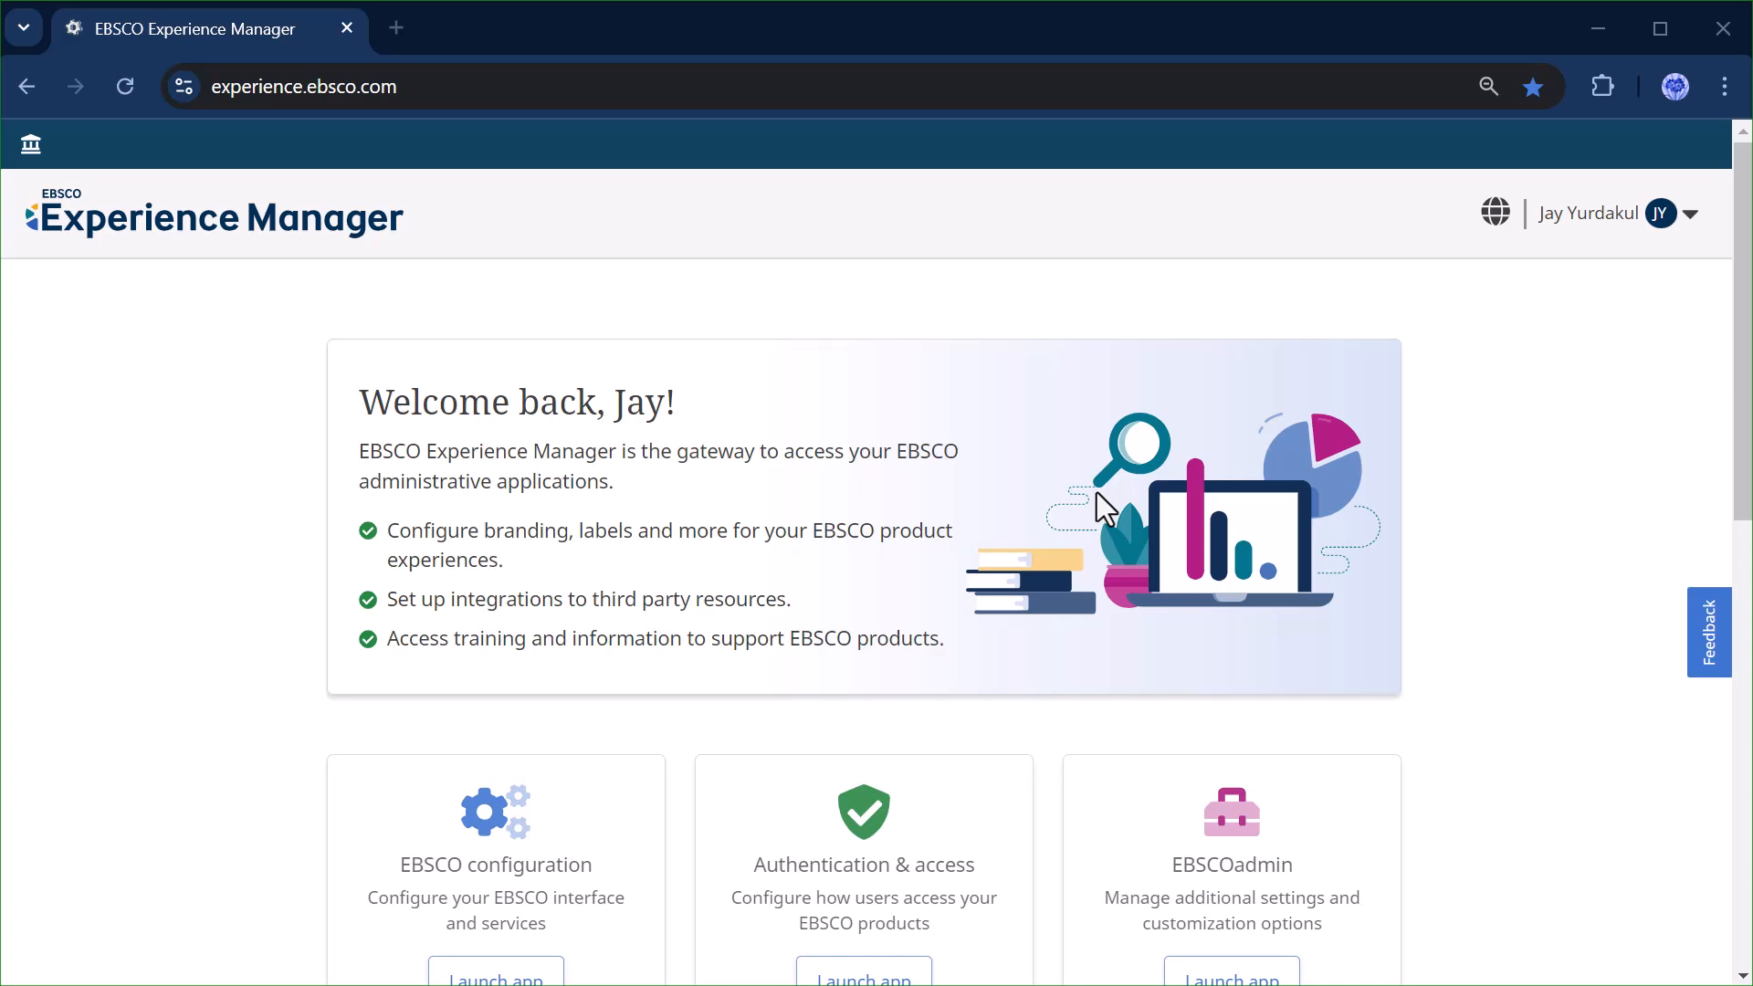
Launch the Search box builder app from the Experience Manager app list.
scroll(down, 3)
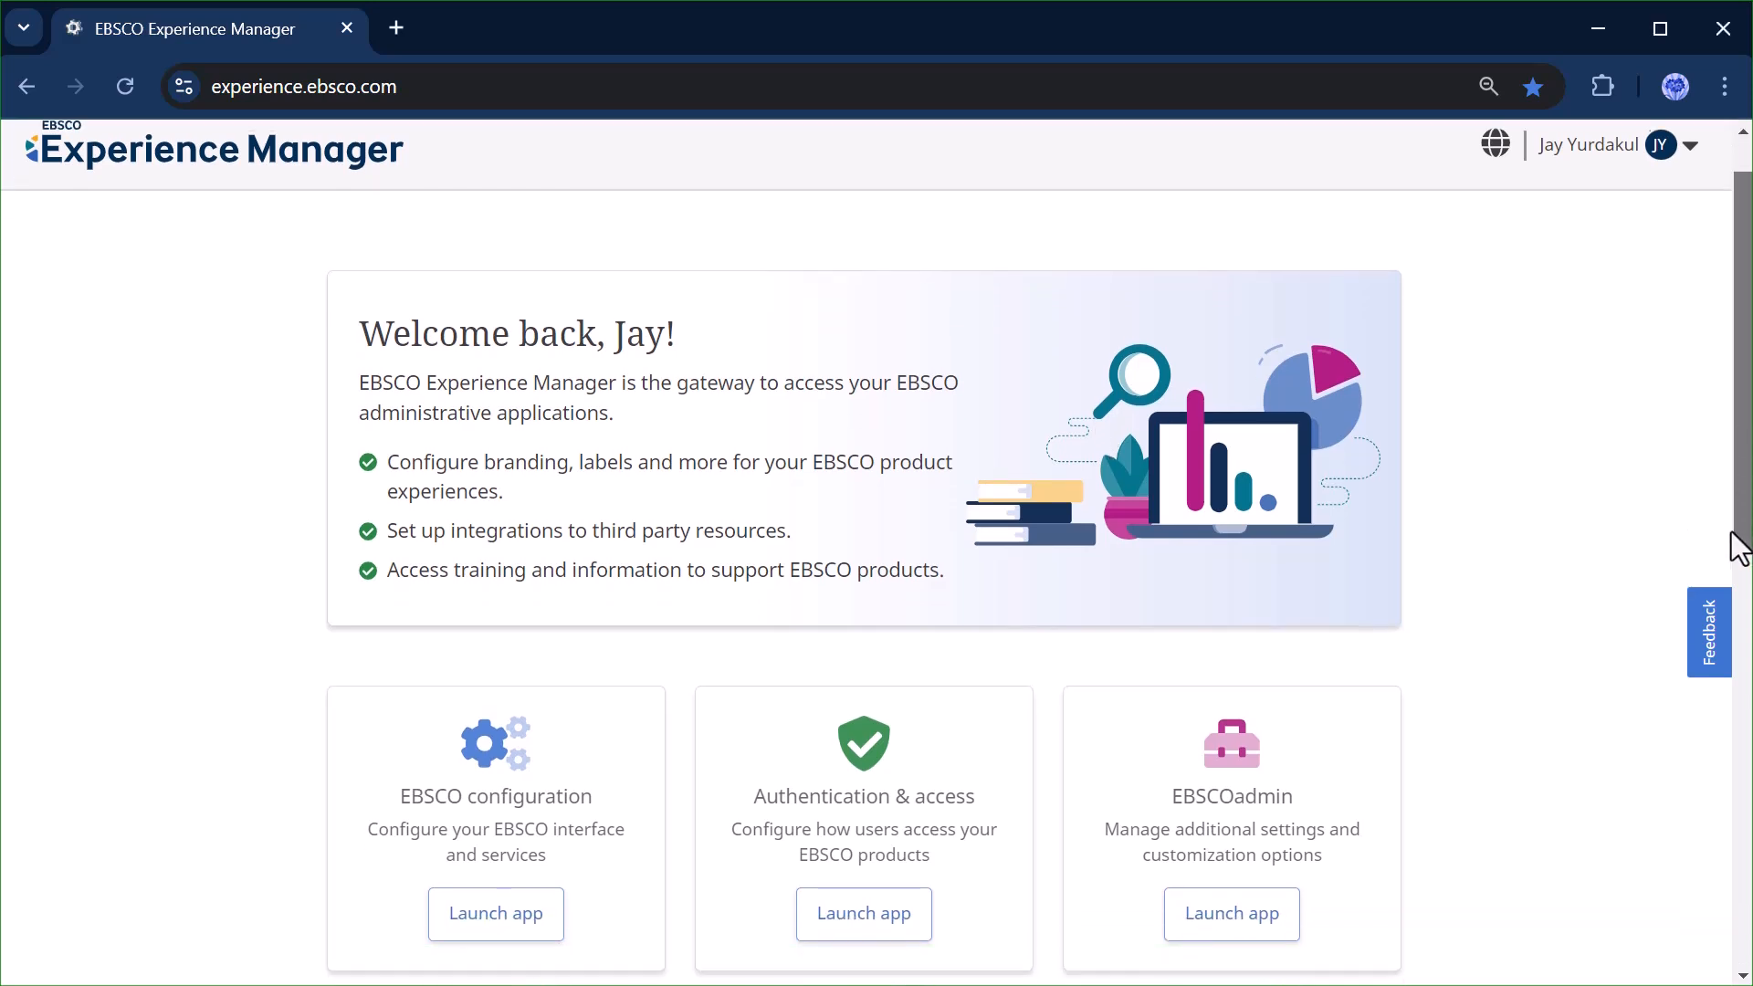
scroll(down, 3)
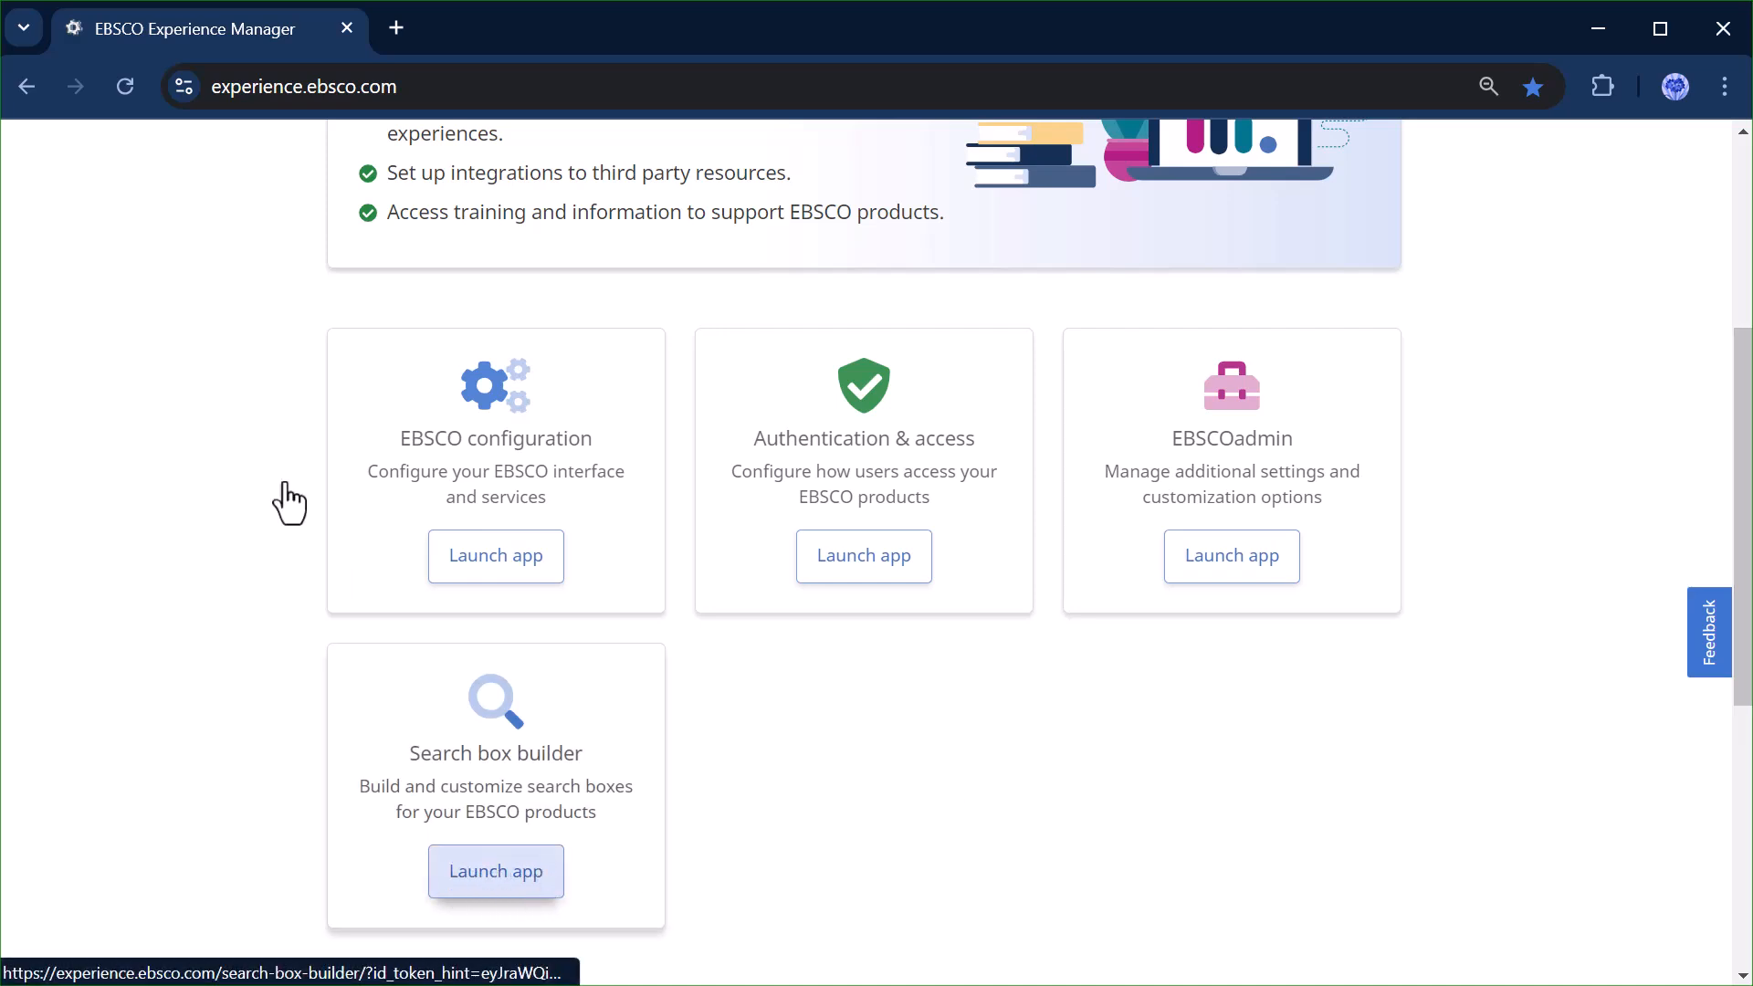
click(495, 871)
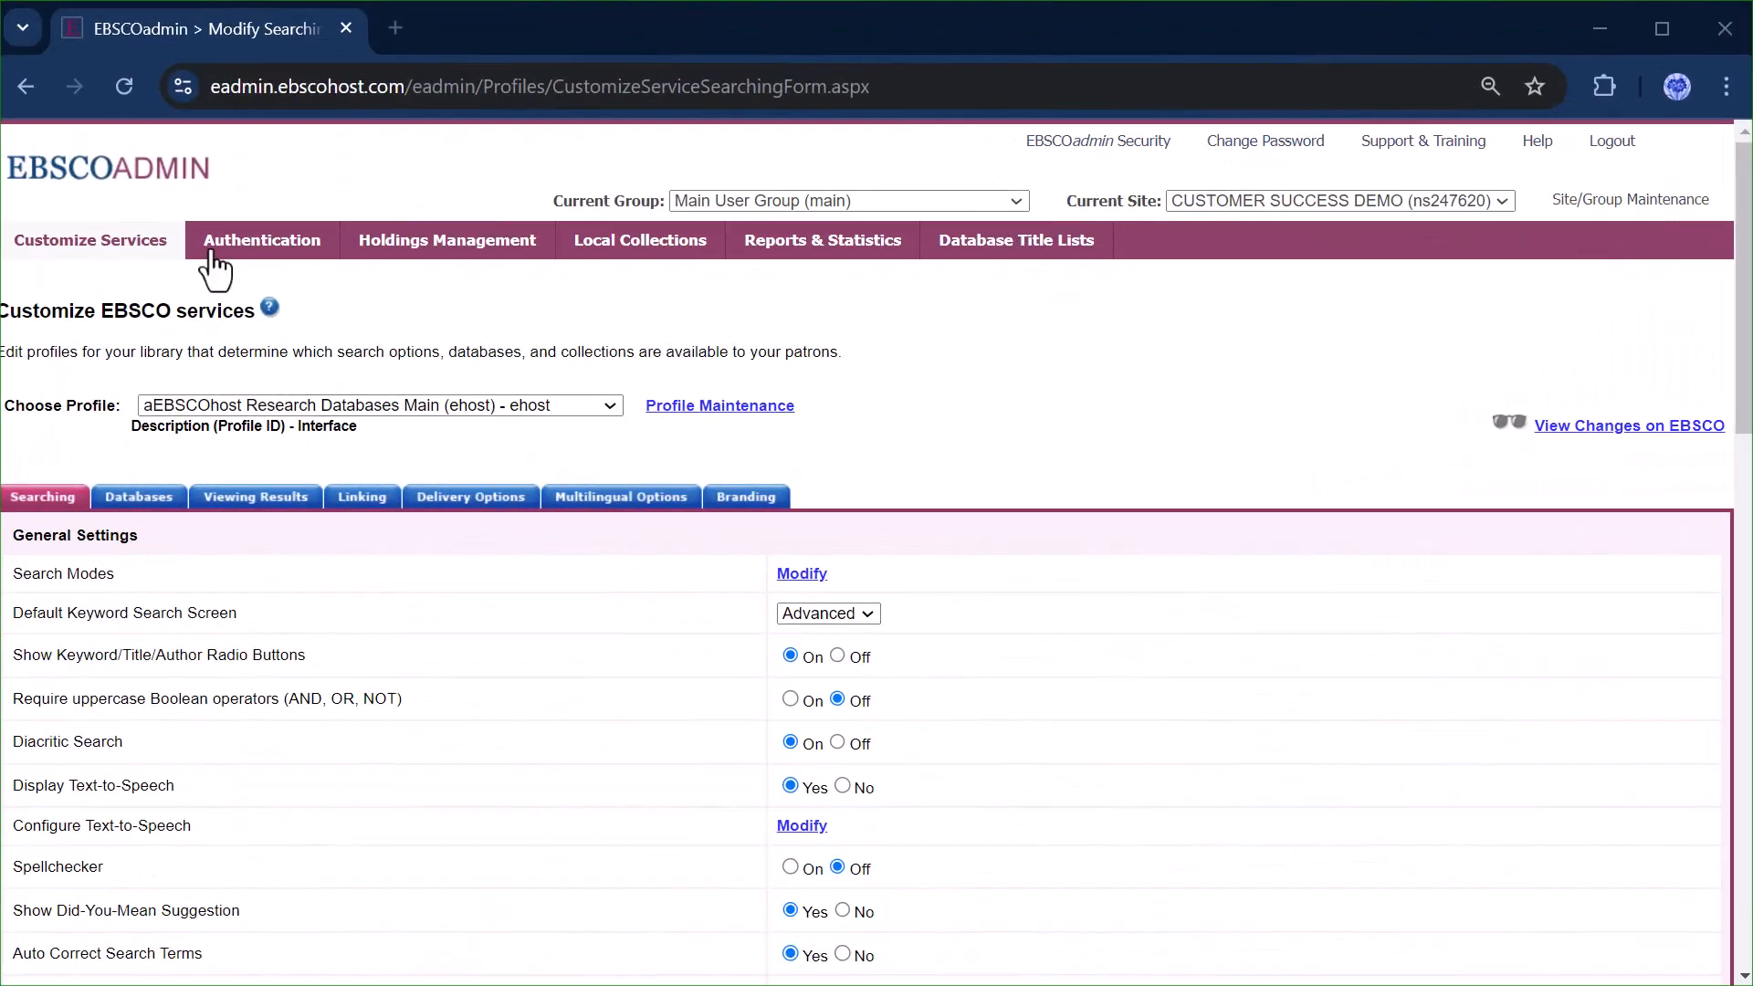
In EBSCOadmin, go to Authentication and view the Preferred Authentication settings.
click(262, 240)
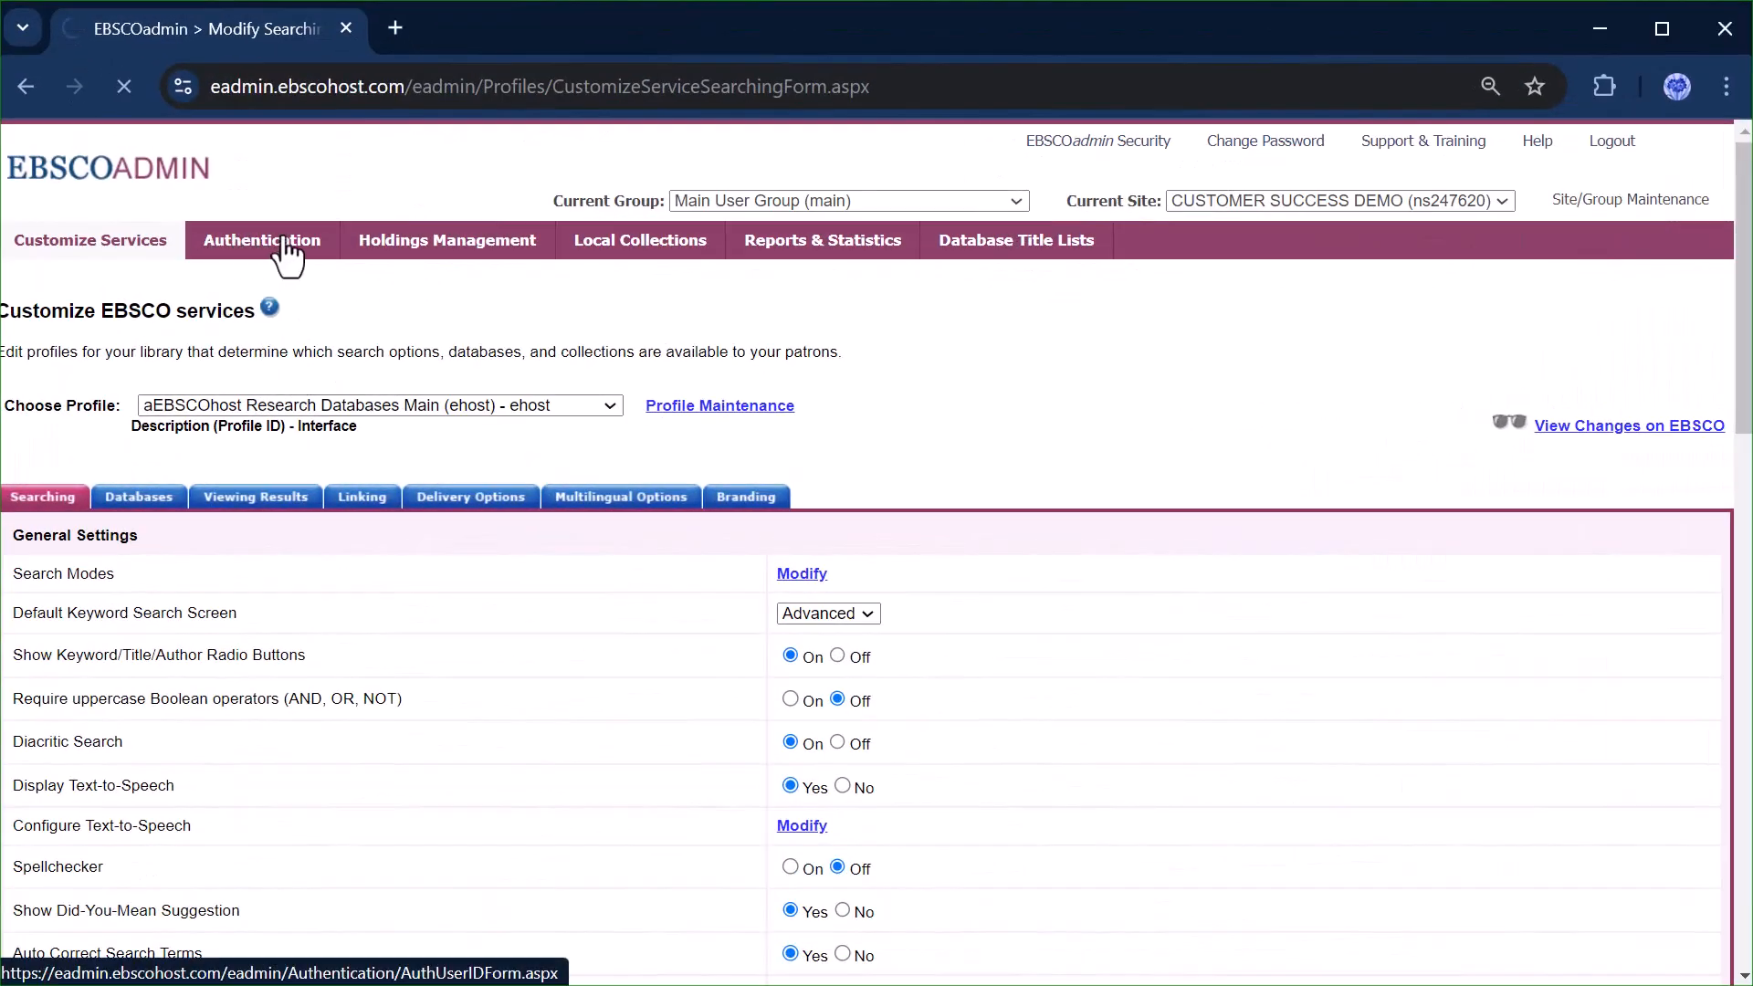
click(261, 241)
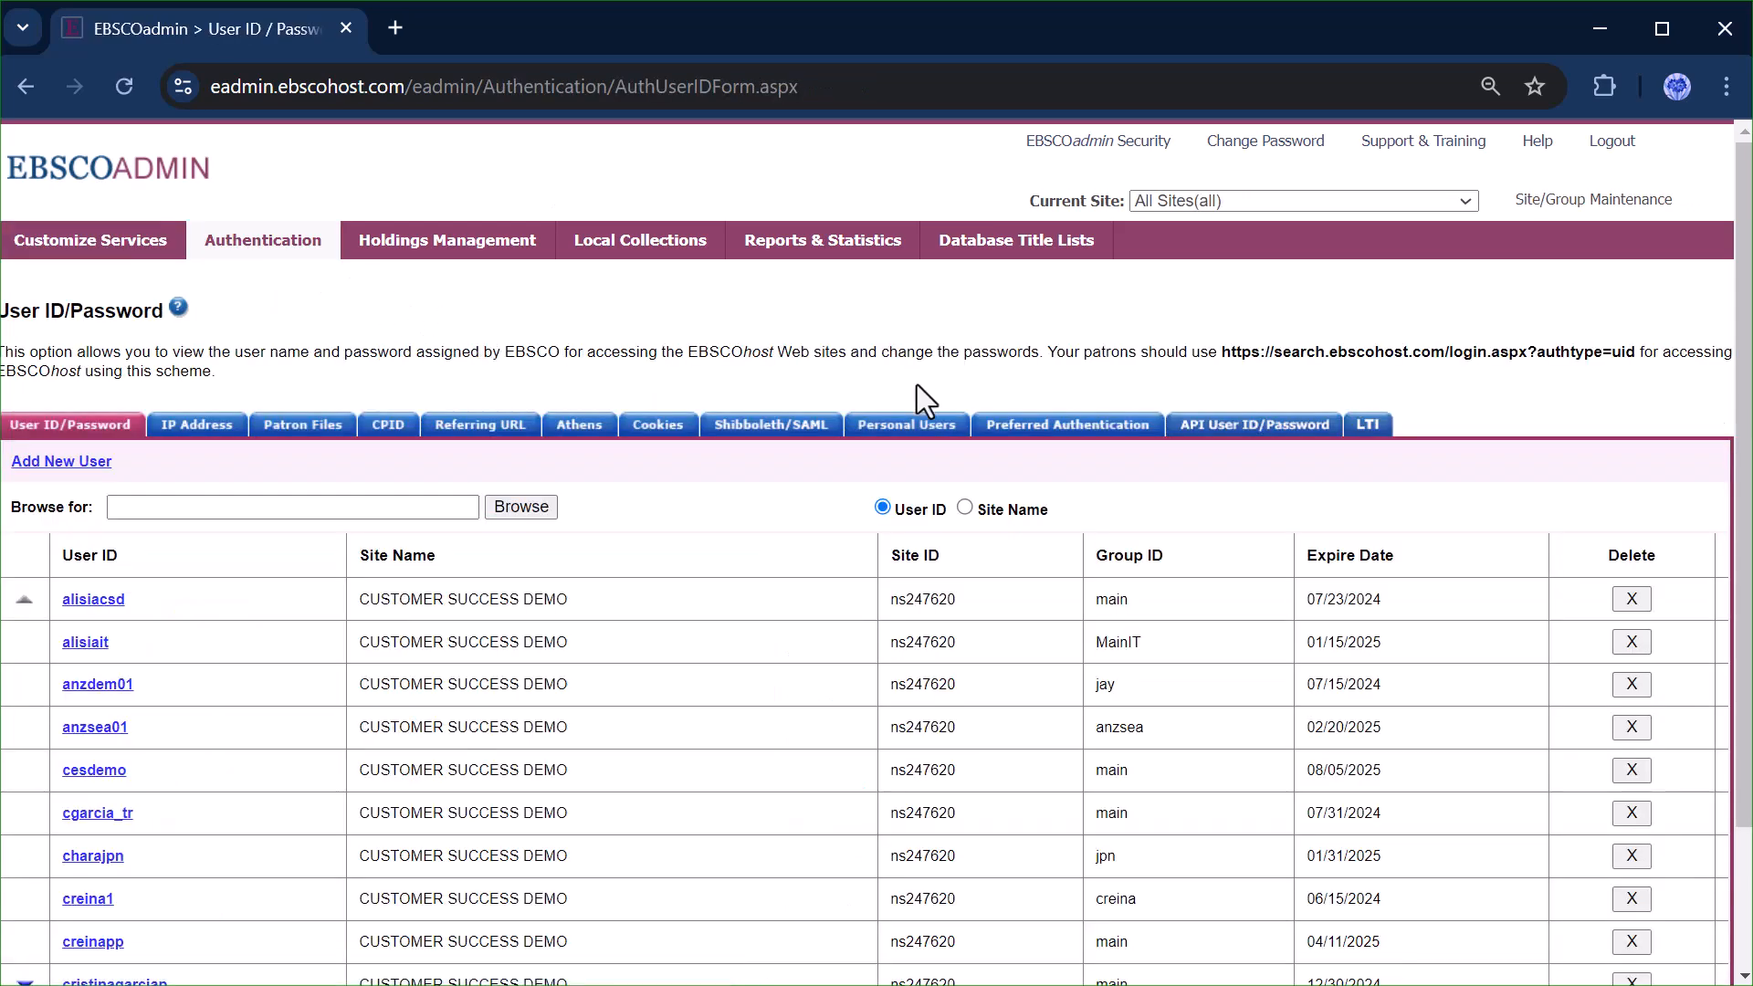
click(1065, 426)
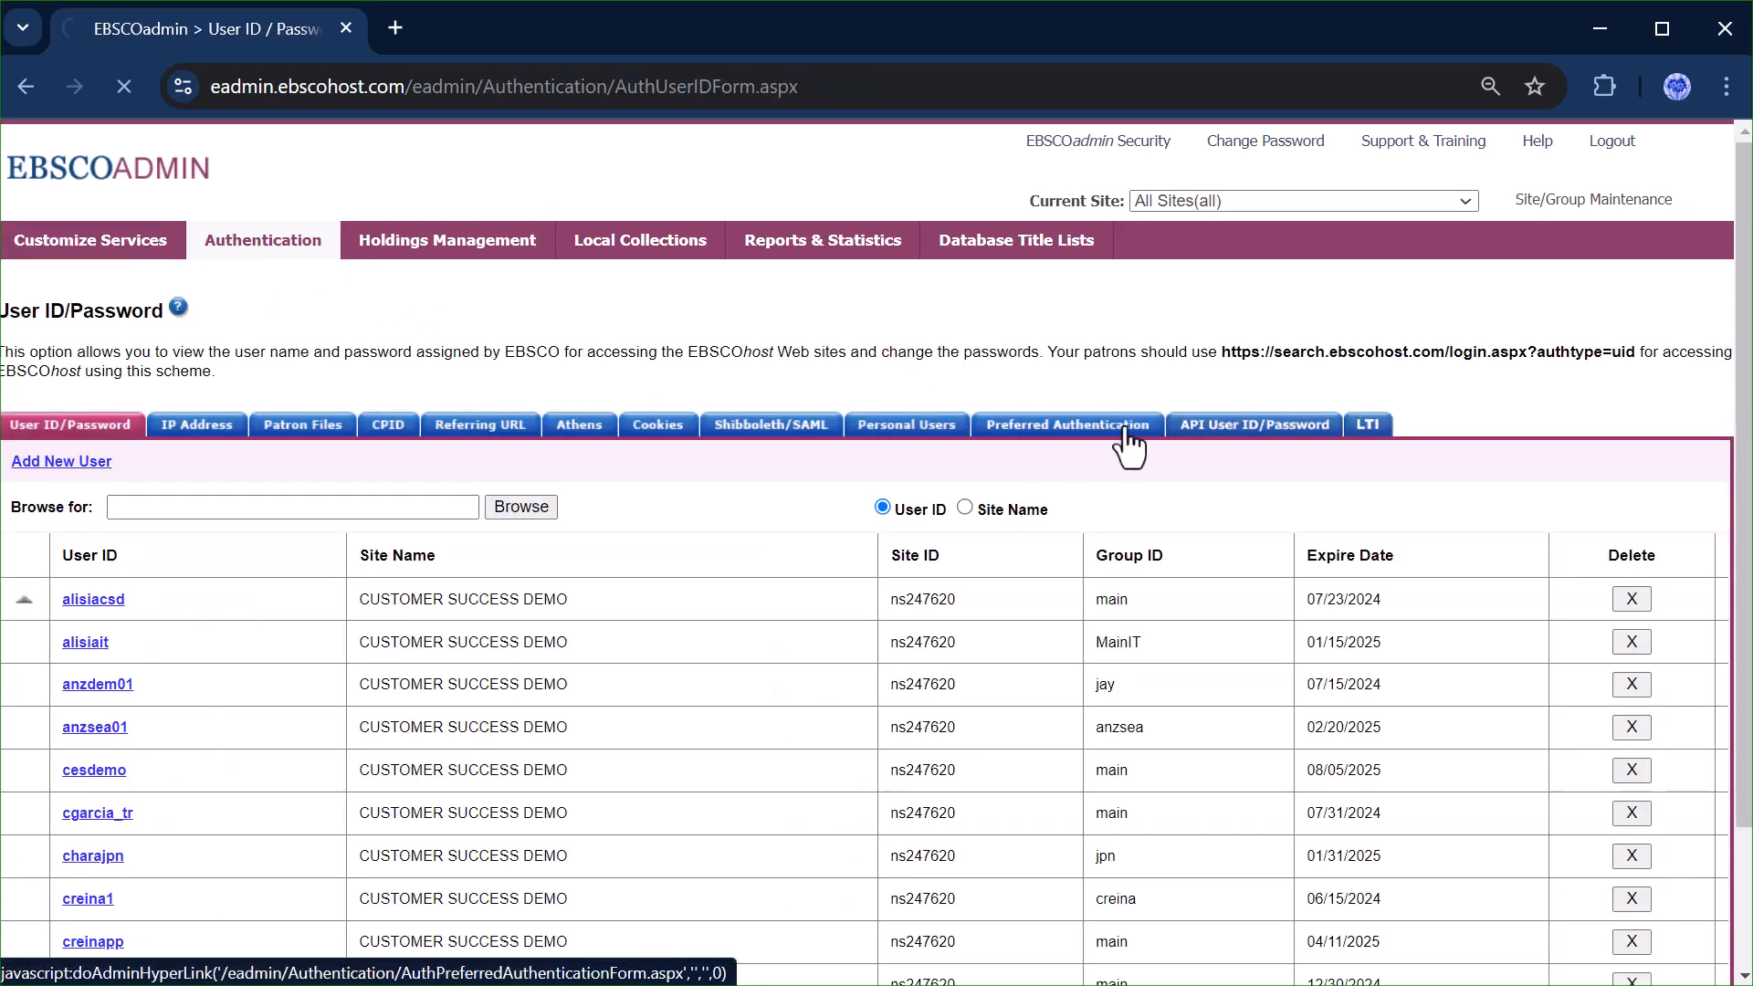
click(1067, 425)
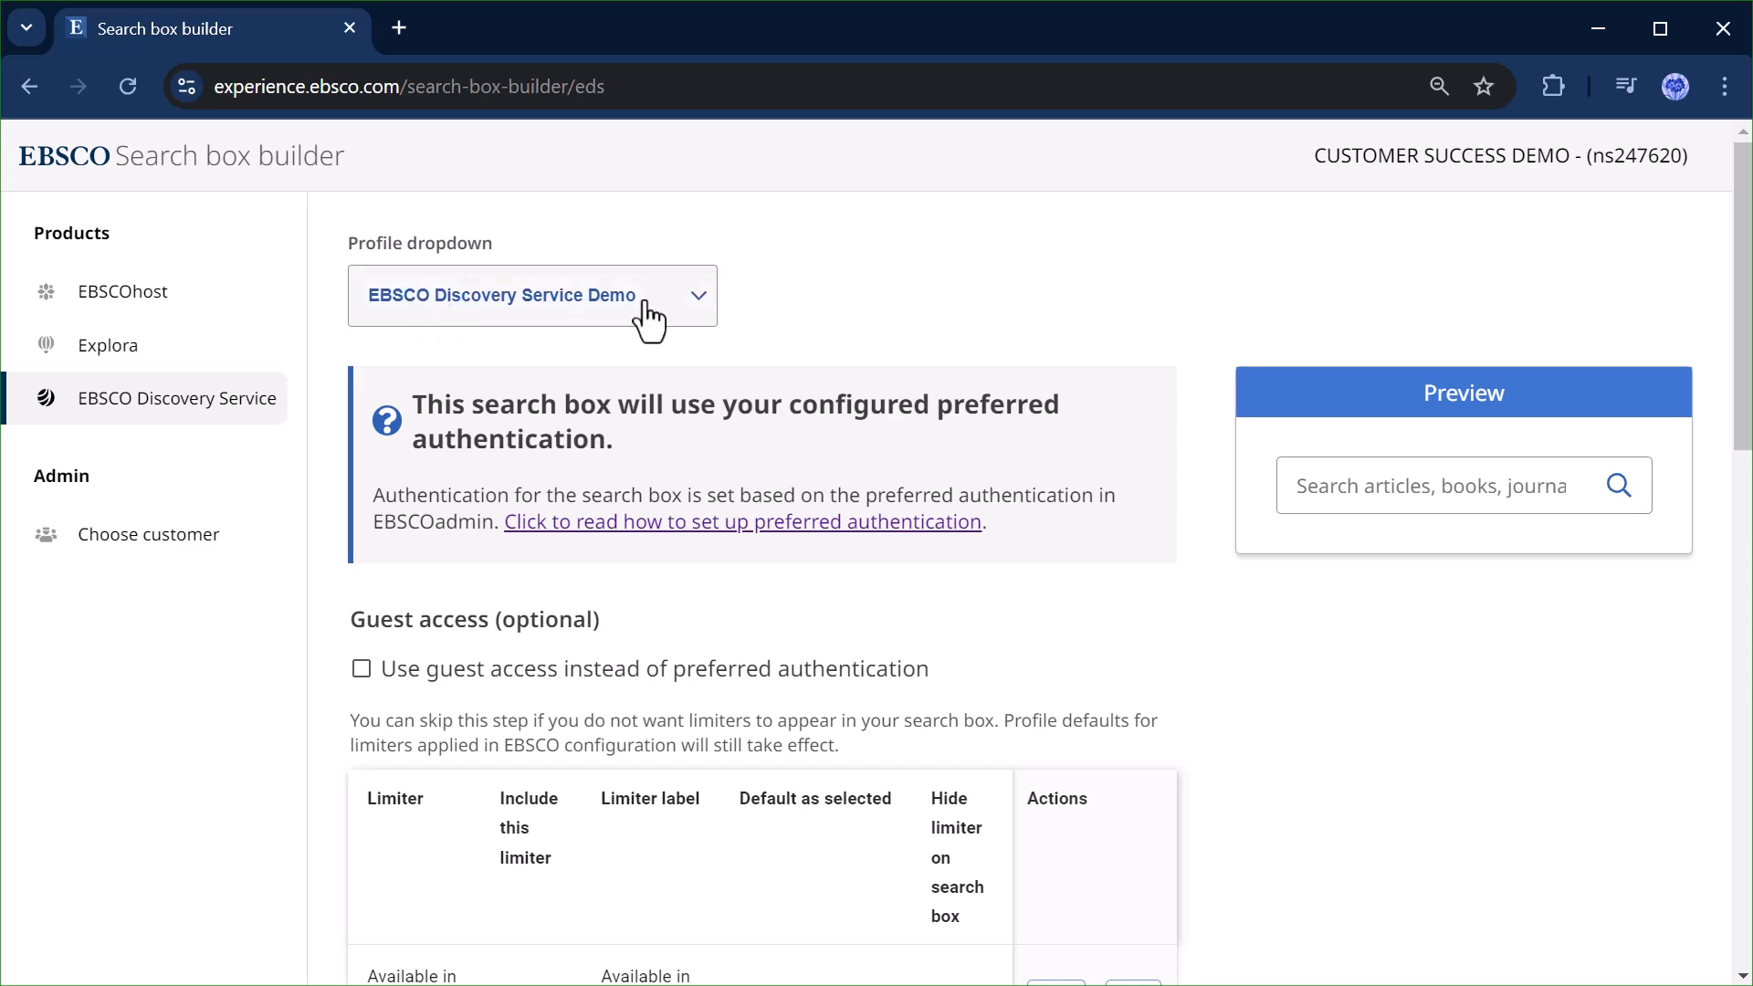
Choose the EBSCO Discovery Service Demo profile and enable guest access (ip,guest).
click(532, 296)
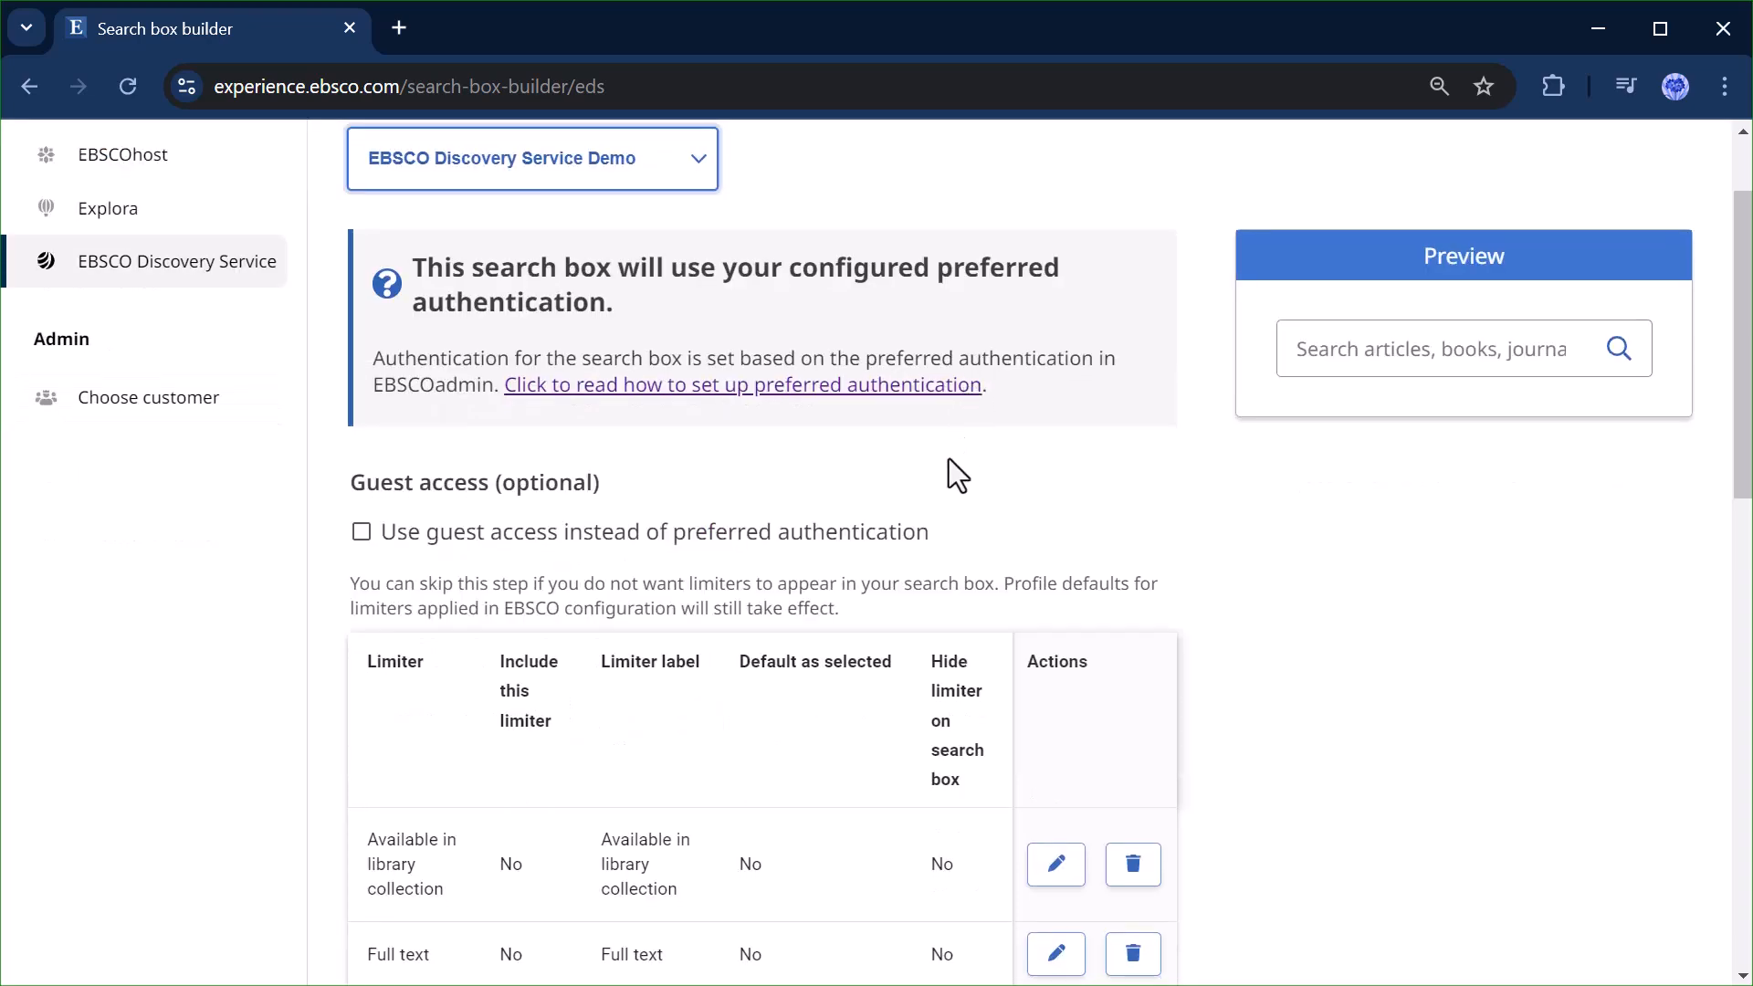
scroll(down, 3)
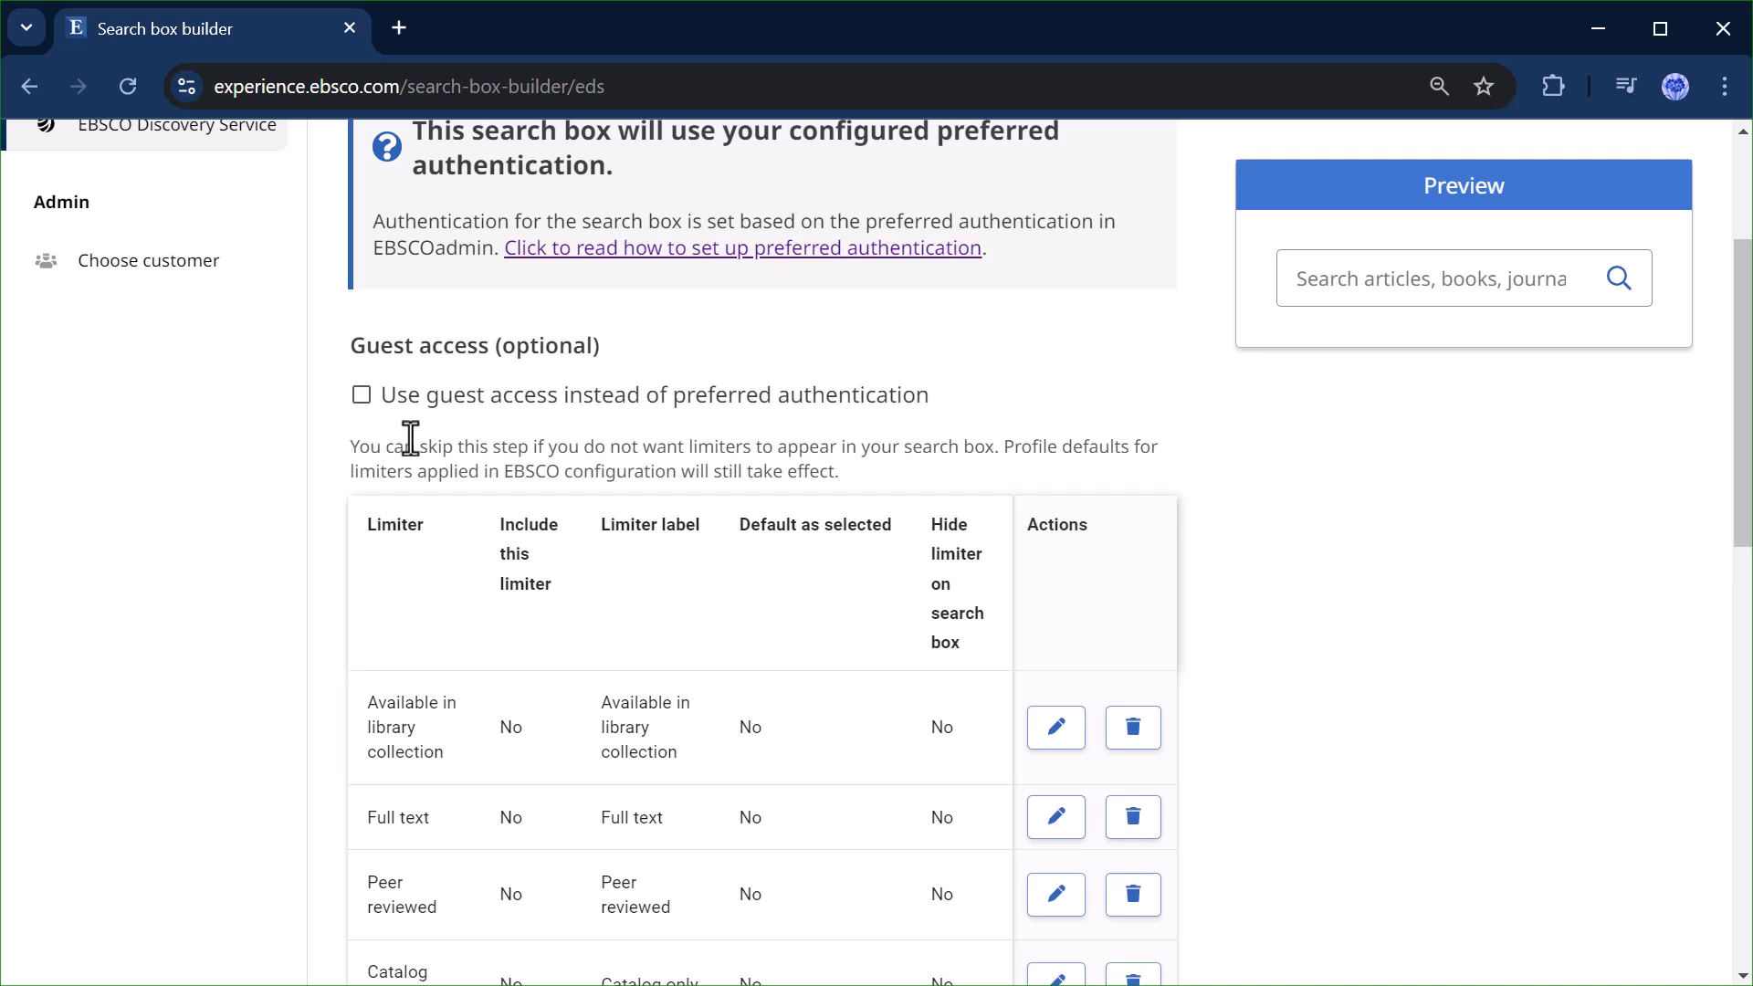
click(361, 394)
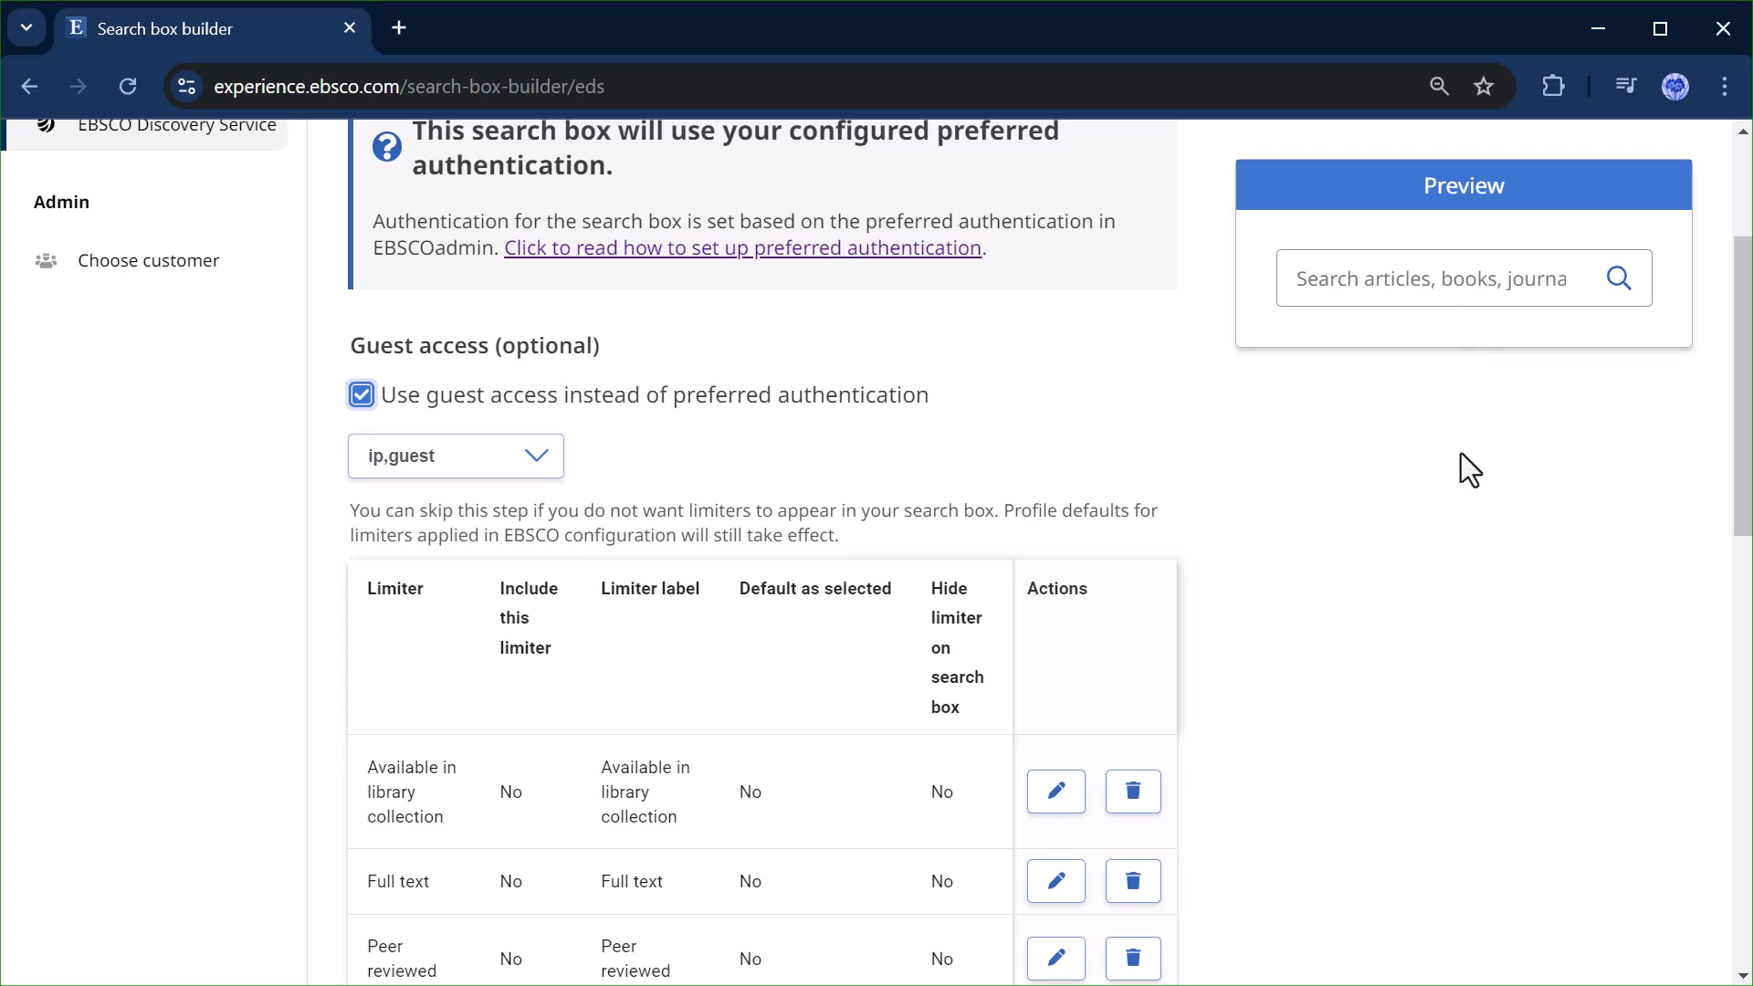
mouse_move(1448, 514)
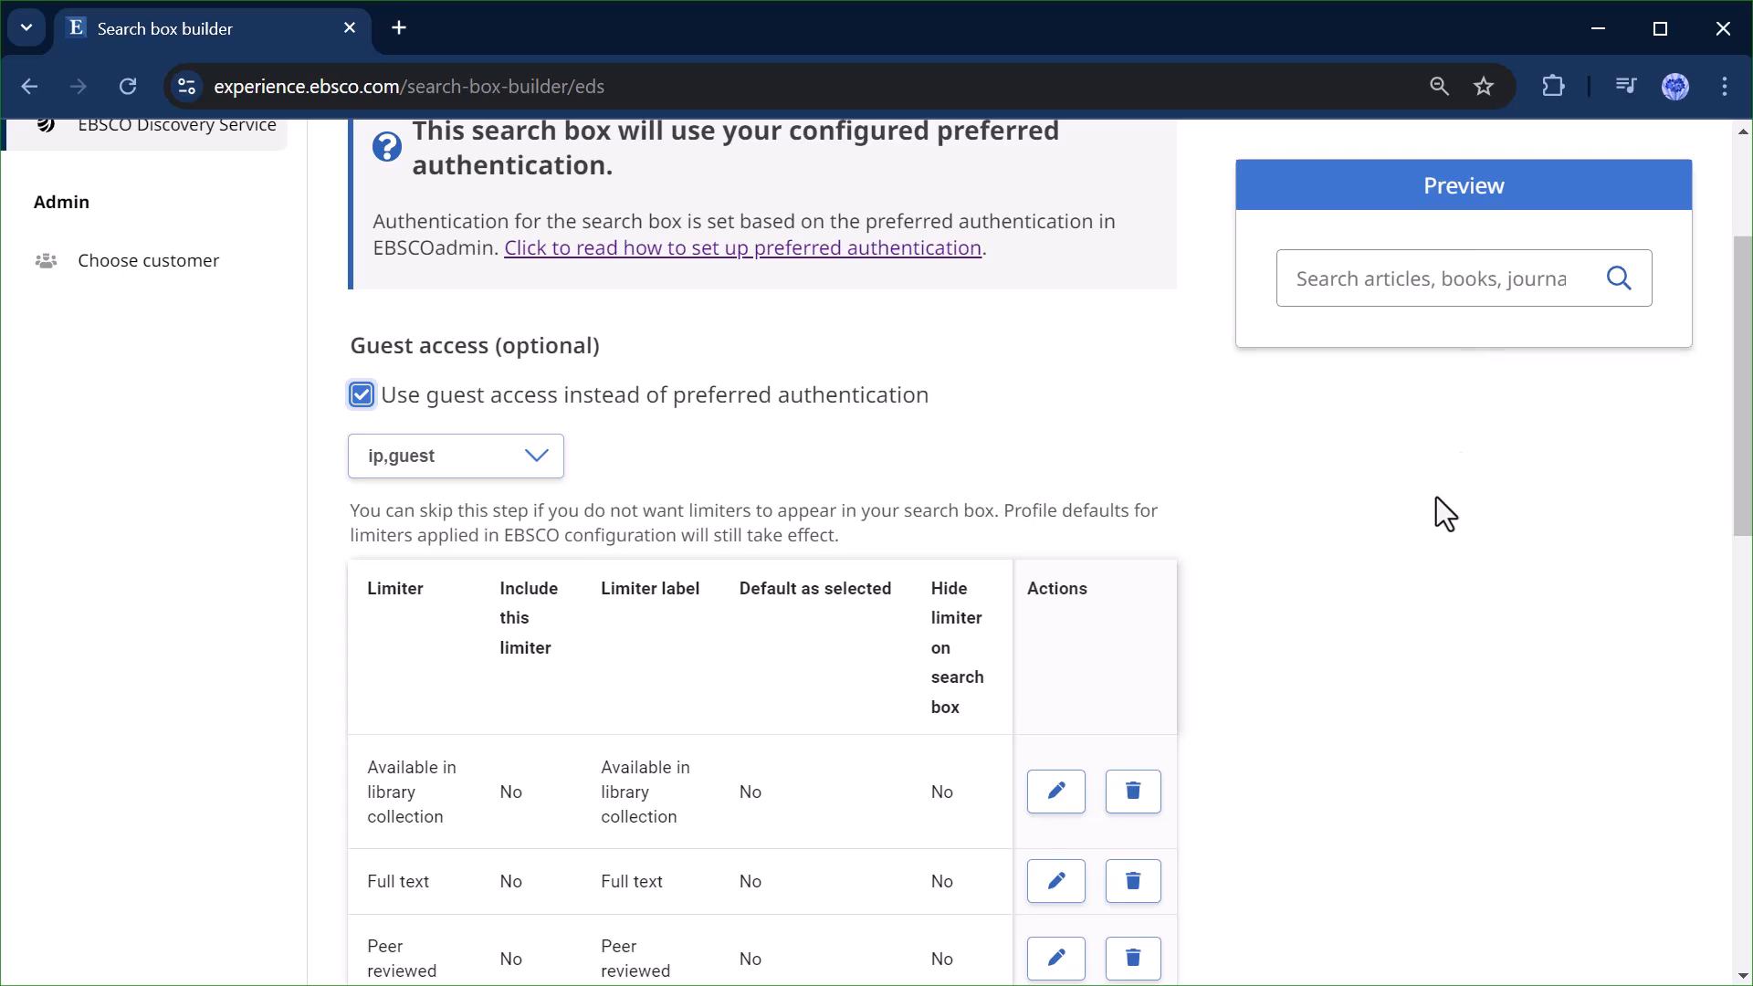
mouse_move(677, 500)
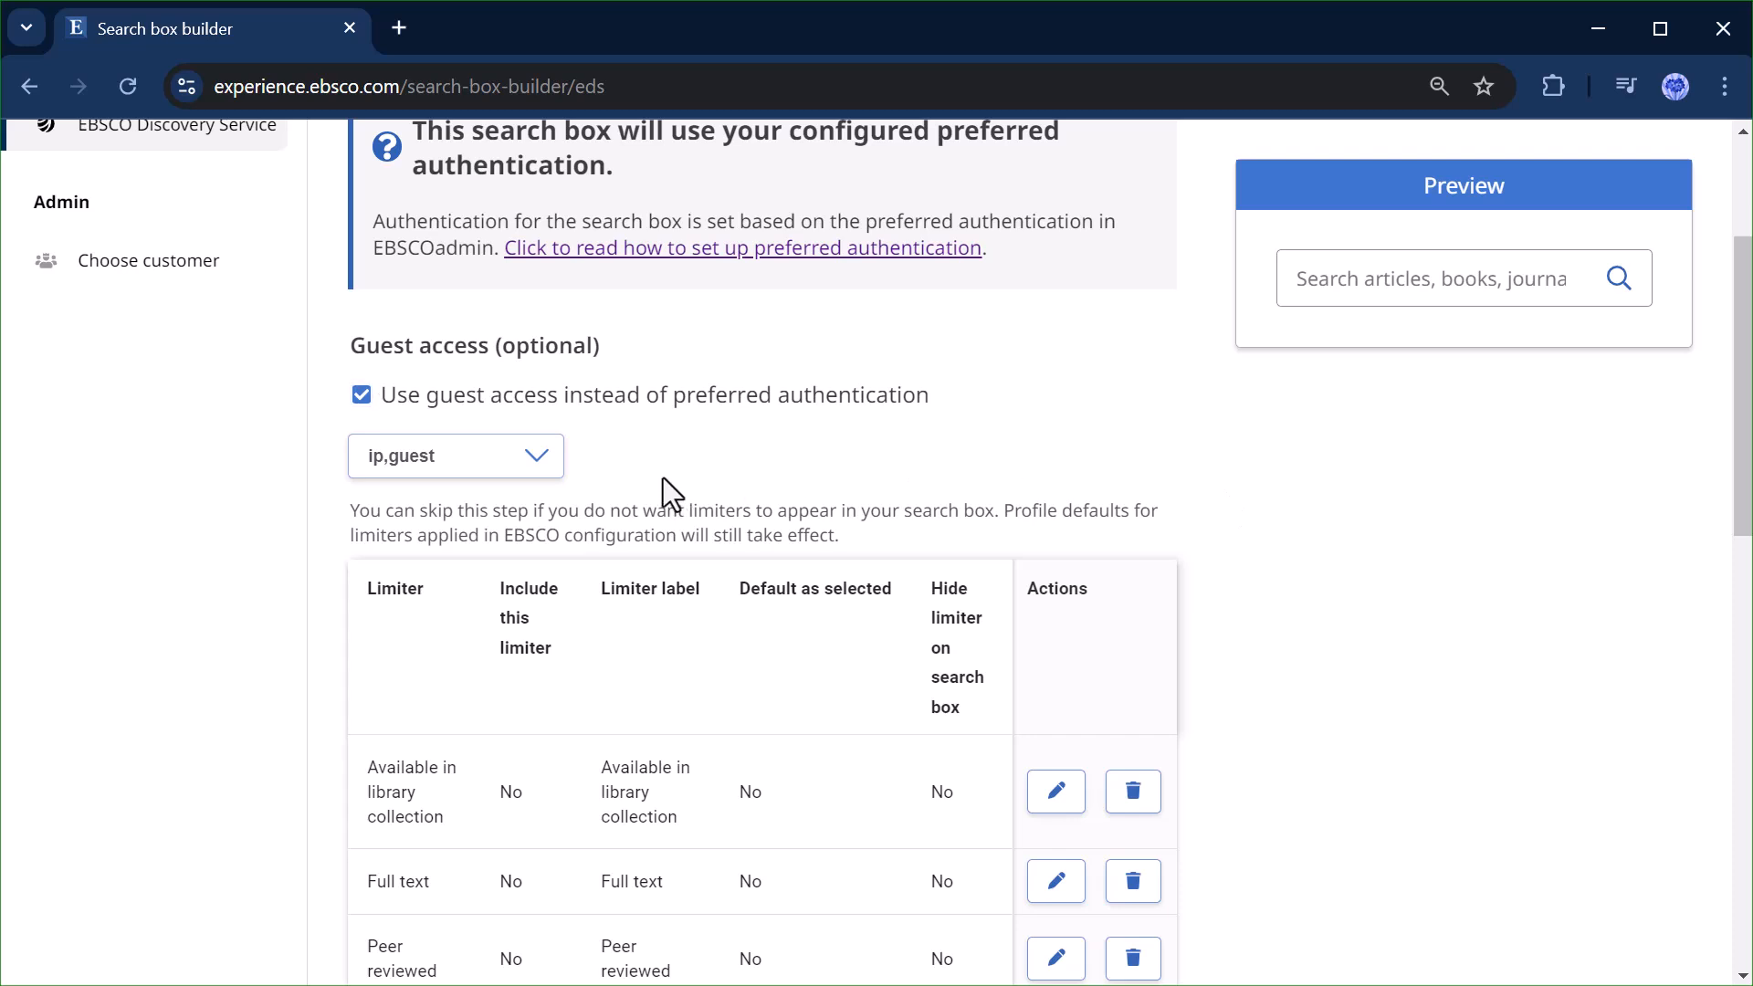
scroll(down, 3)
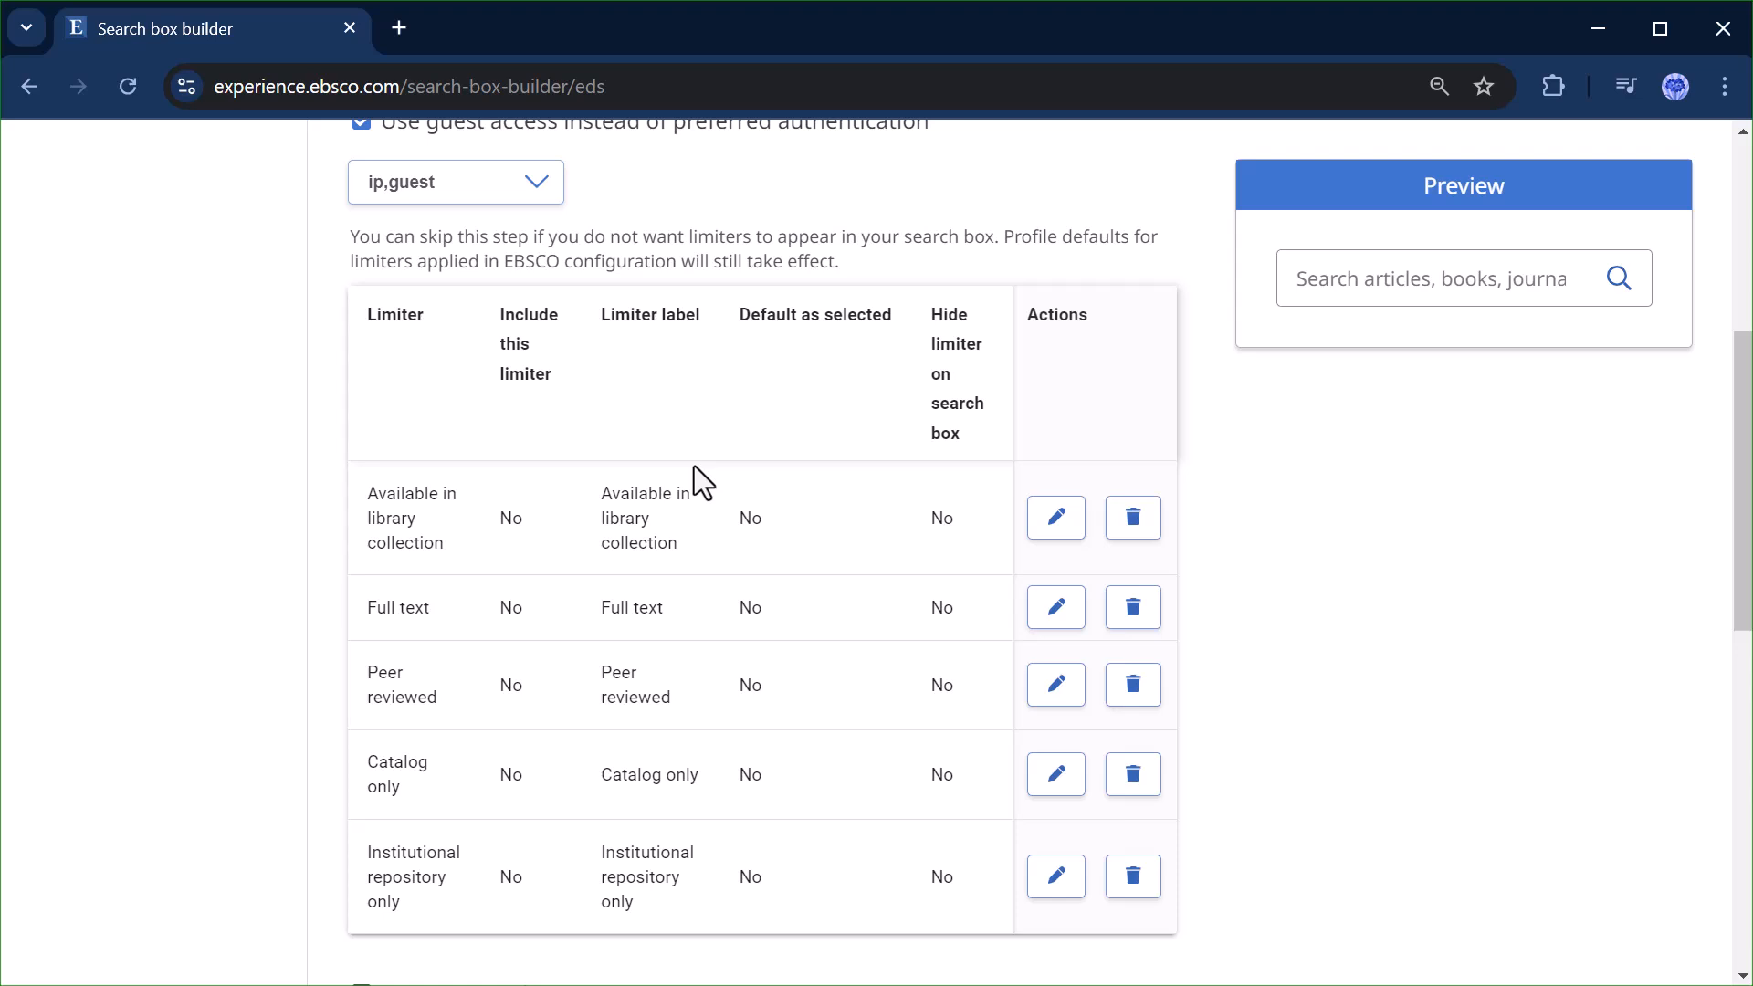
mouse_move(1054, 517)
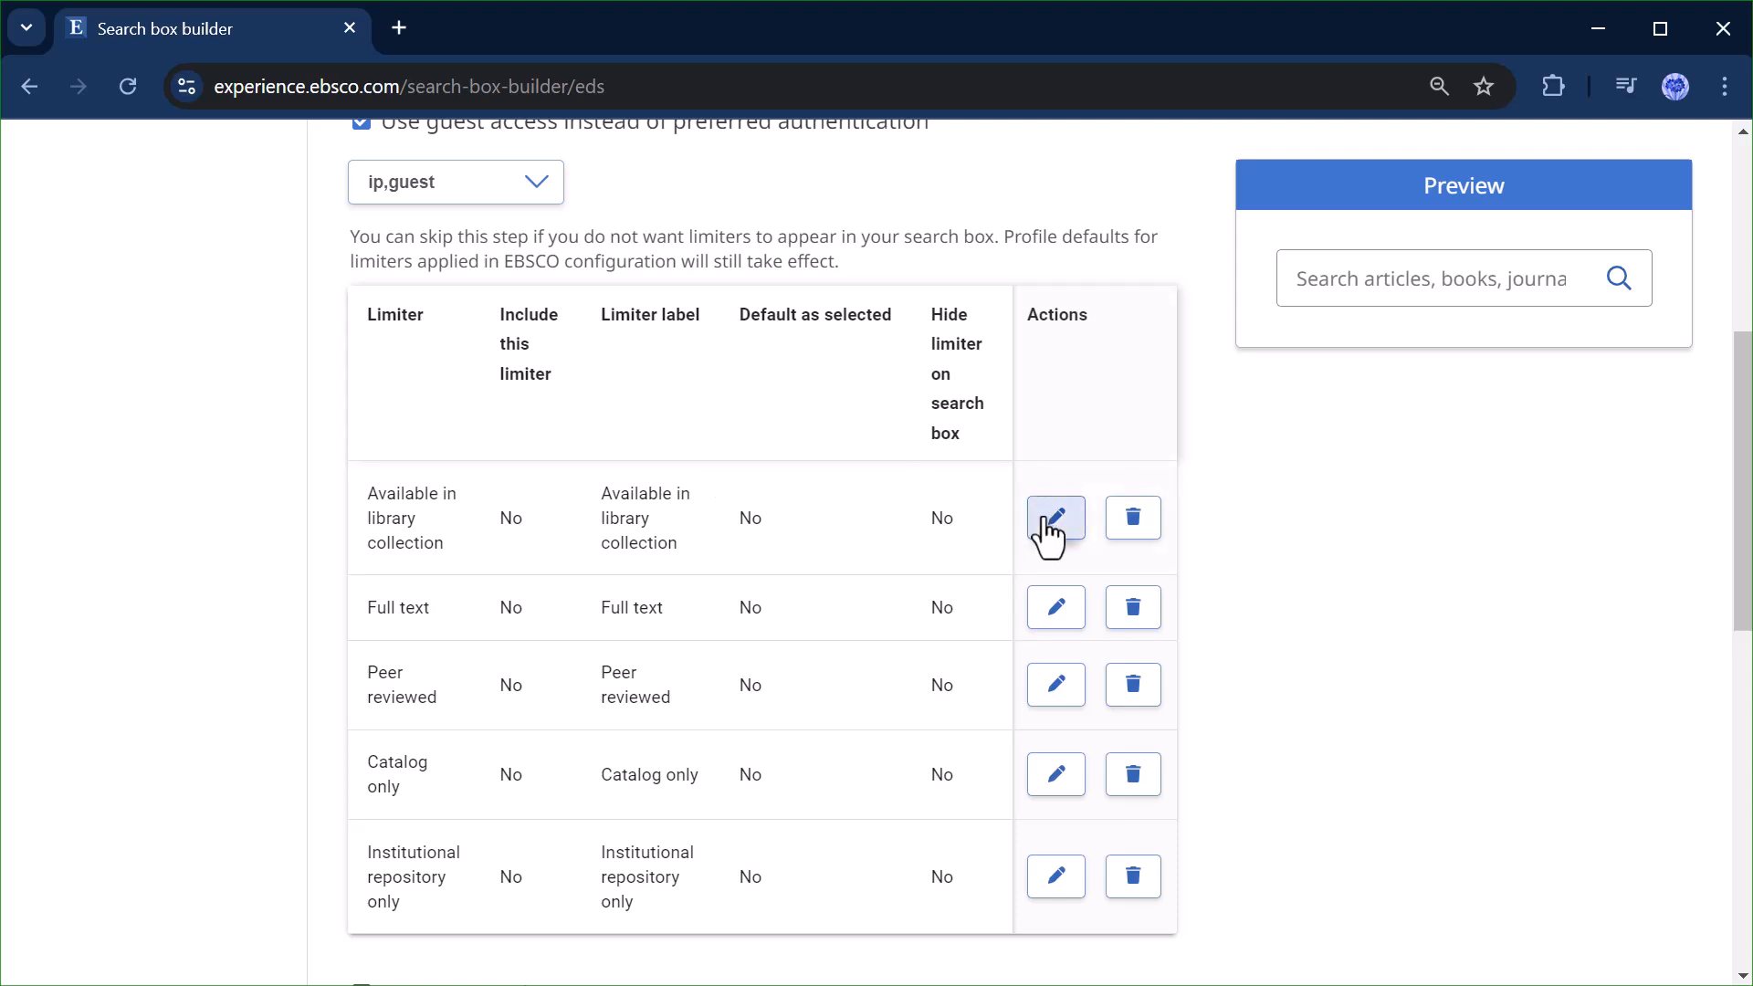
mouse_move(1072, 537)
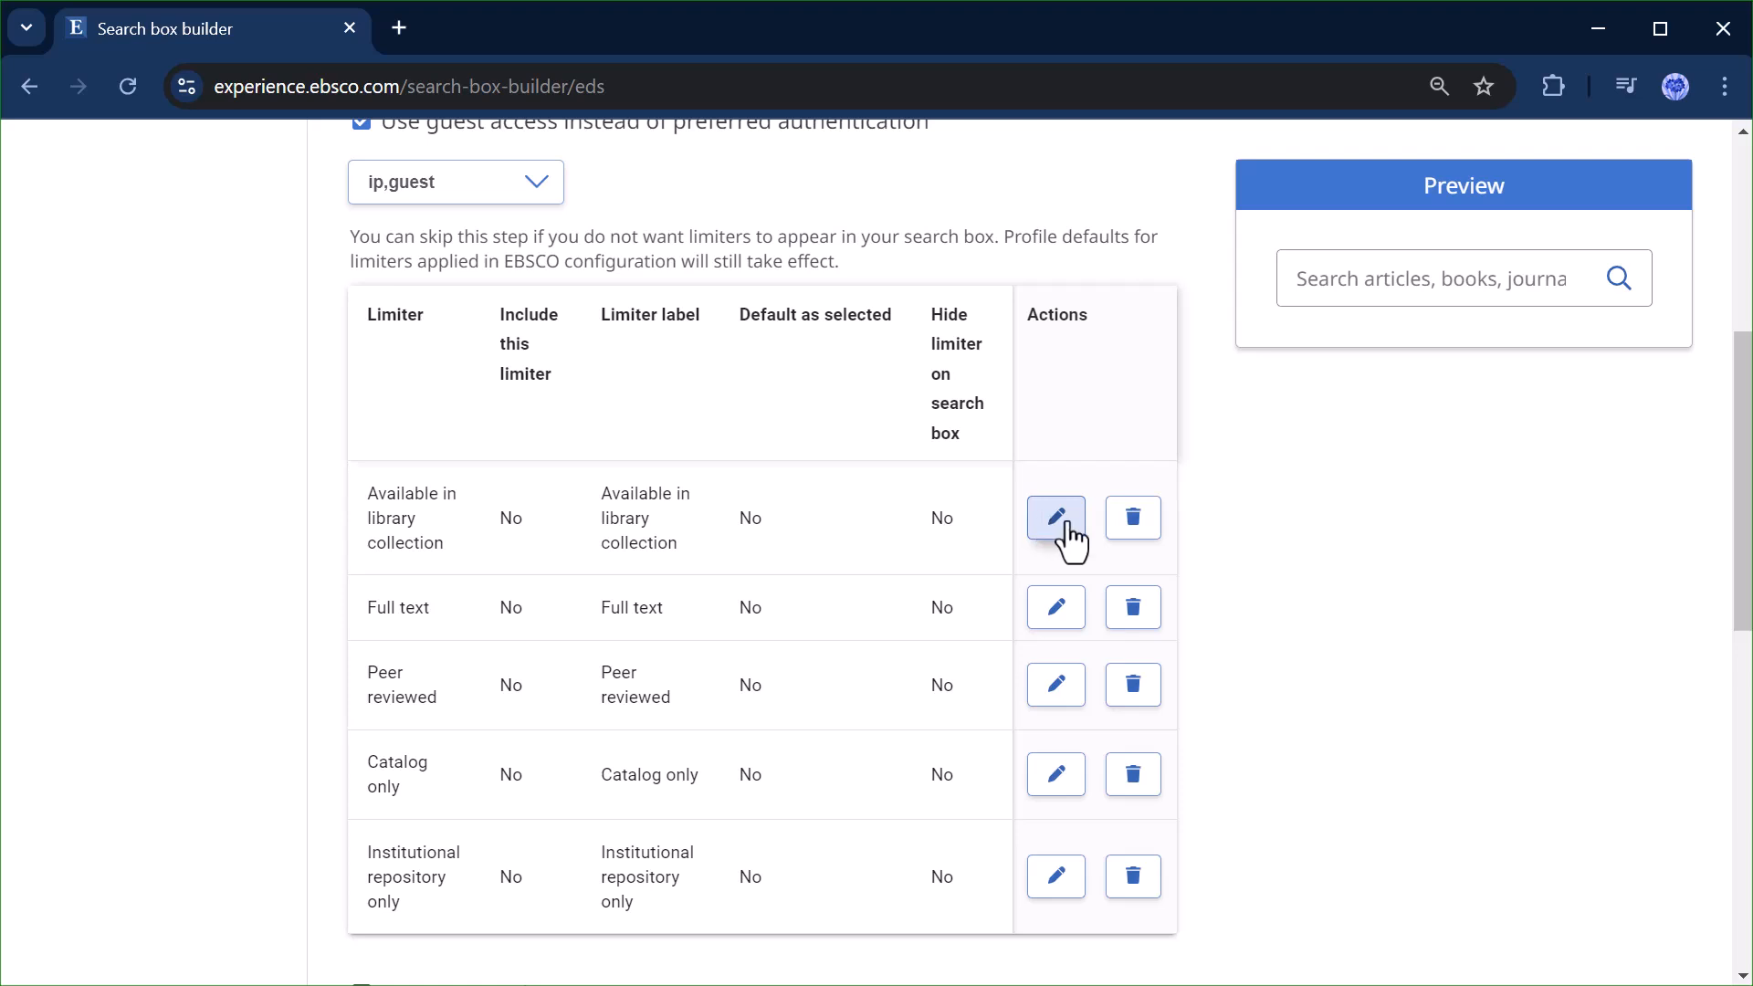
mouse_move(1054, 607)
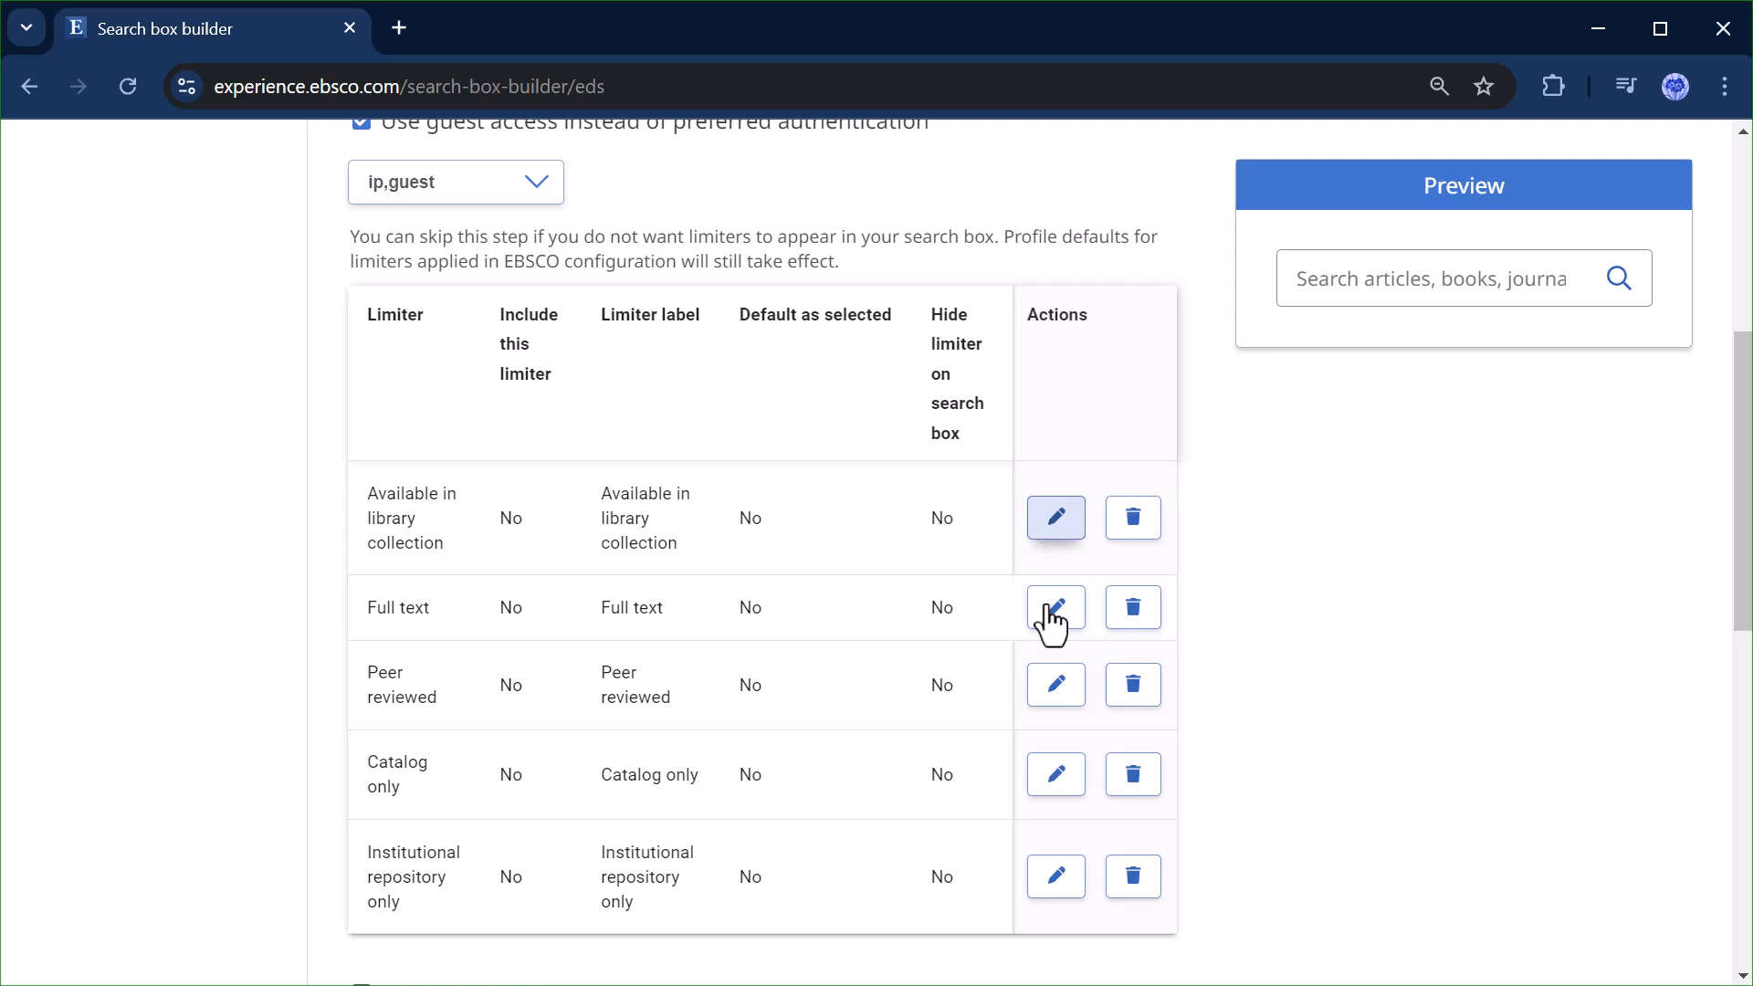
mouse_move(1054, 685)
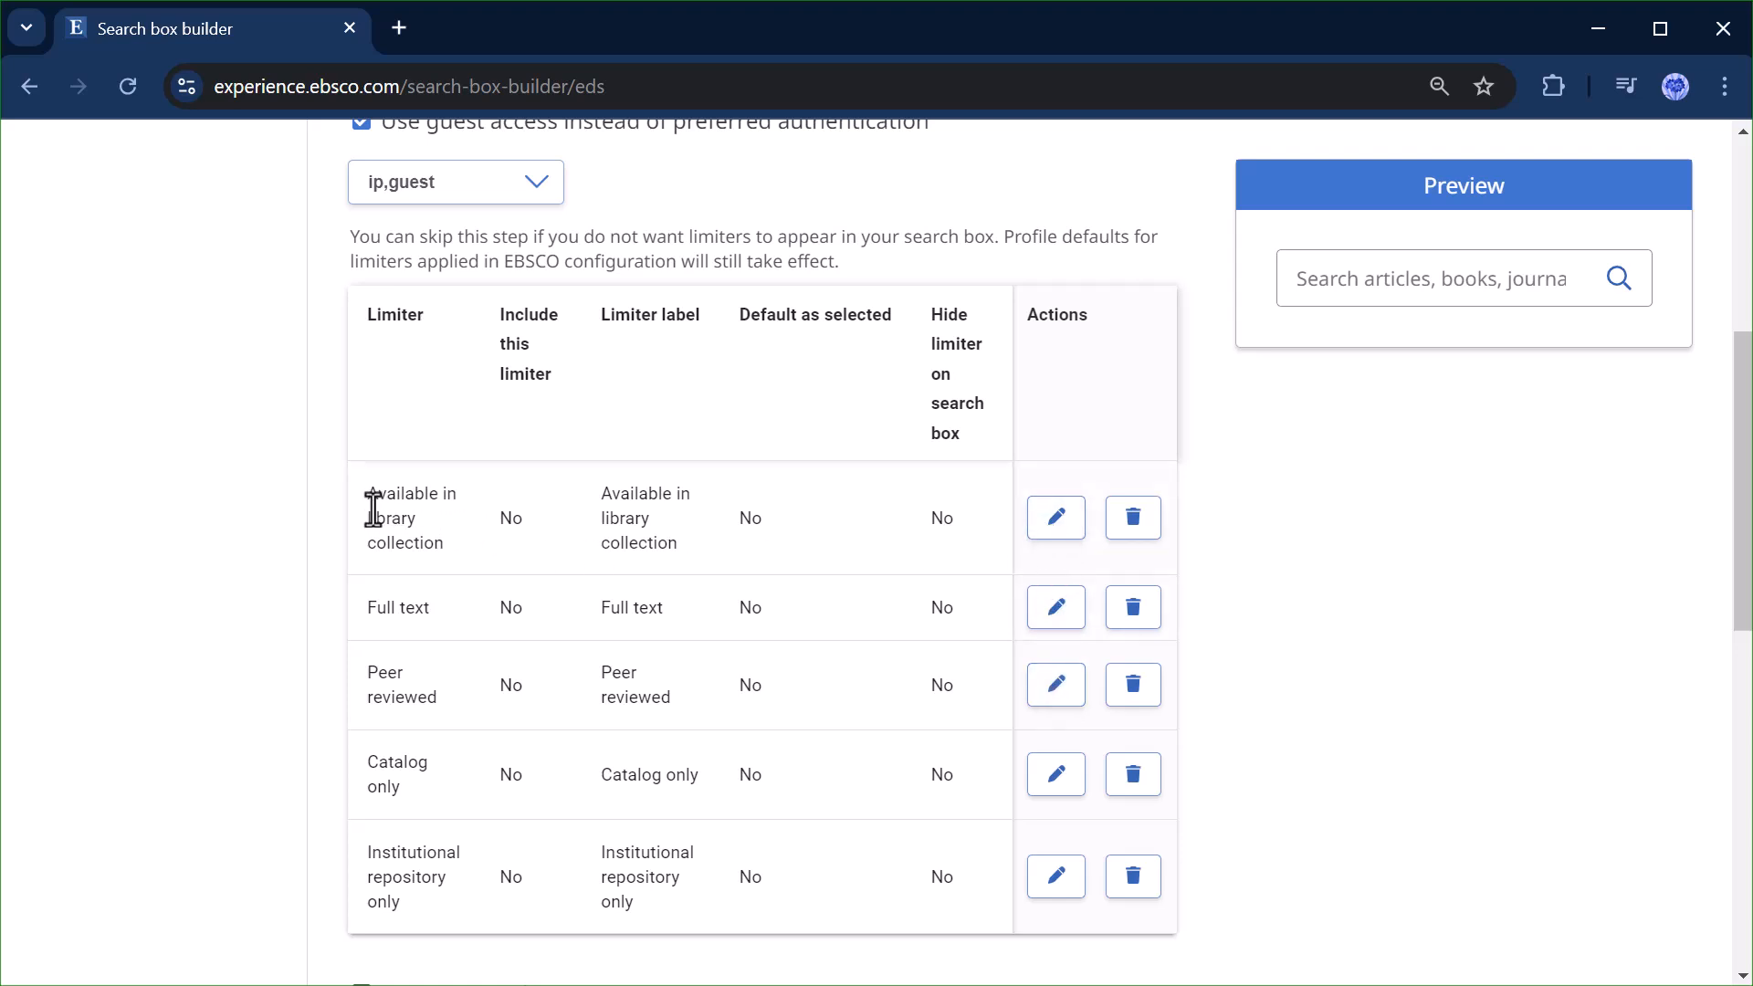
mouse_move(372, 532)
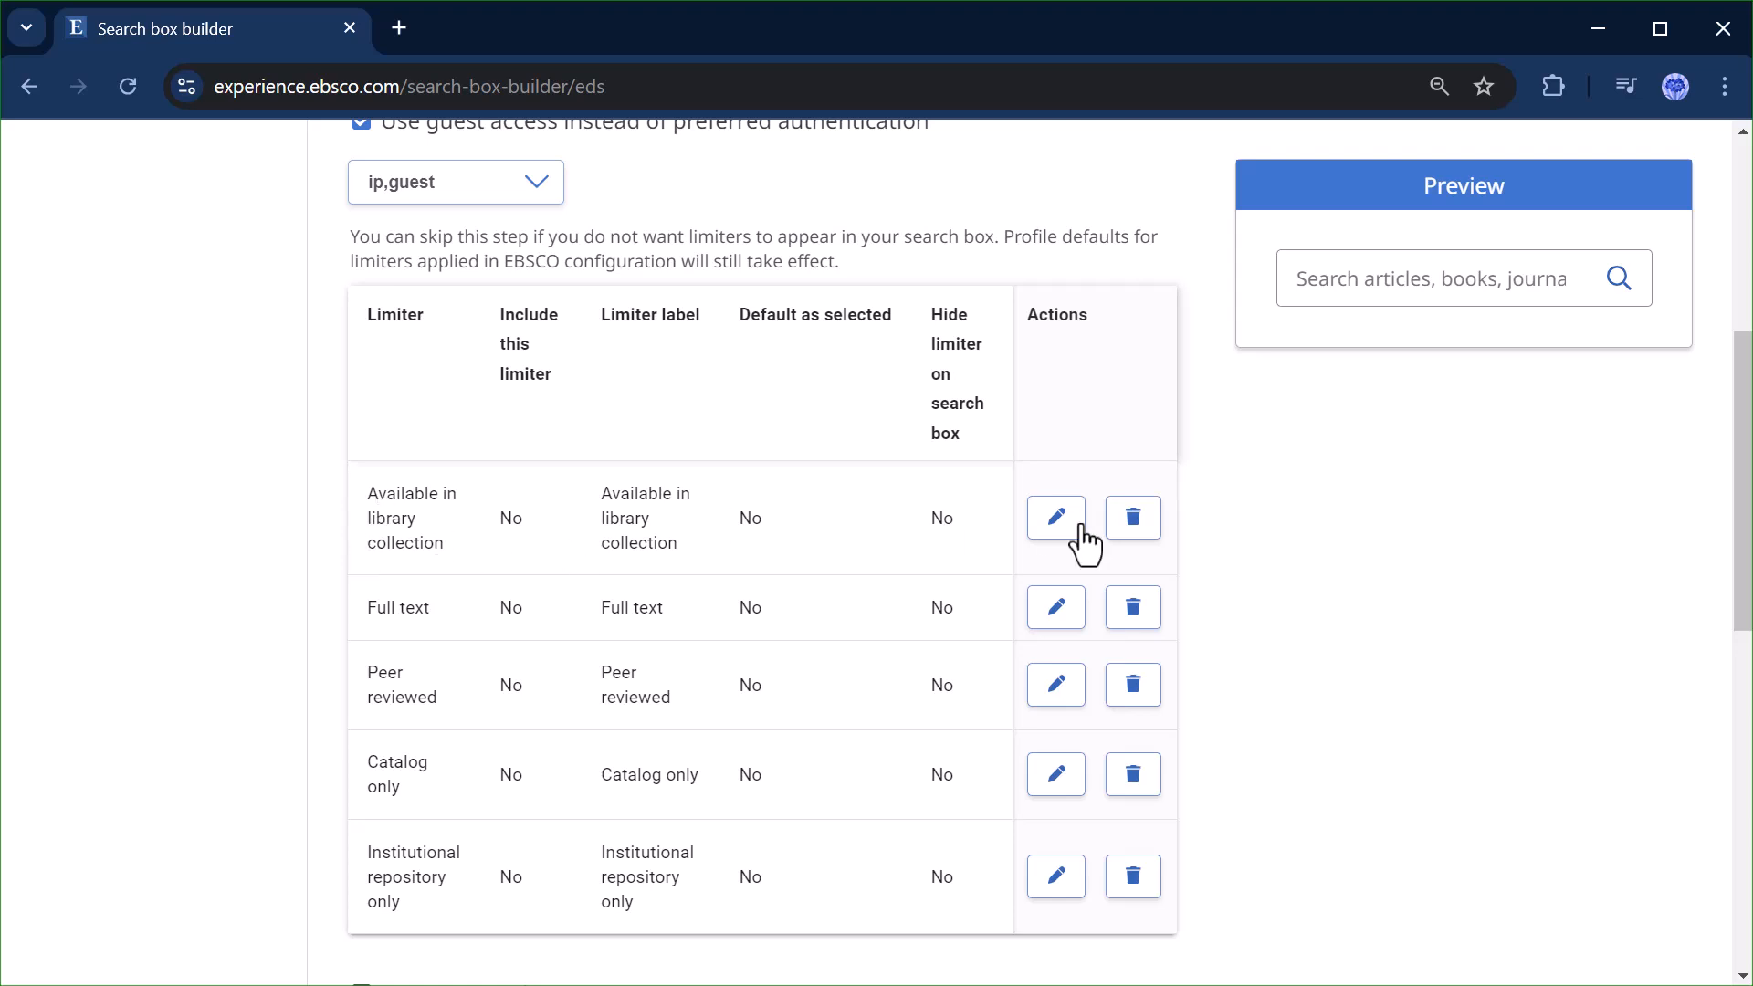
Include the library collection limiter labelled 'Available in Print and Online', default-selected and visible, and save.
click(1054, 517)
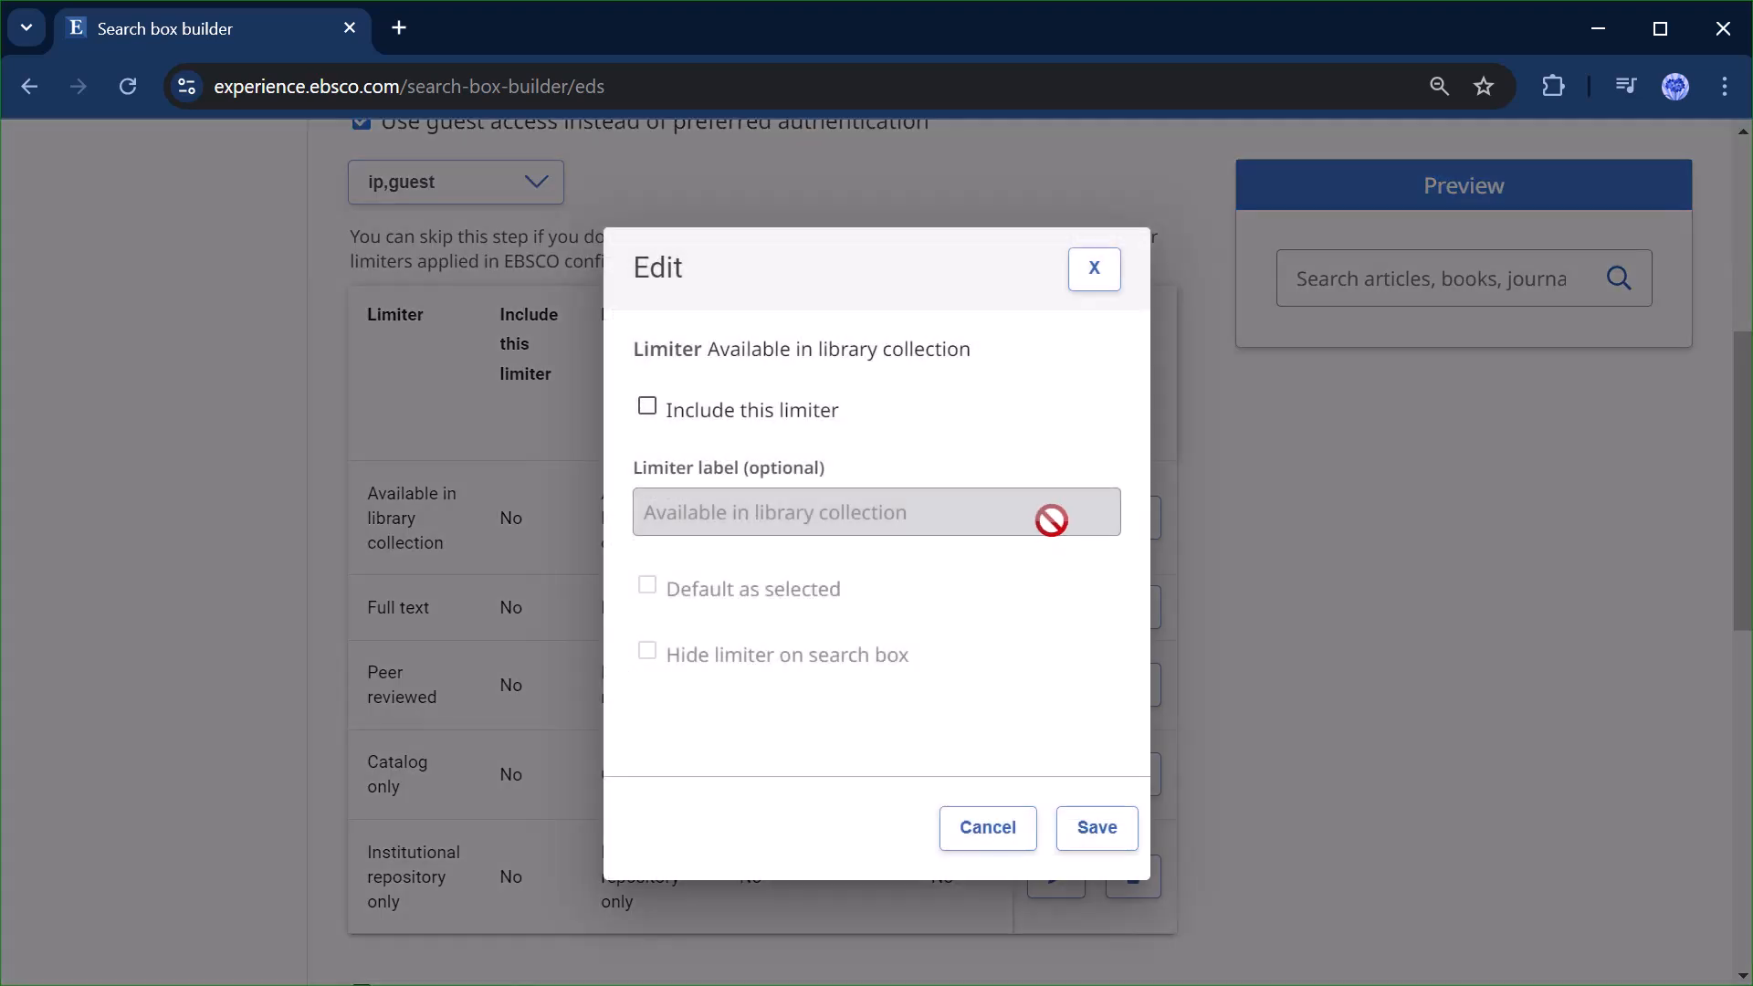
mouse_move(849, 570)
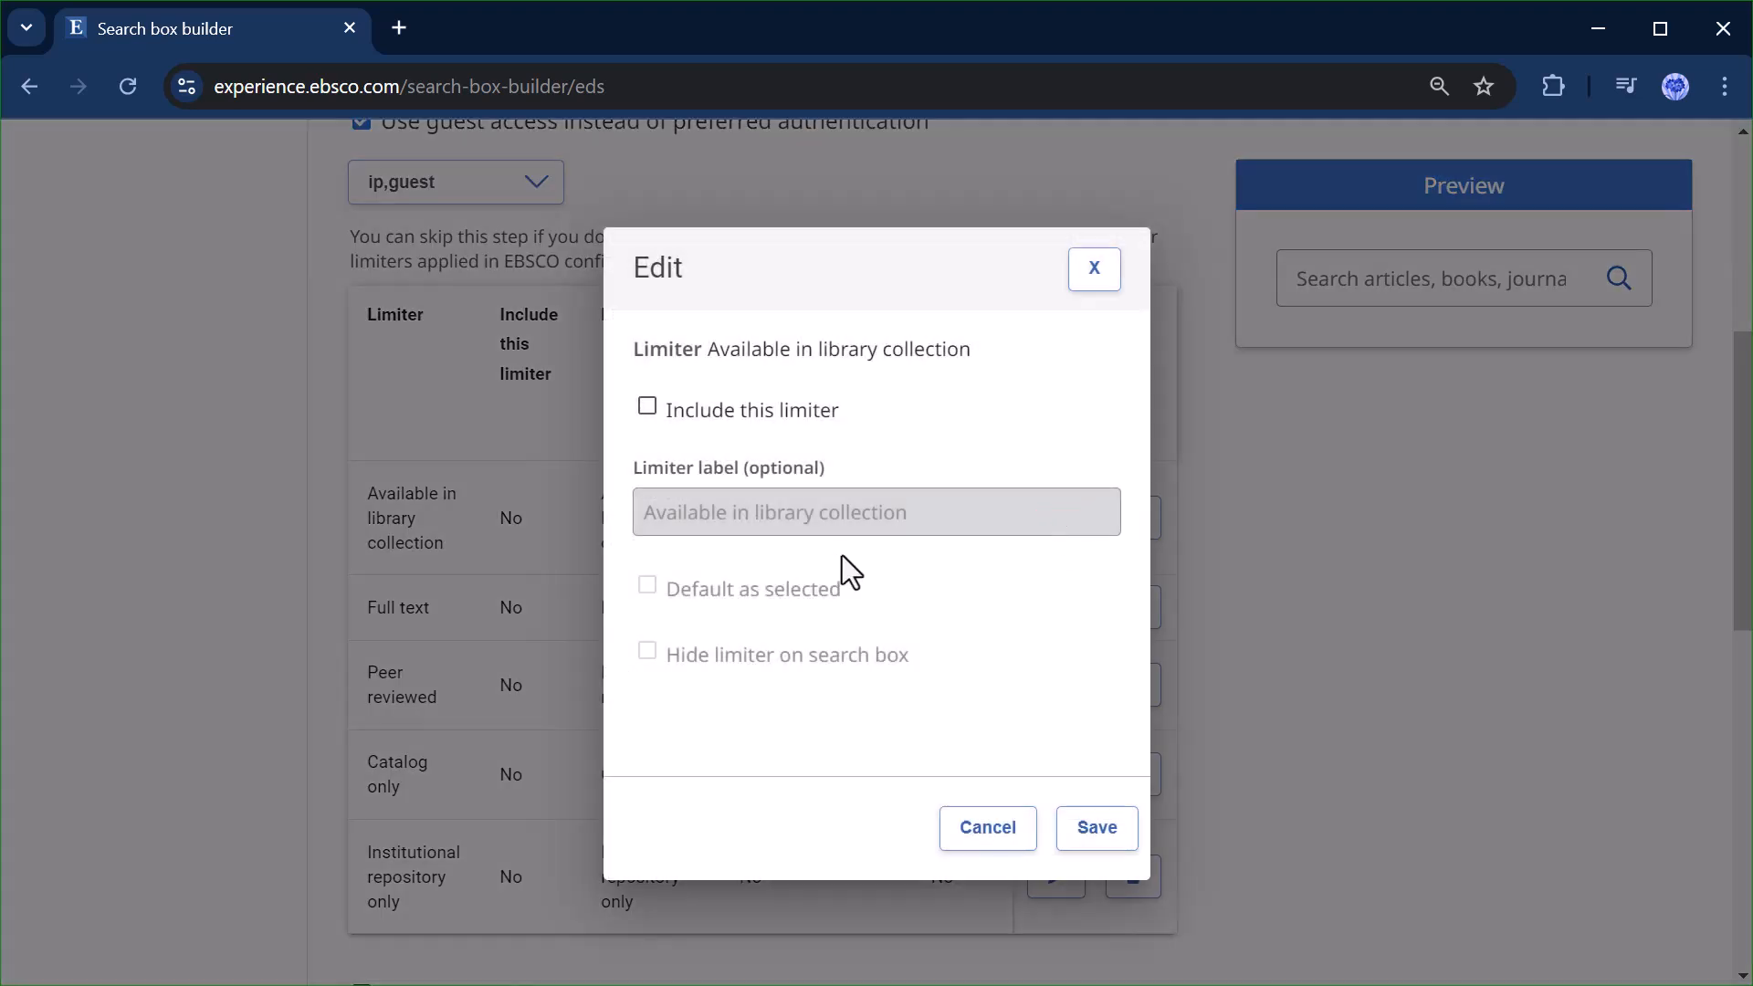
click(646, 405)
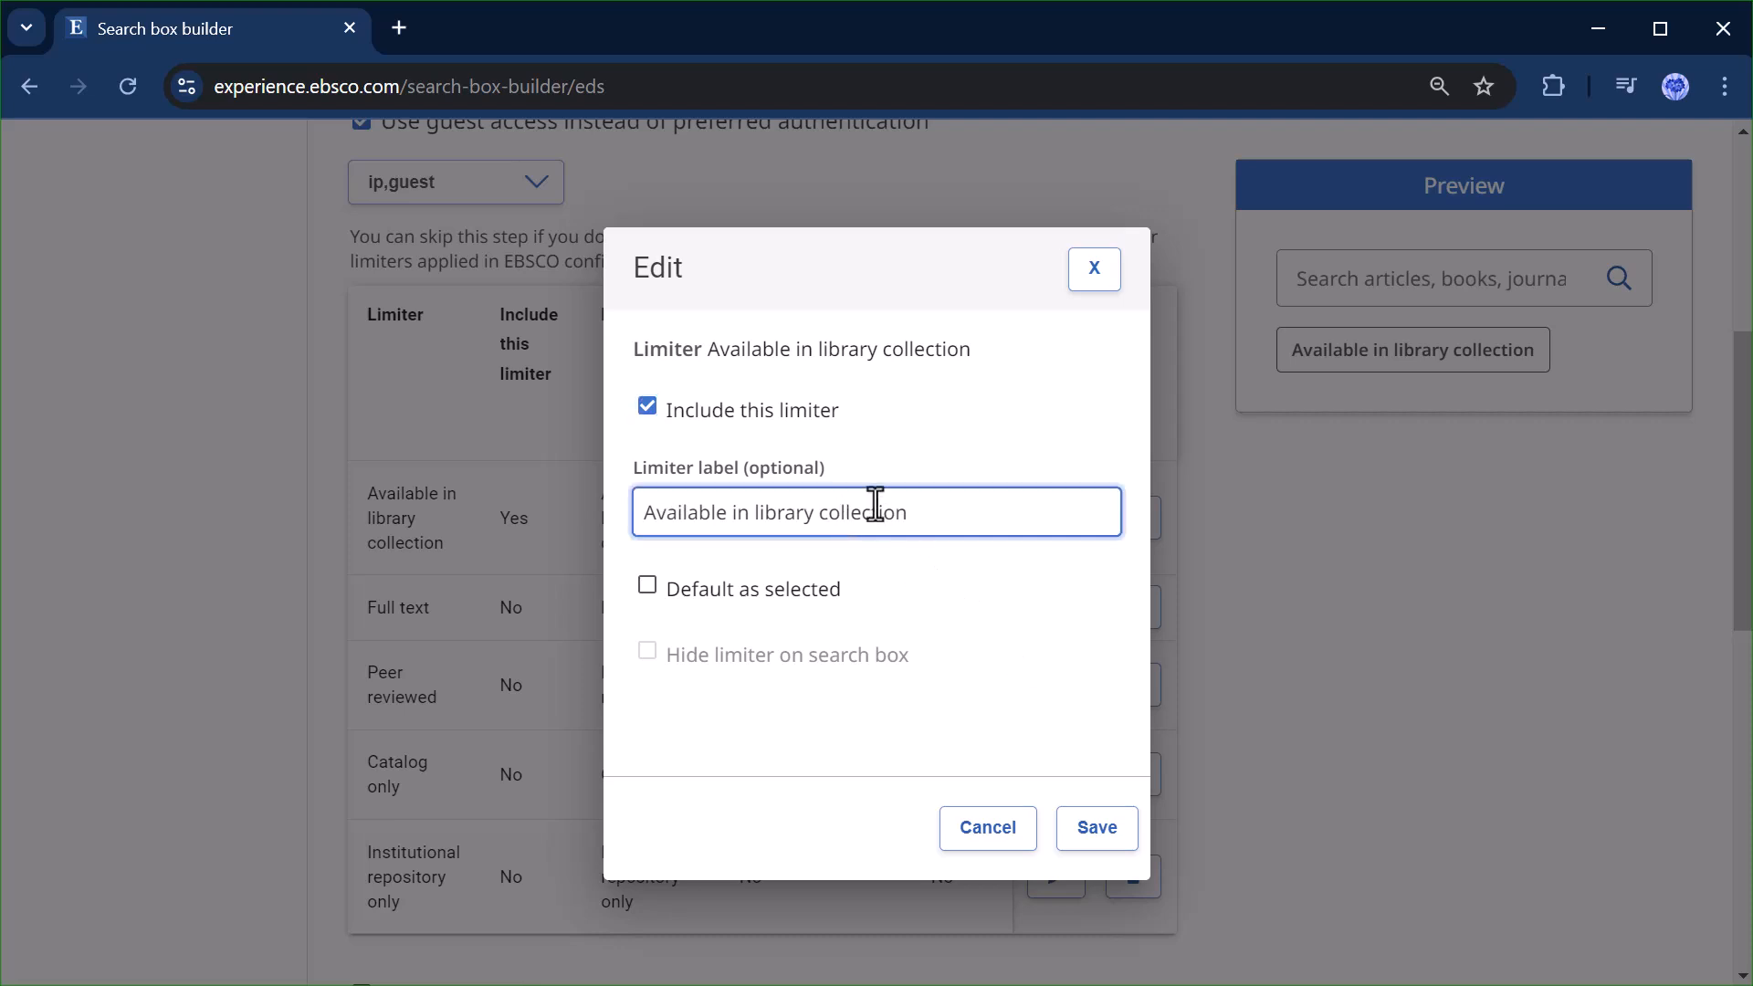
text(Available in Print and Online)
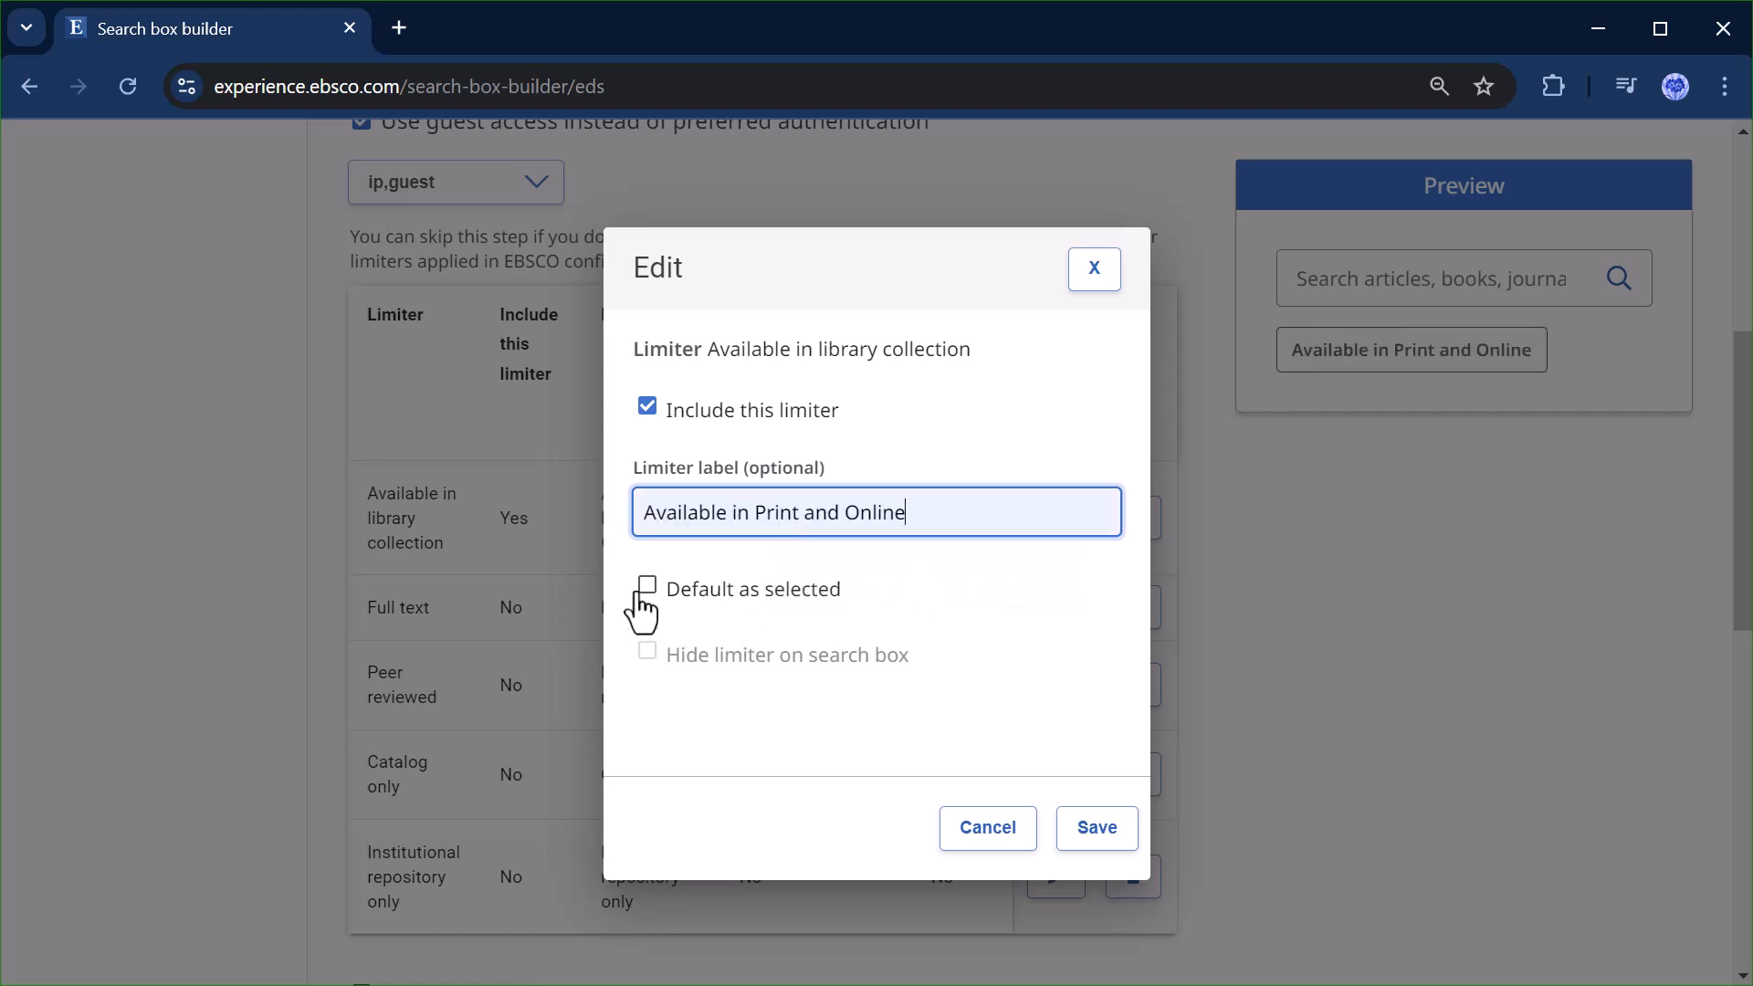
click(647, 588)
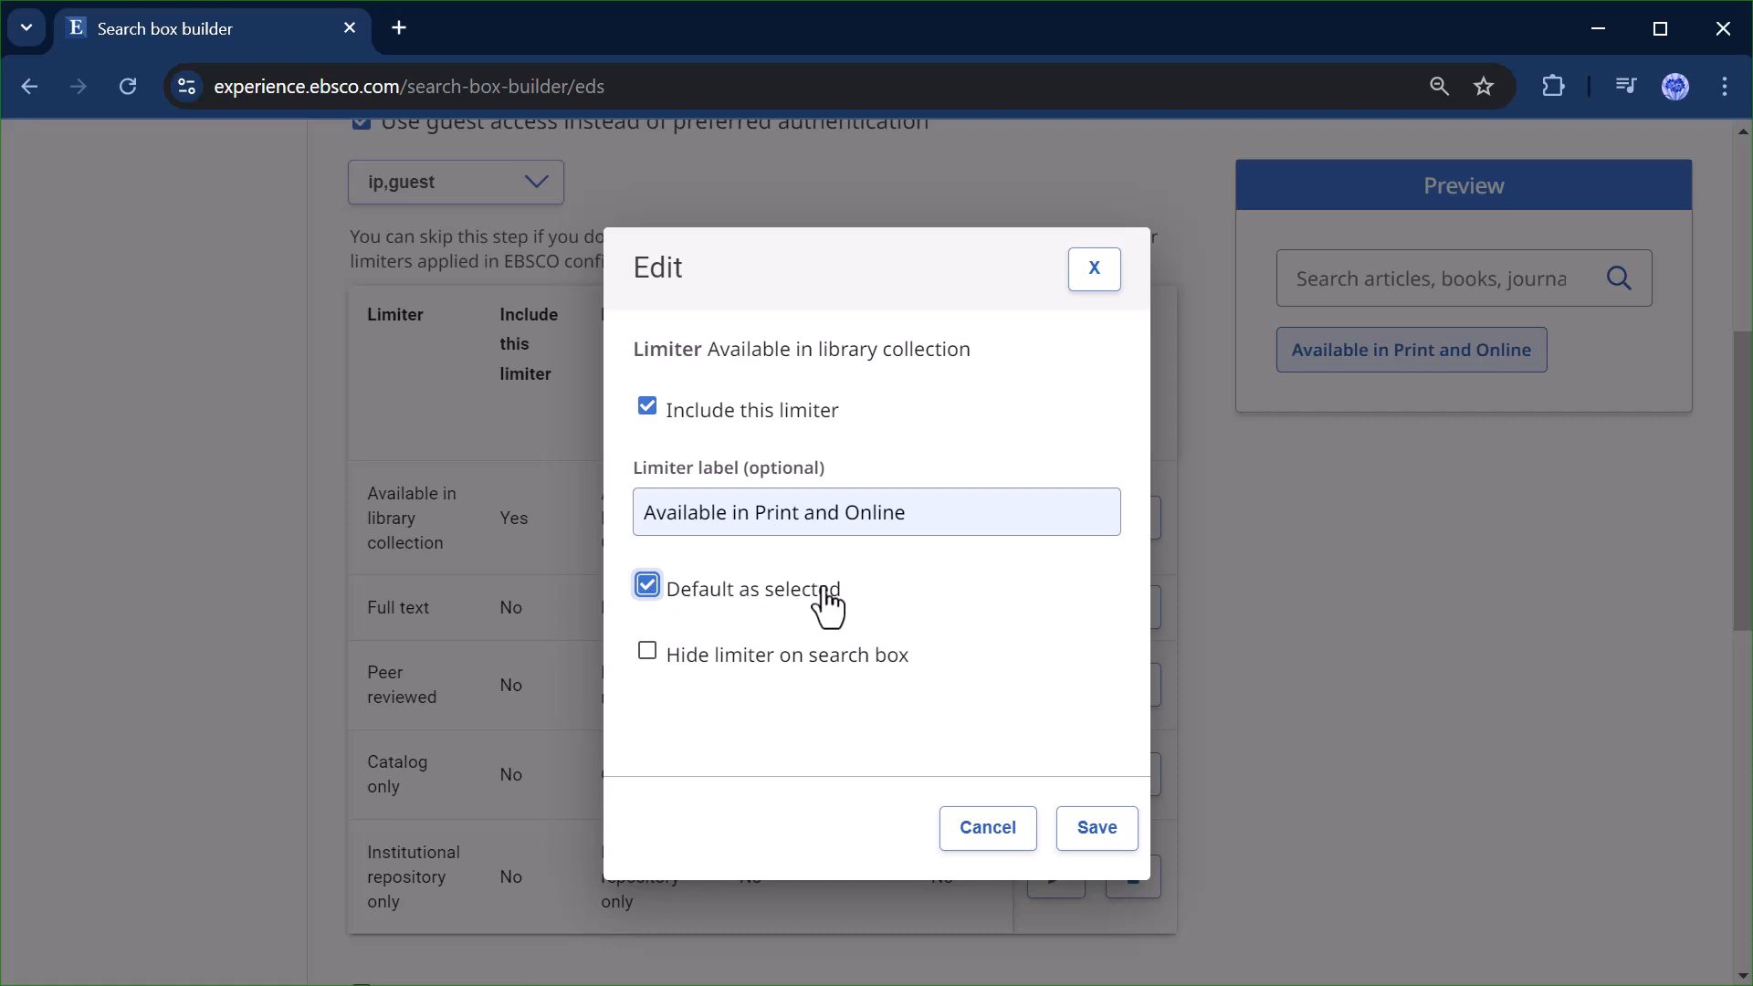
mouse_move(657, 688)
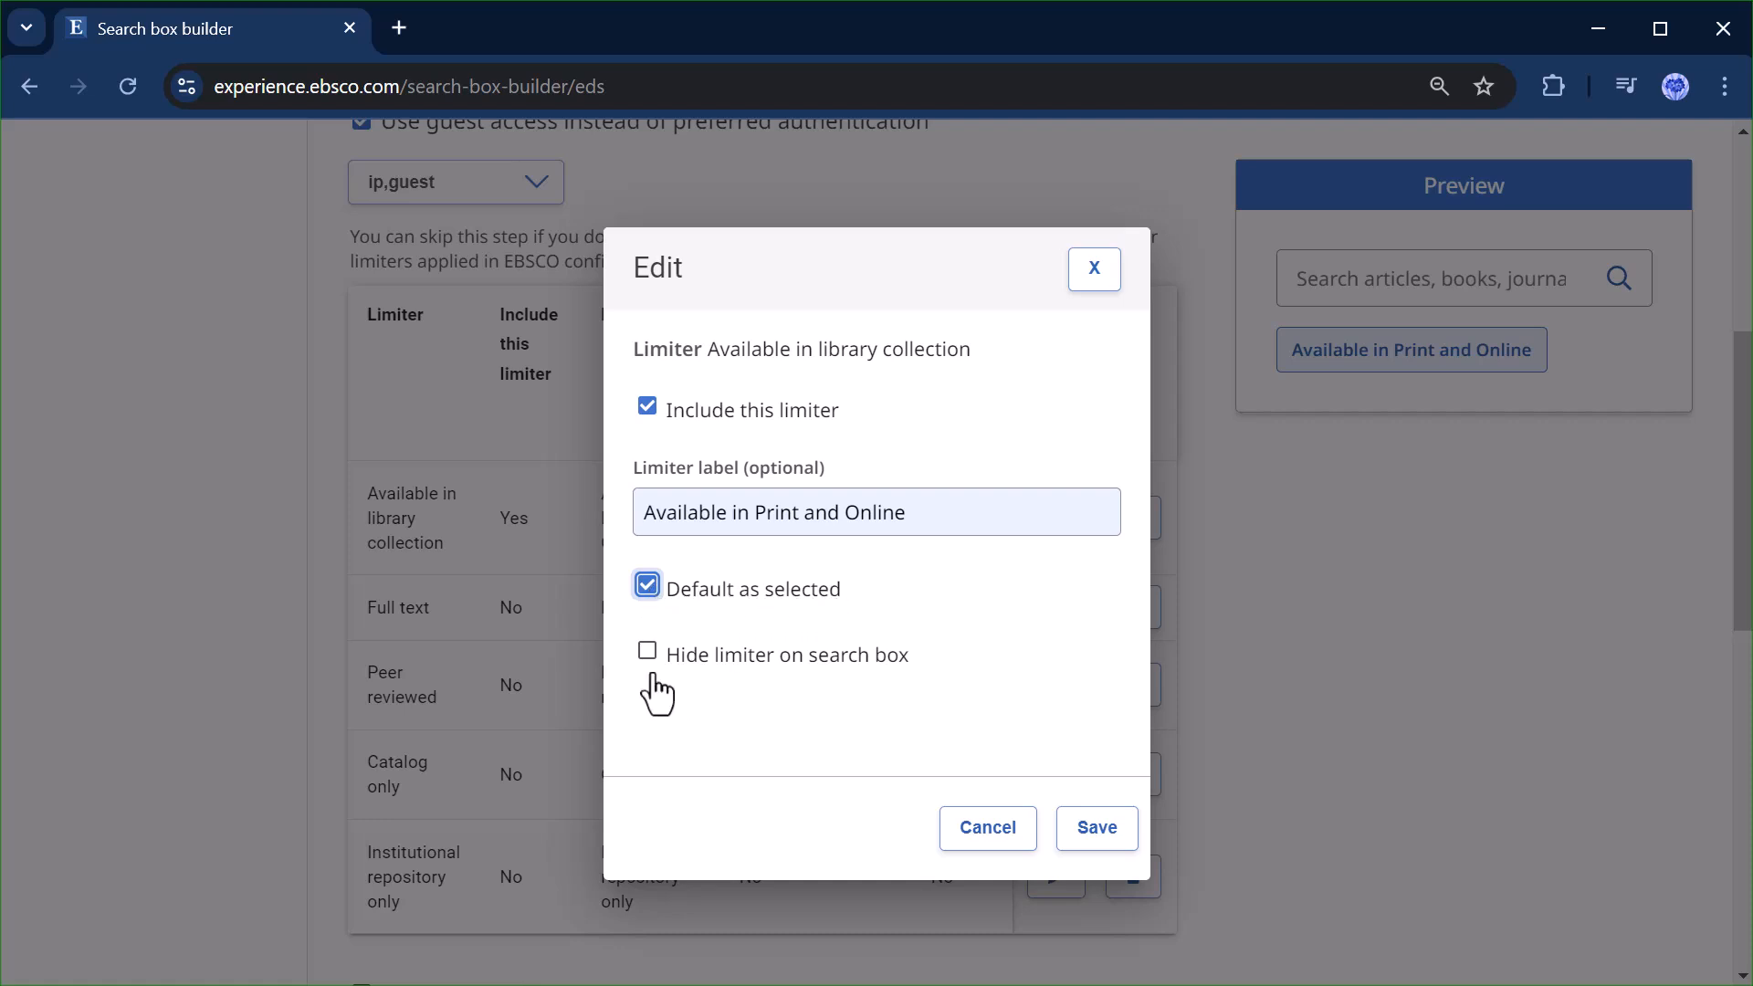
click(646, 651)
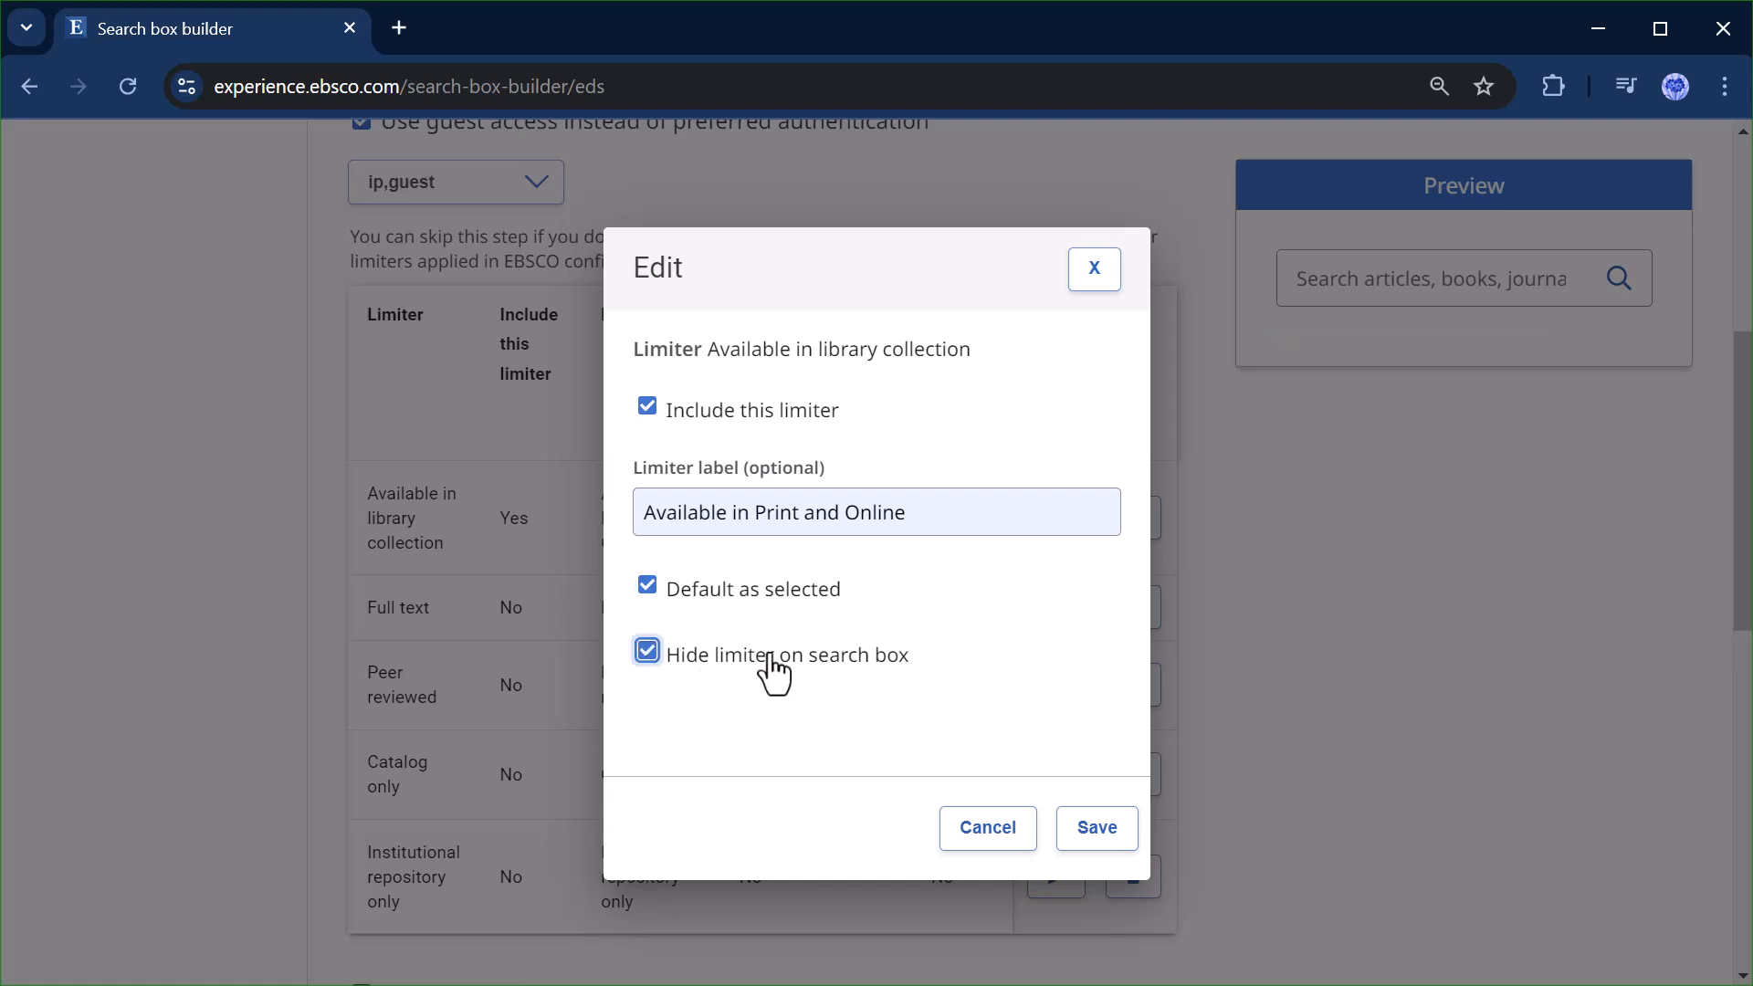
click(647, 650)
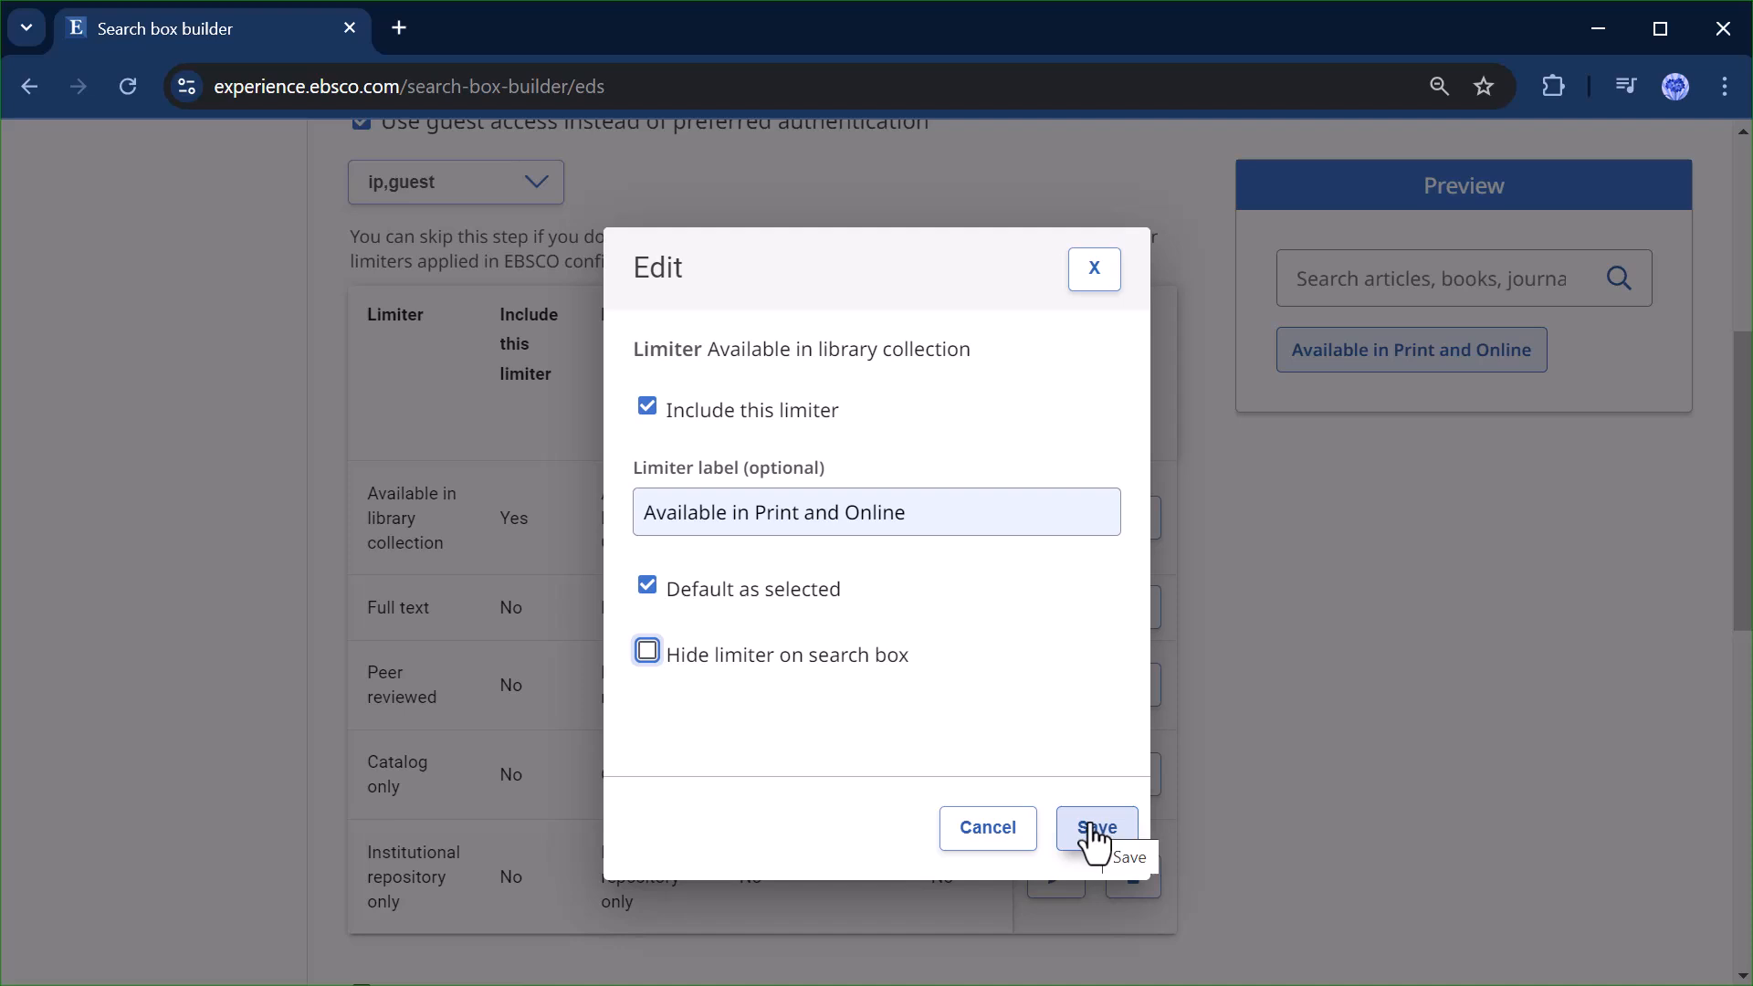
click(1095, 829)
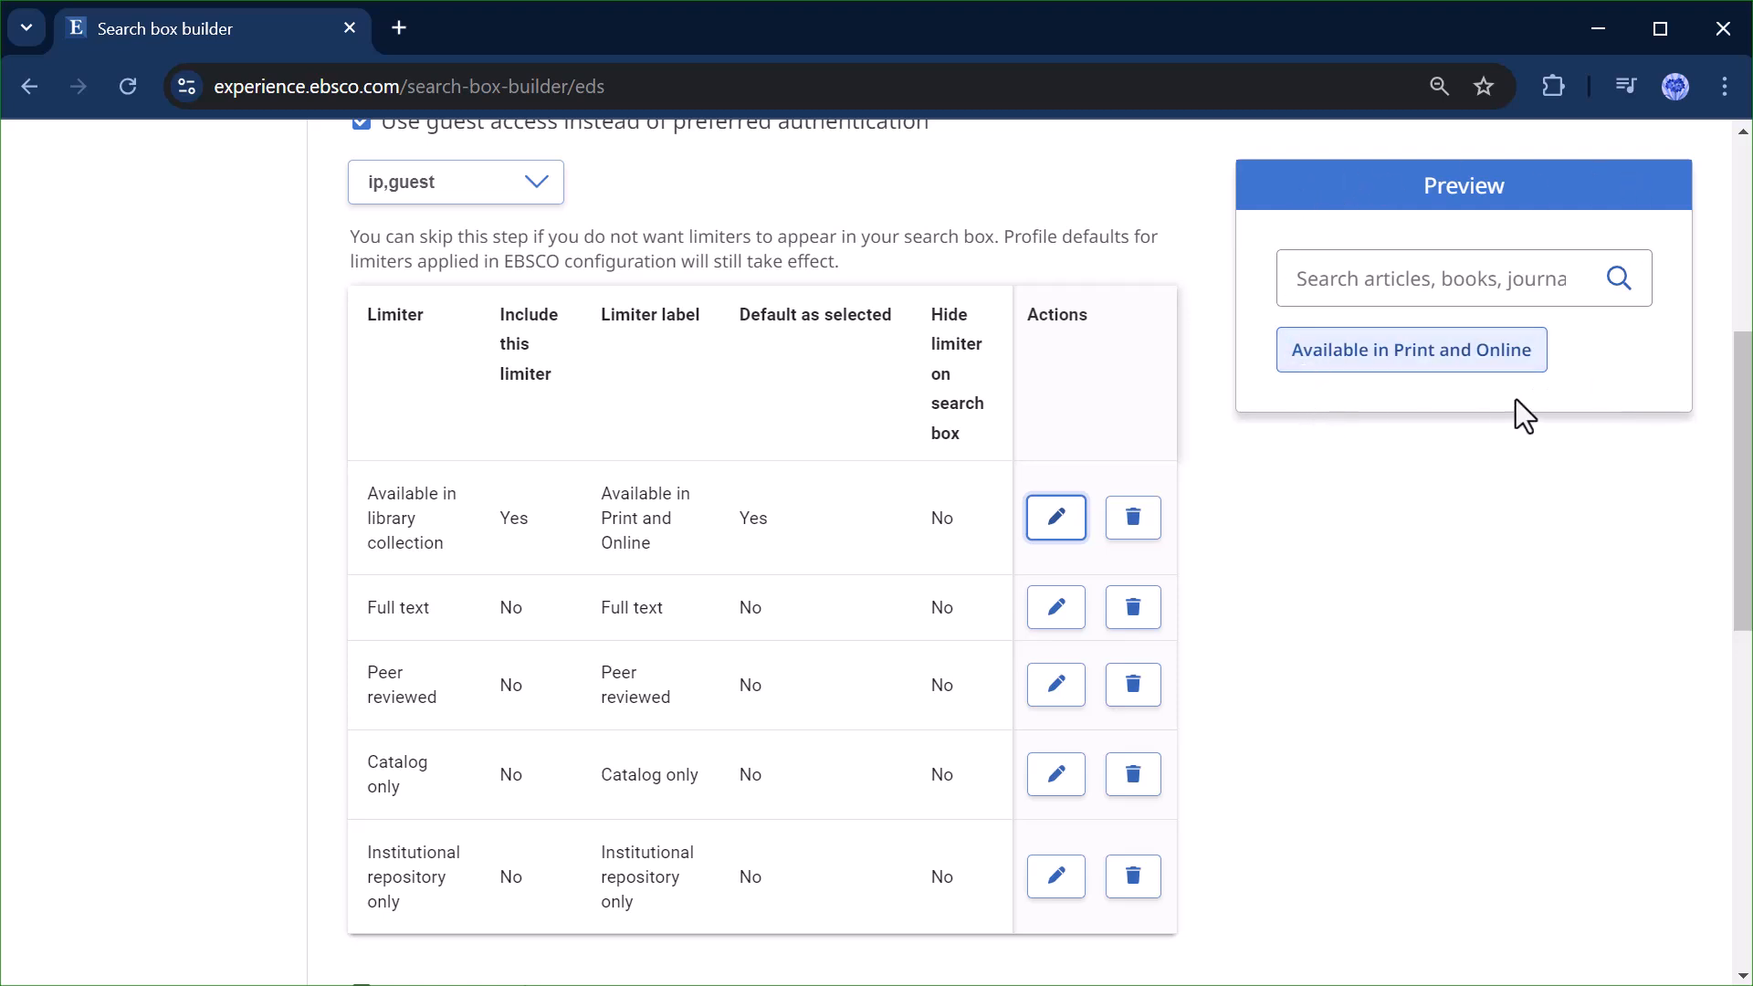
Reopen the library collection limiter and untick Include to exclude it again.
click(1053, 517)
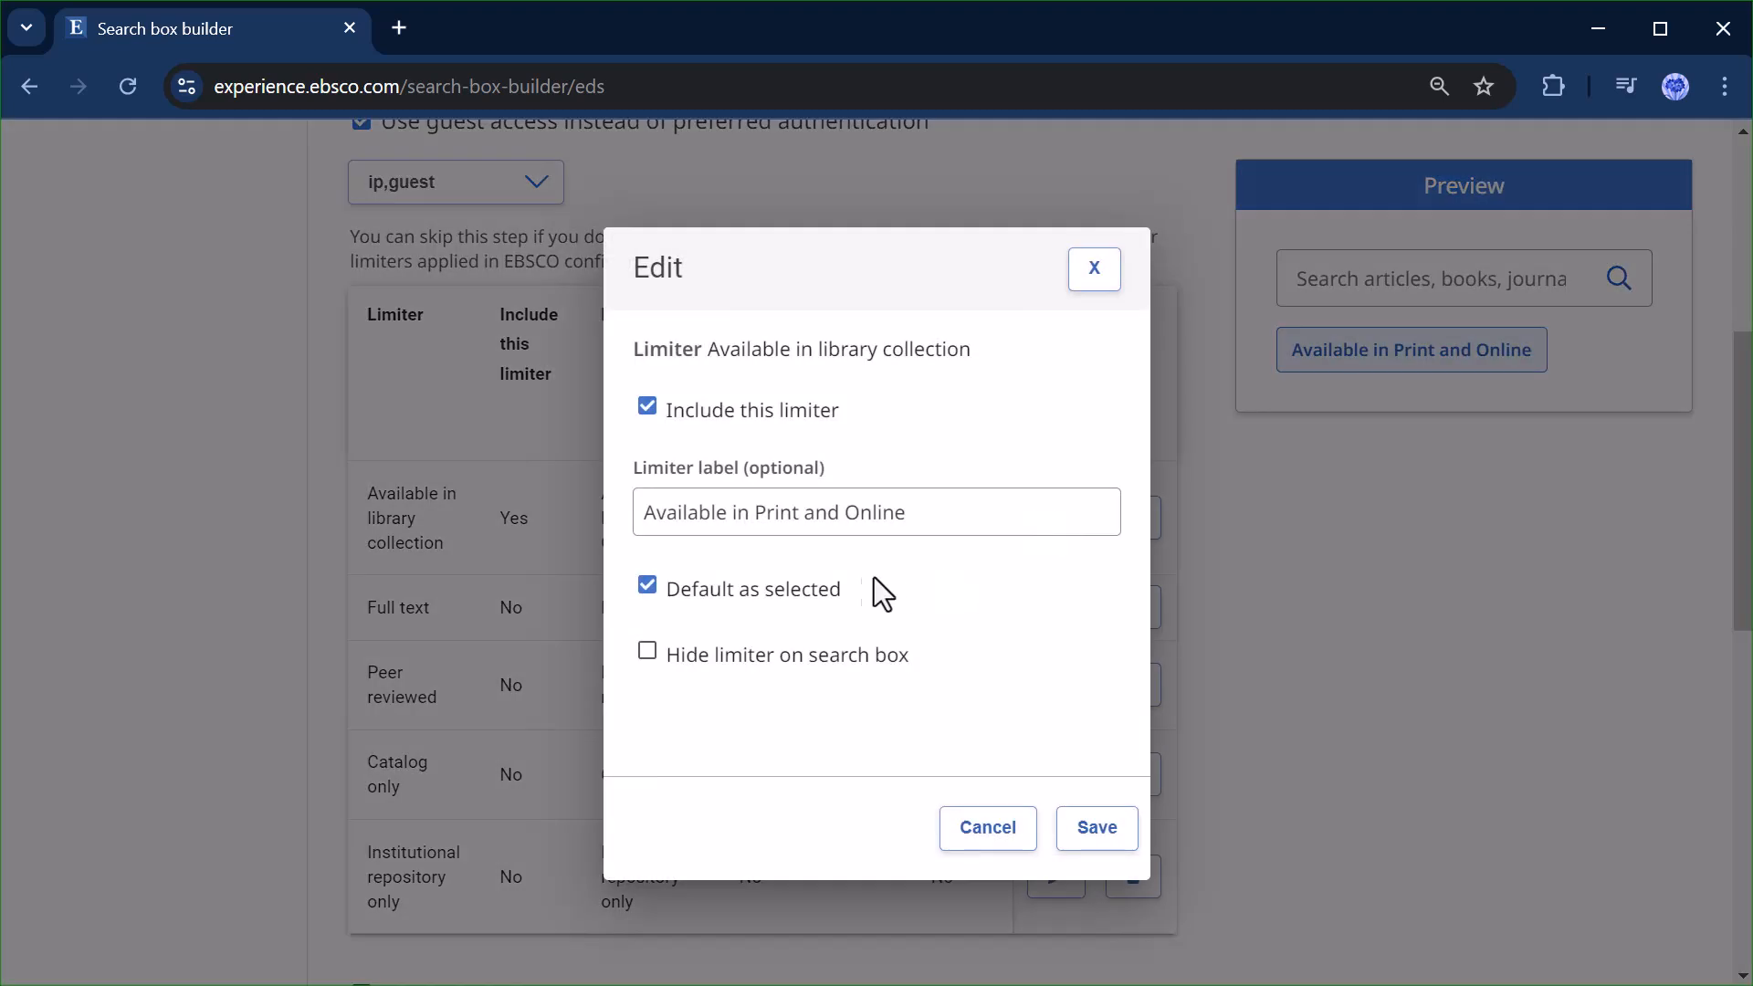
click(647, 407)
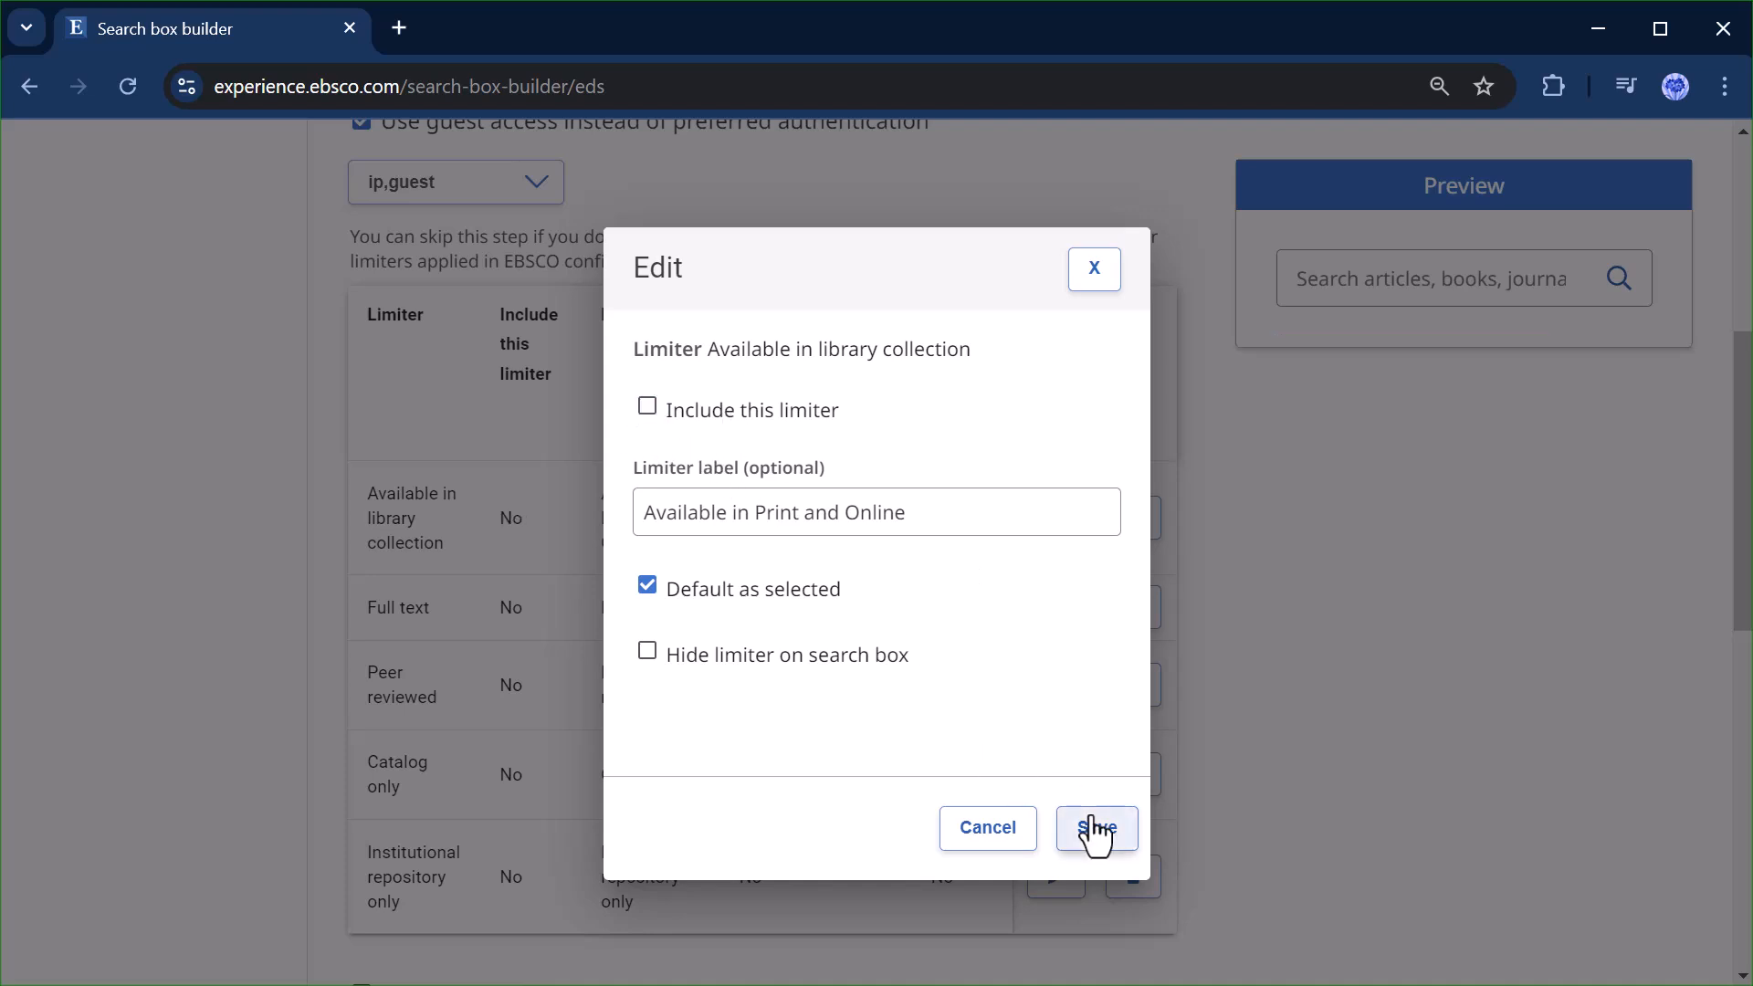
Save the limiter, limit to specific source types and tick eBooks as an allowed type.
click(1096, 829)
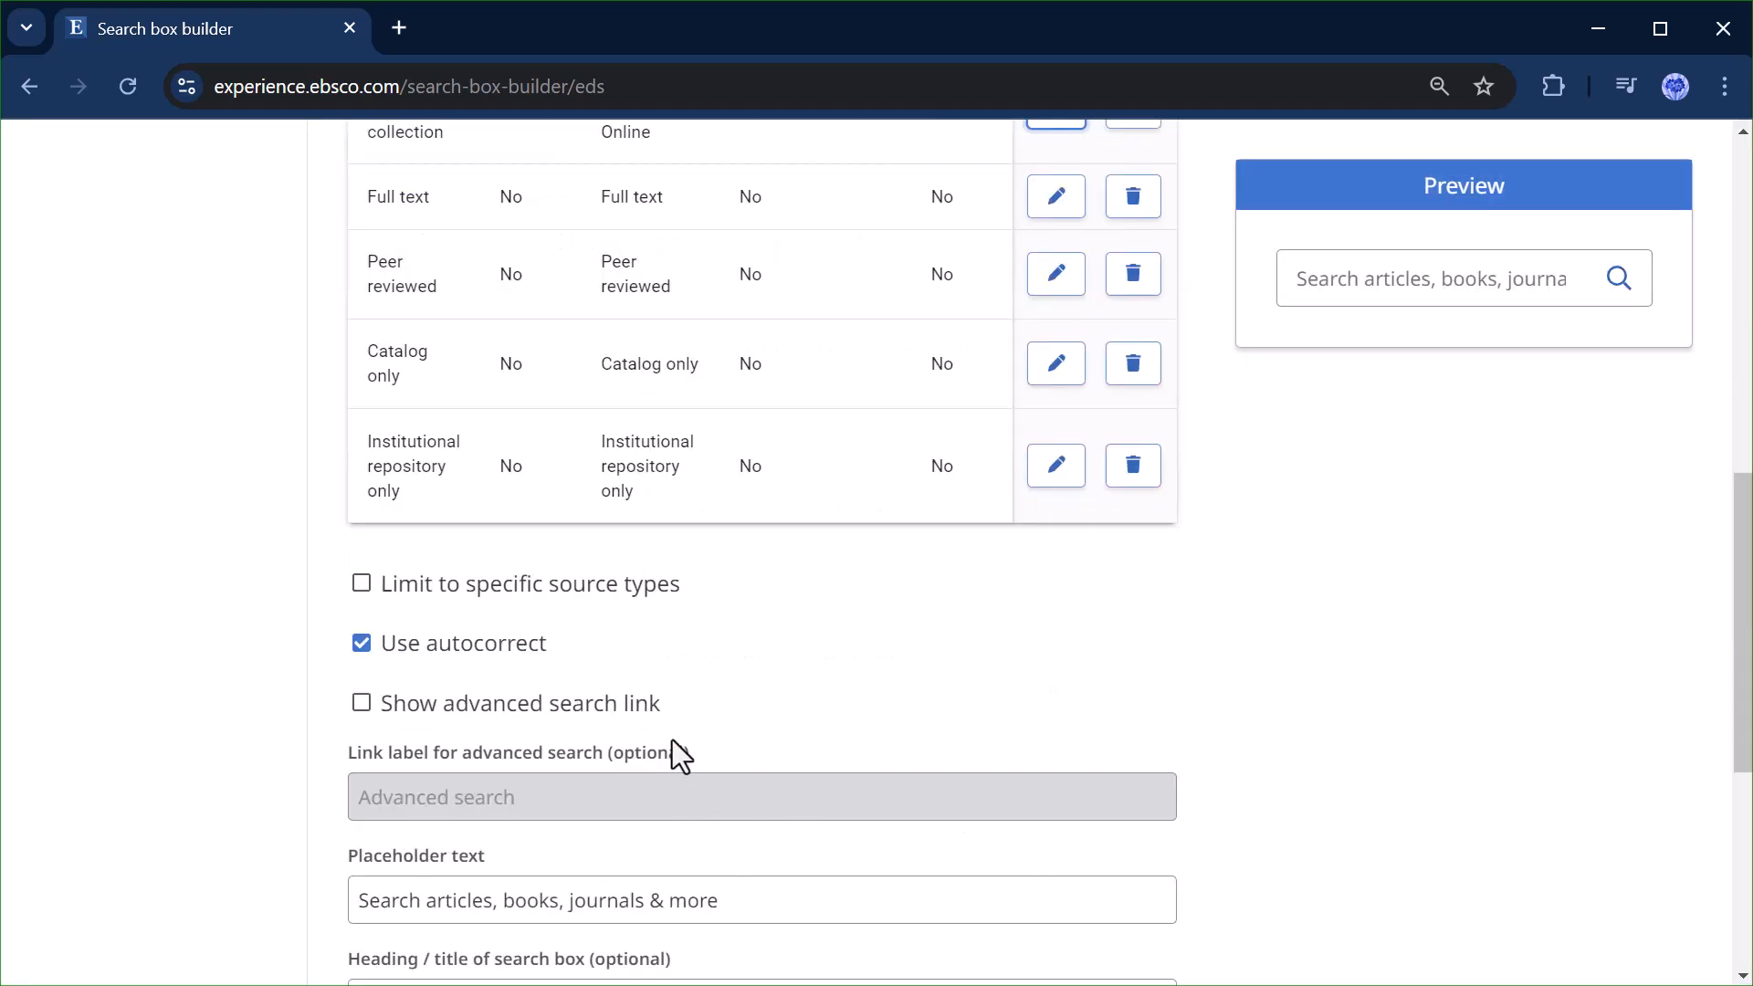
mouse_move(616, 687)
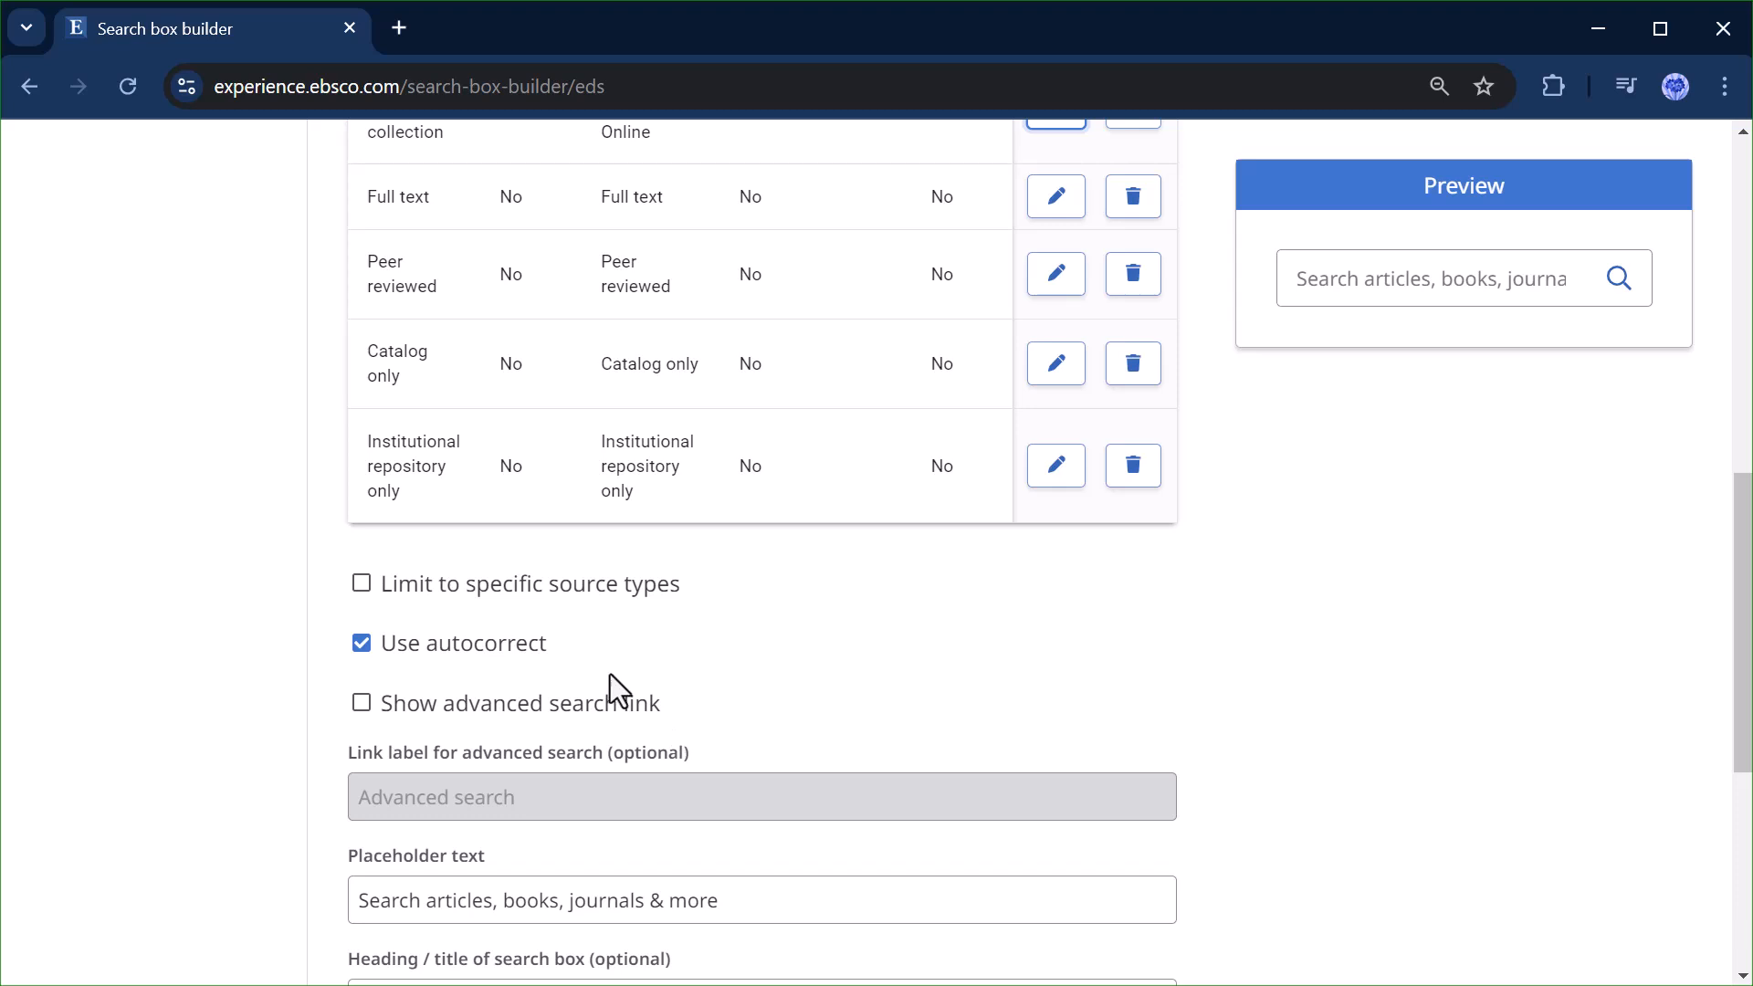
mouse_move(405, 668)
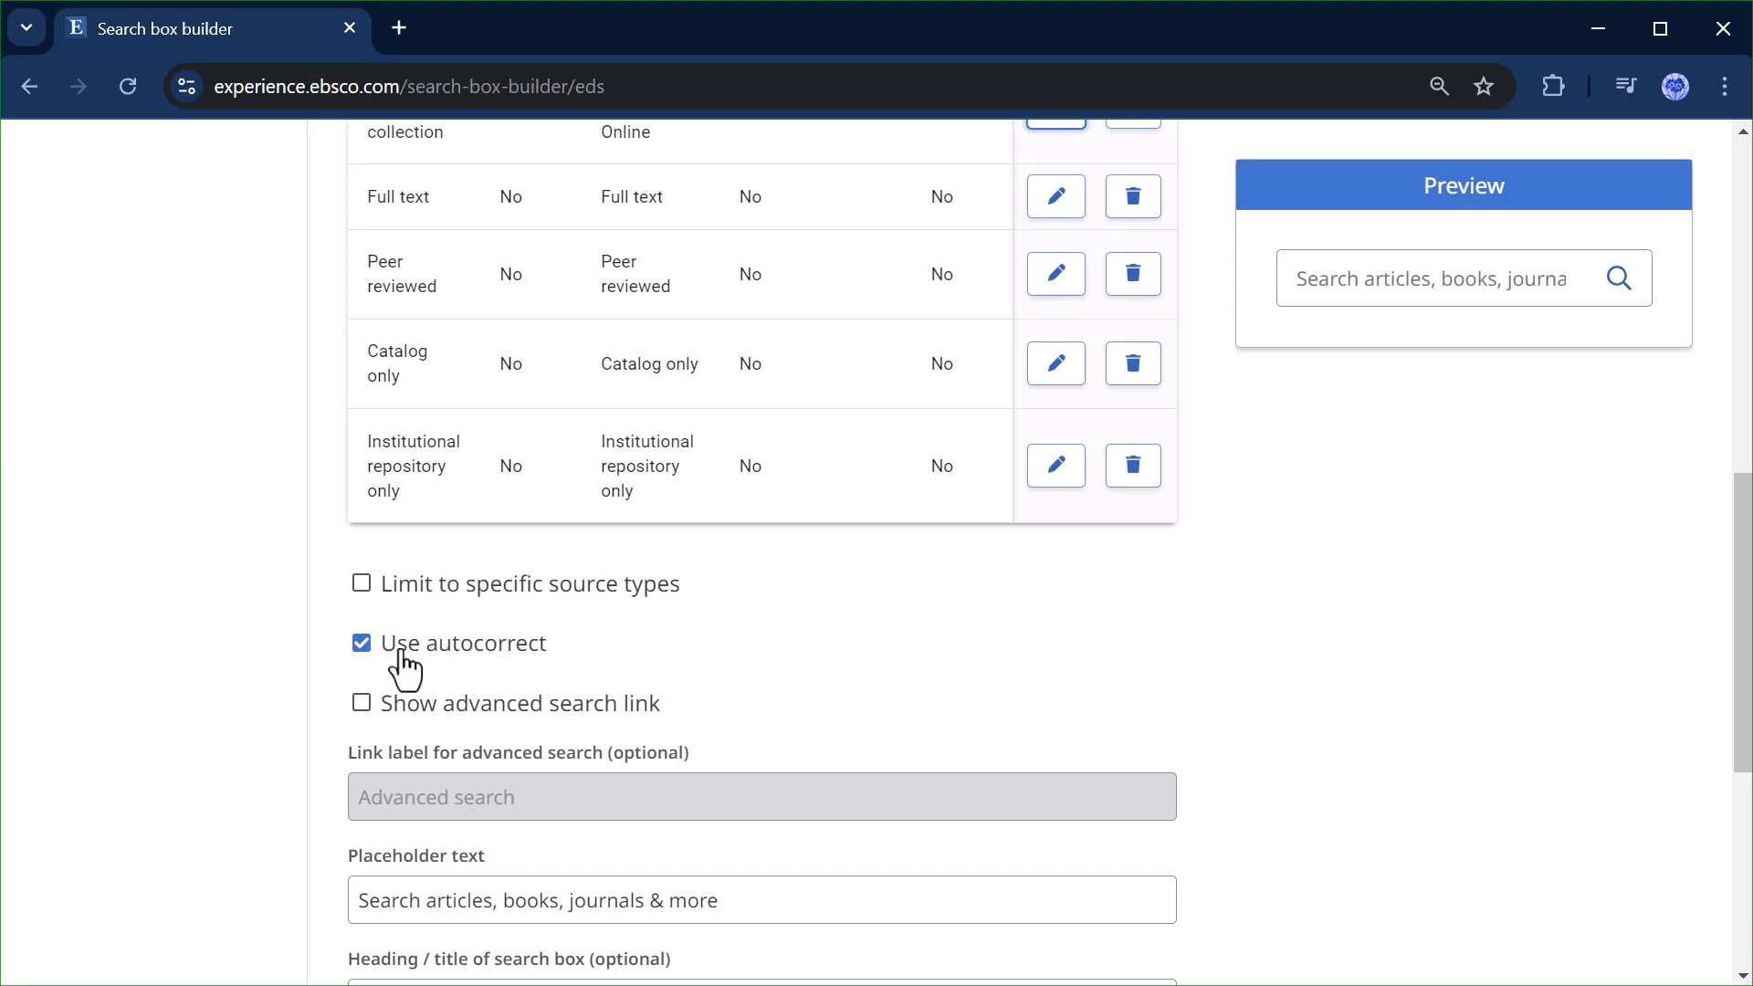
click(362, 583)
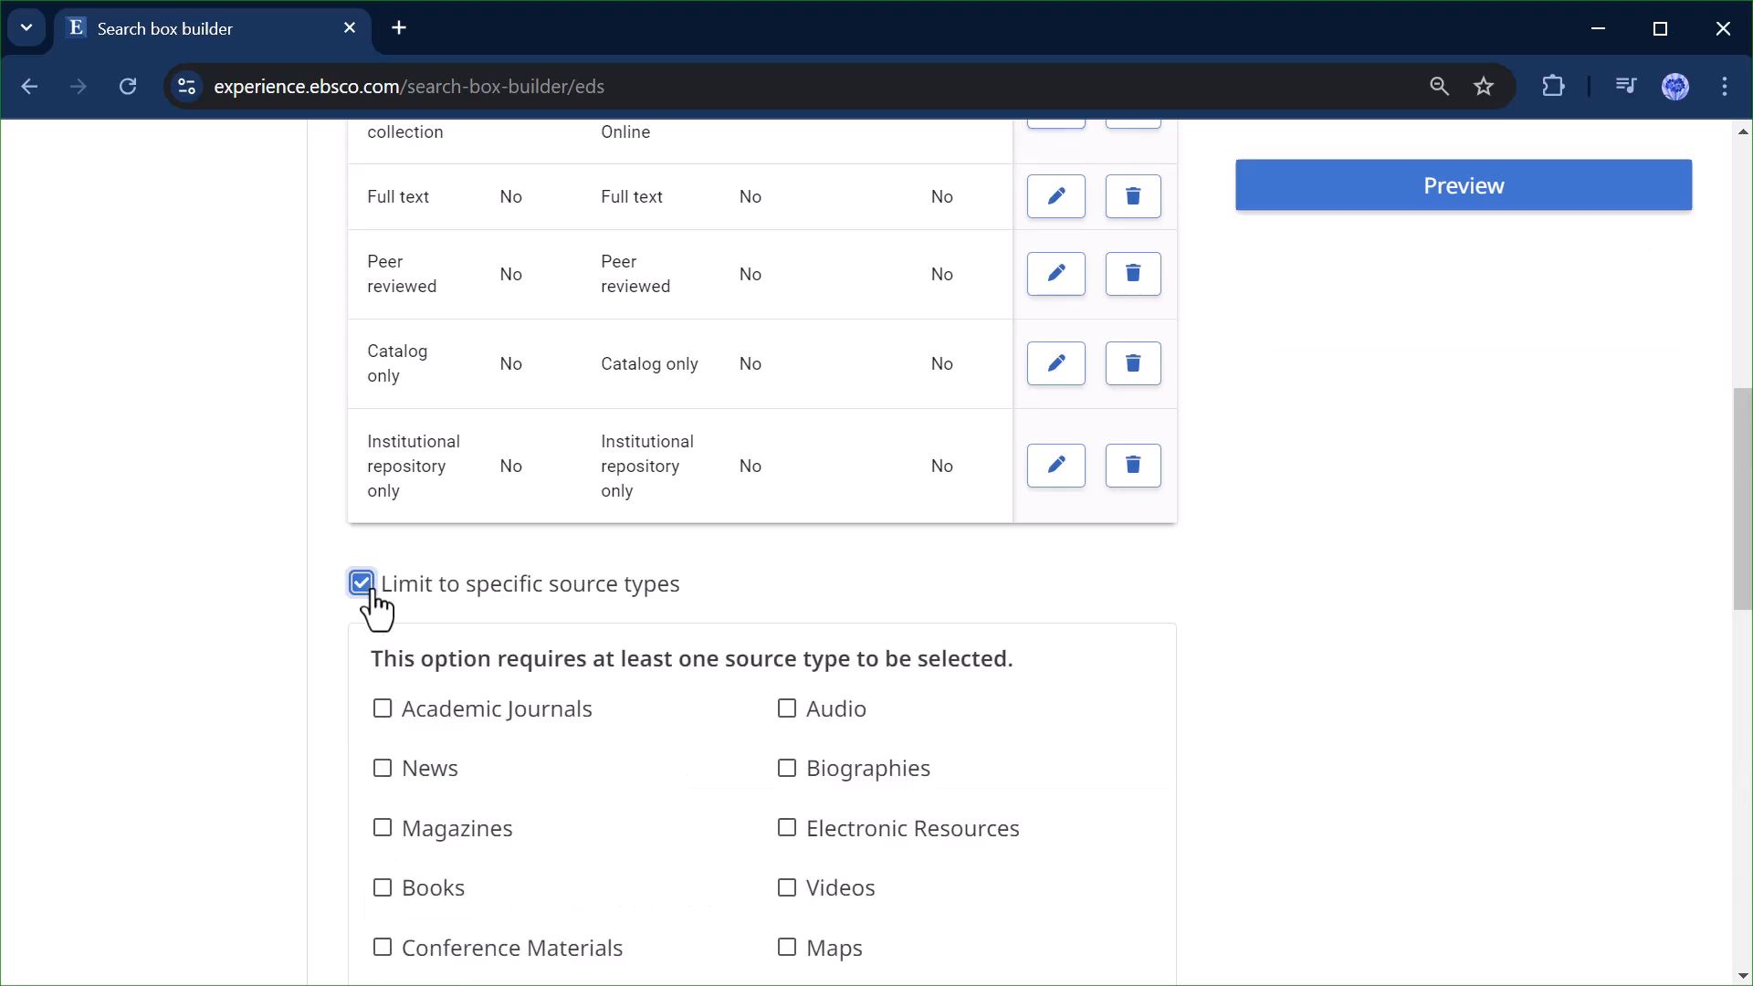
scroll(down, 3)
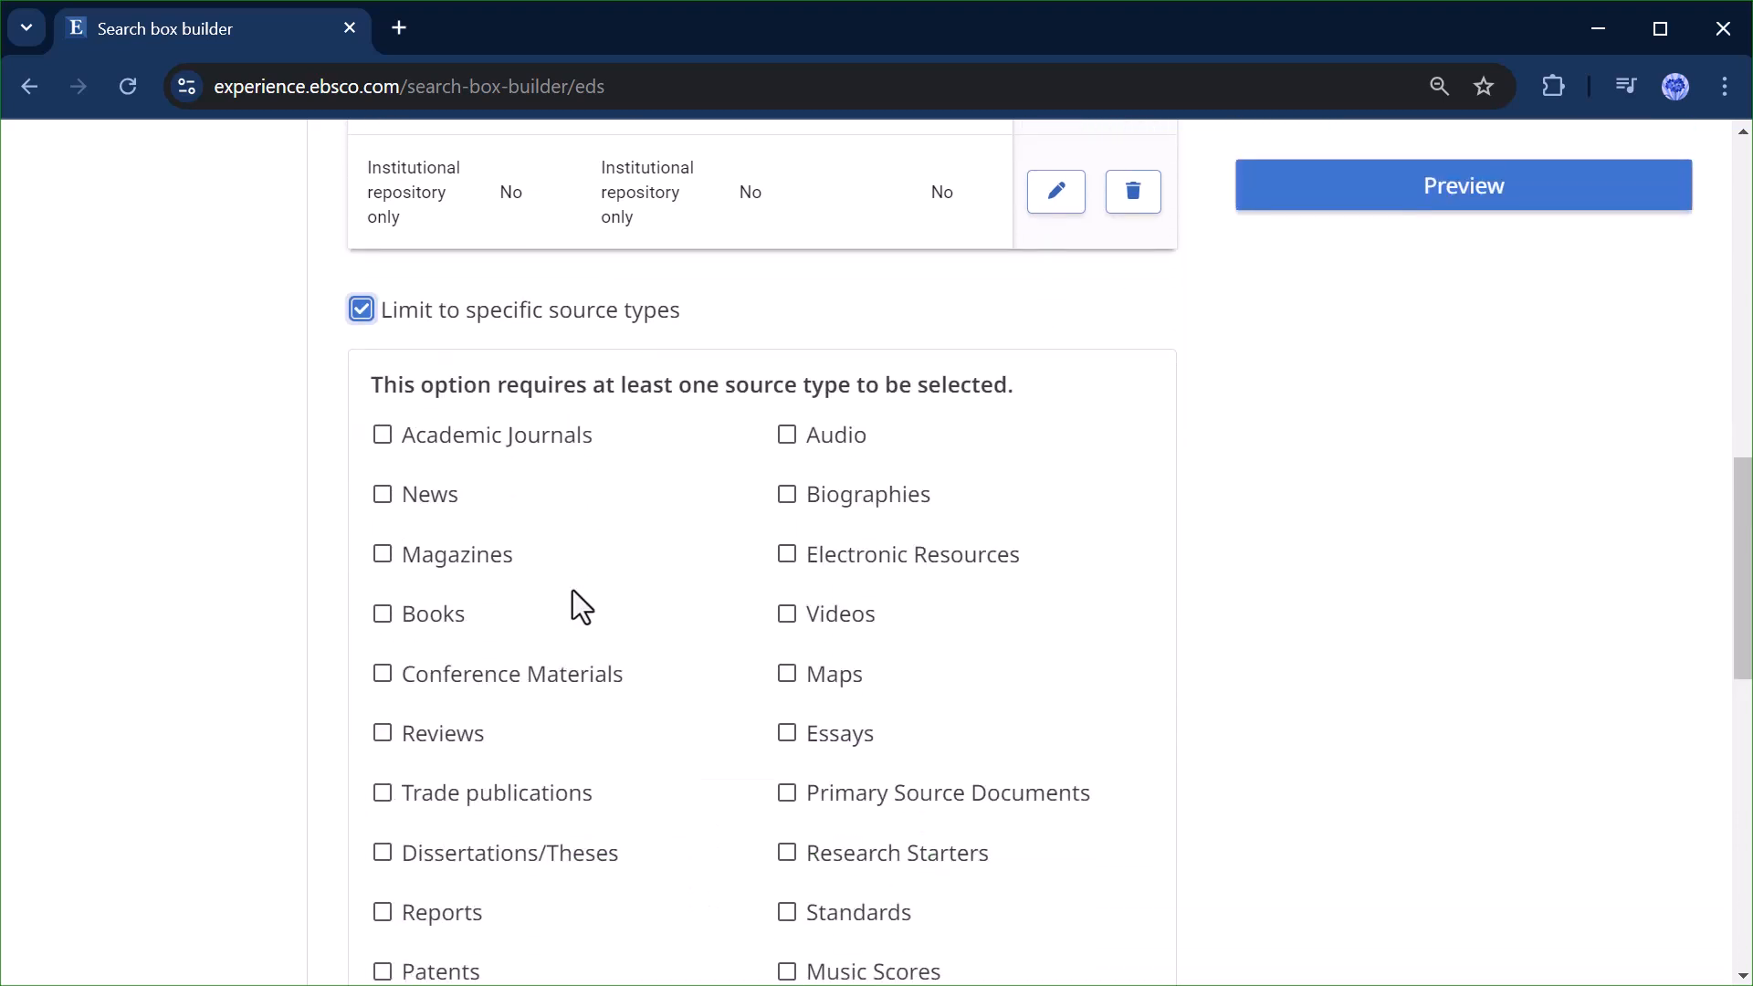
scroll(down, 3)
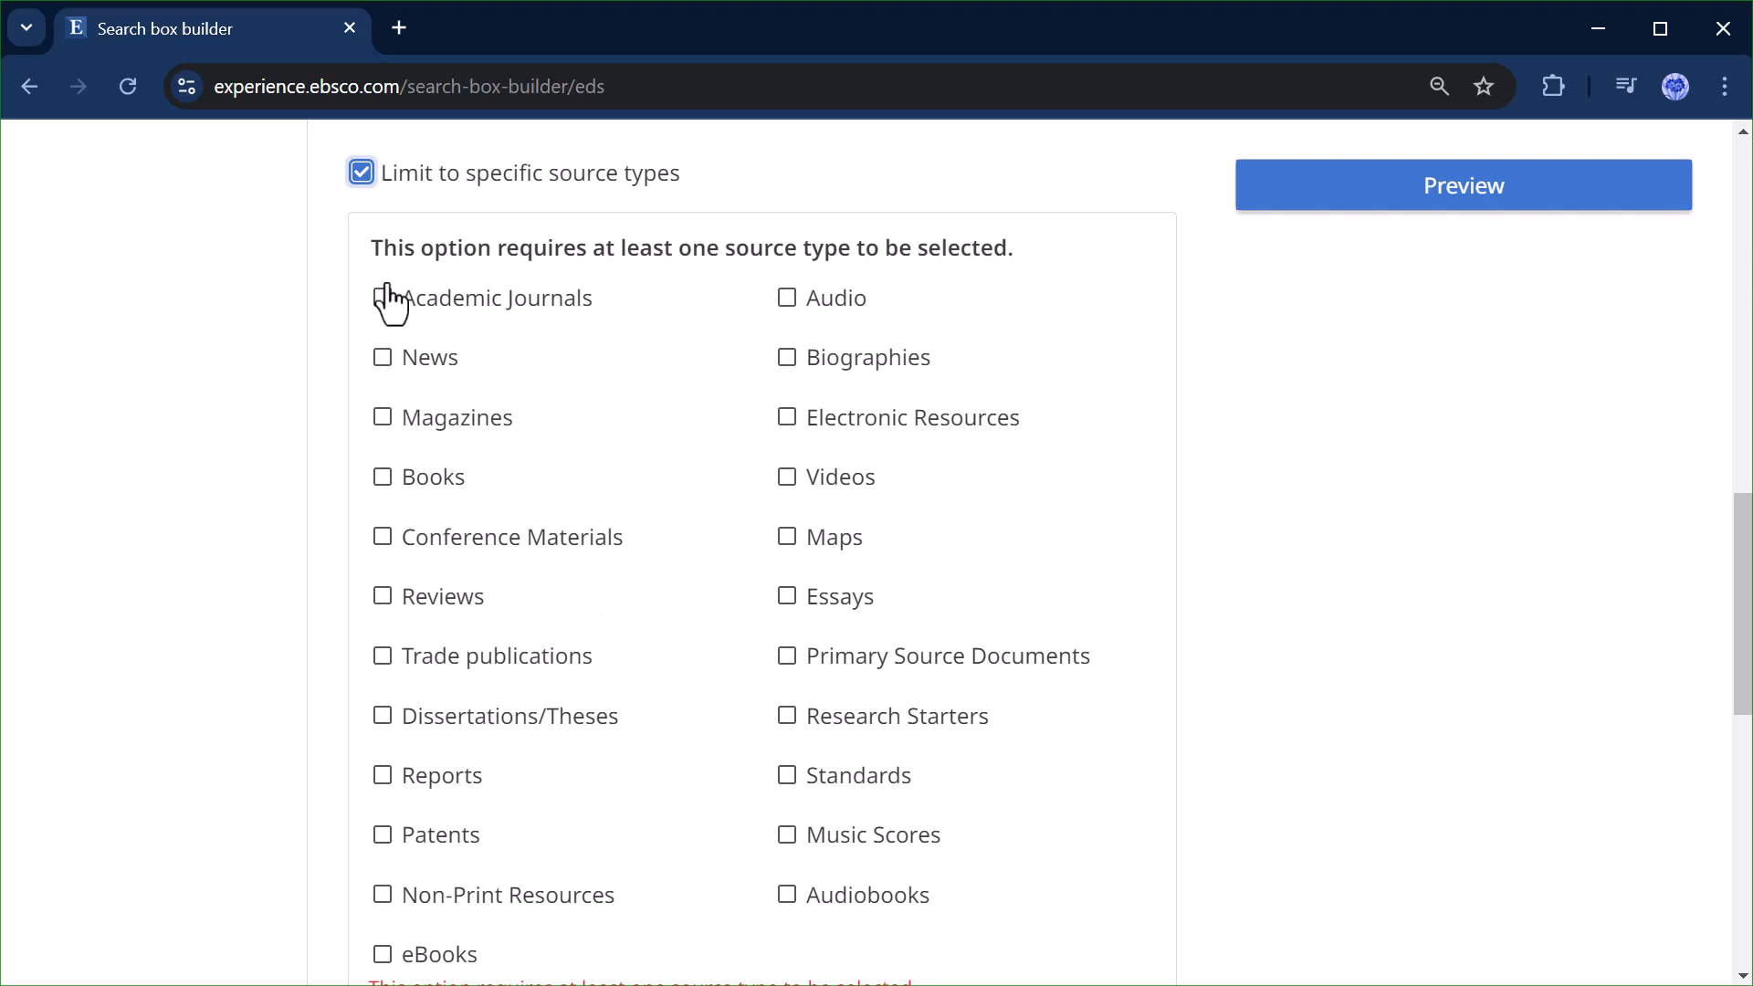
scroll(down, 3)
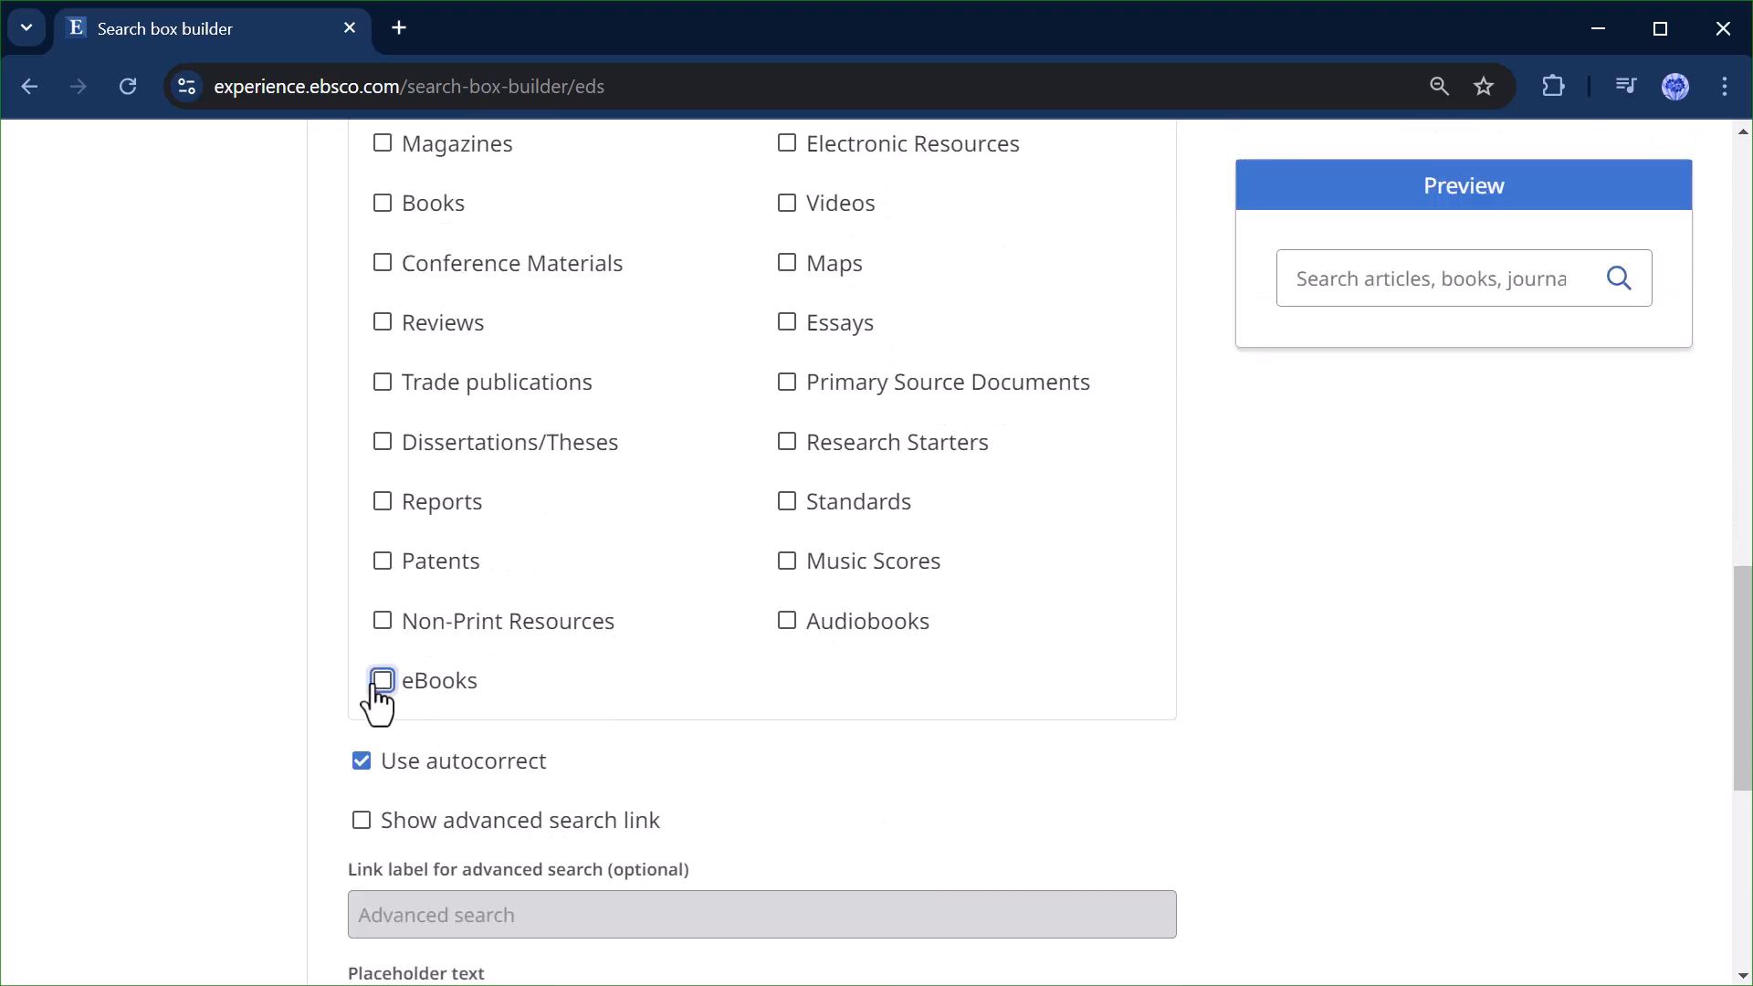
click(381, 679)
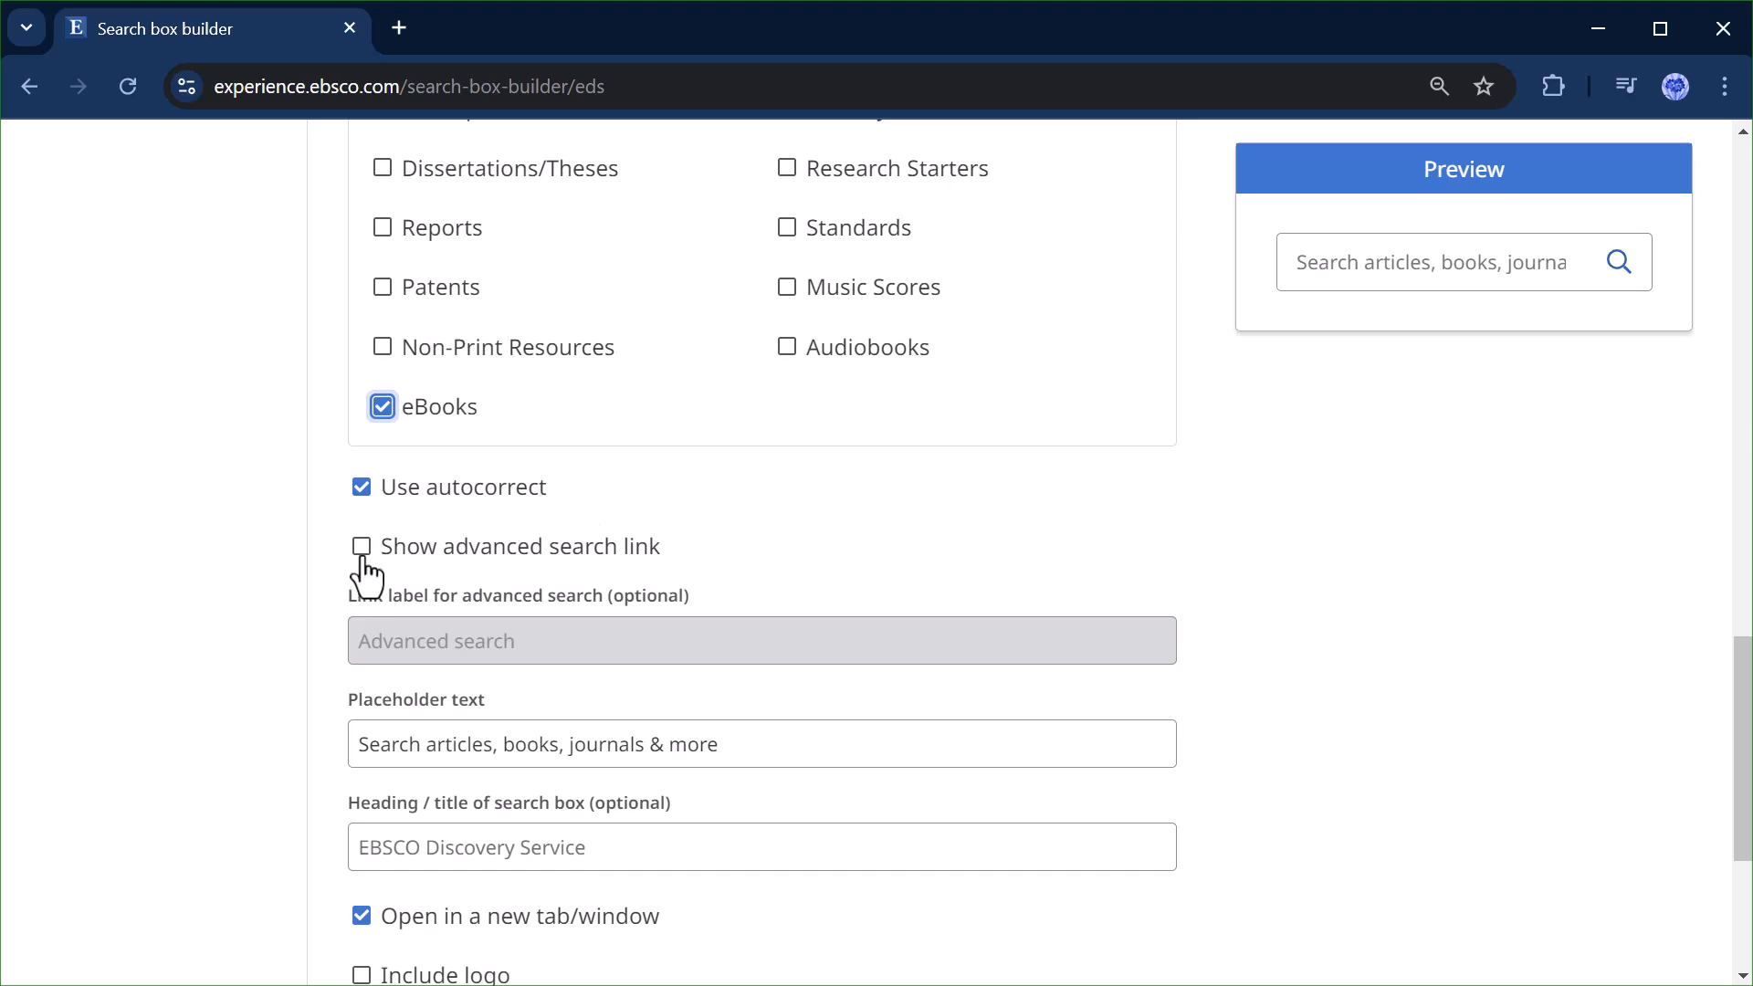
Show the advanced search link and relabel it 'Precision search'.
click(362, 546)
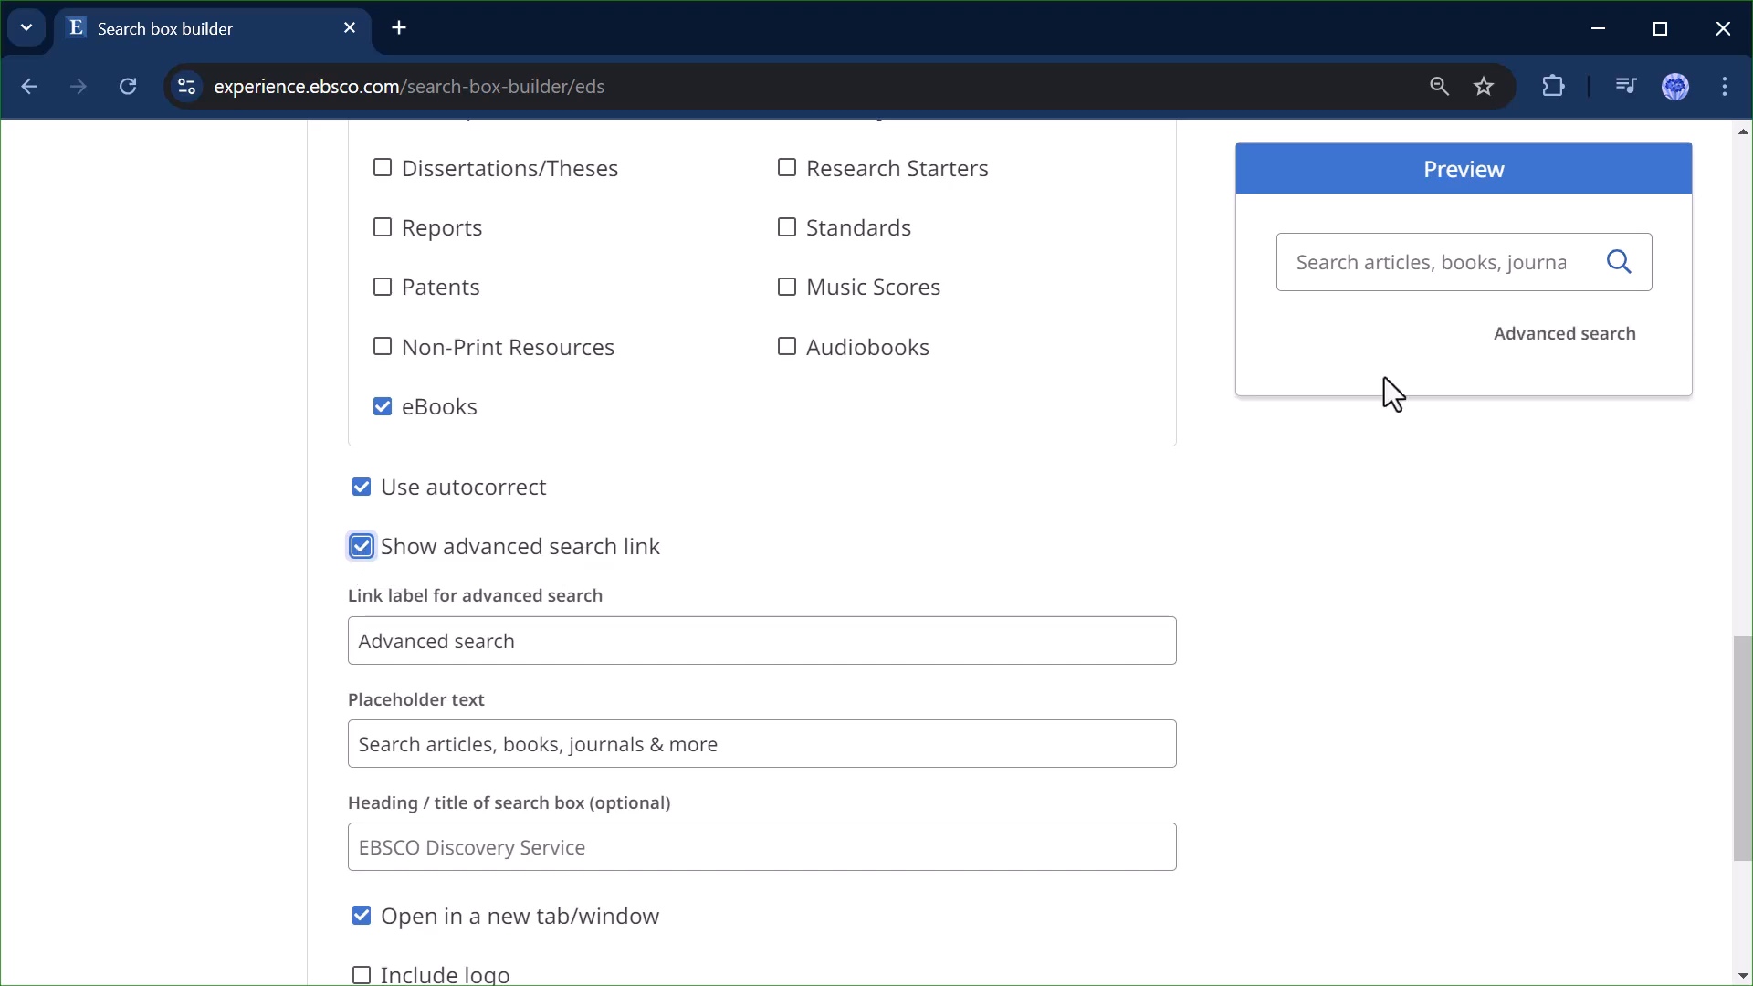
mouse_move(1686, 345)
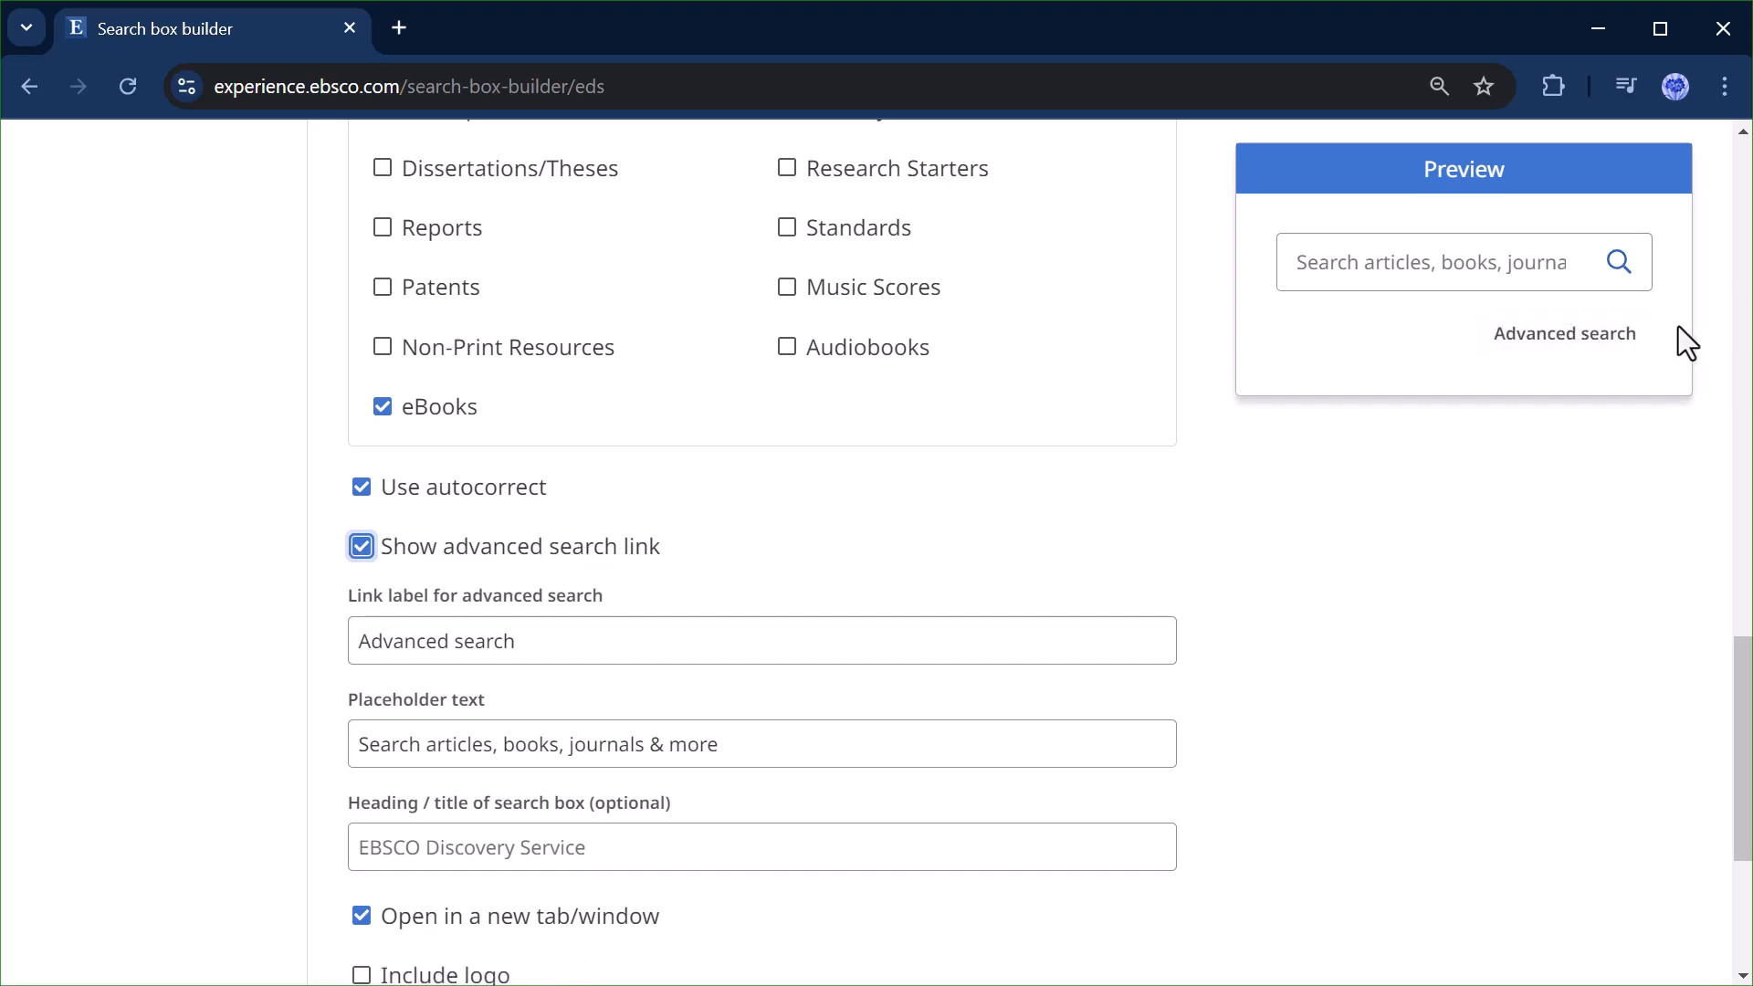
mouse_move(811, 579)
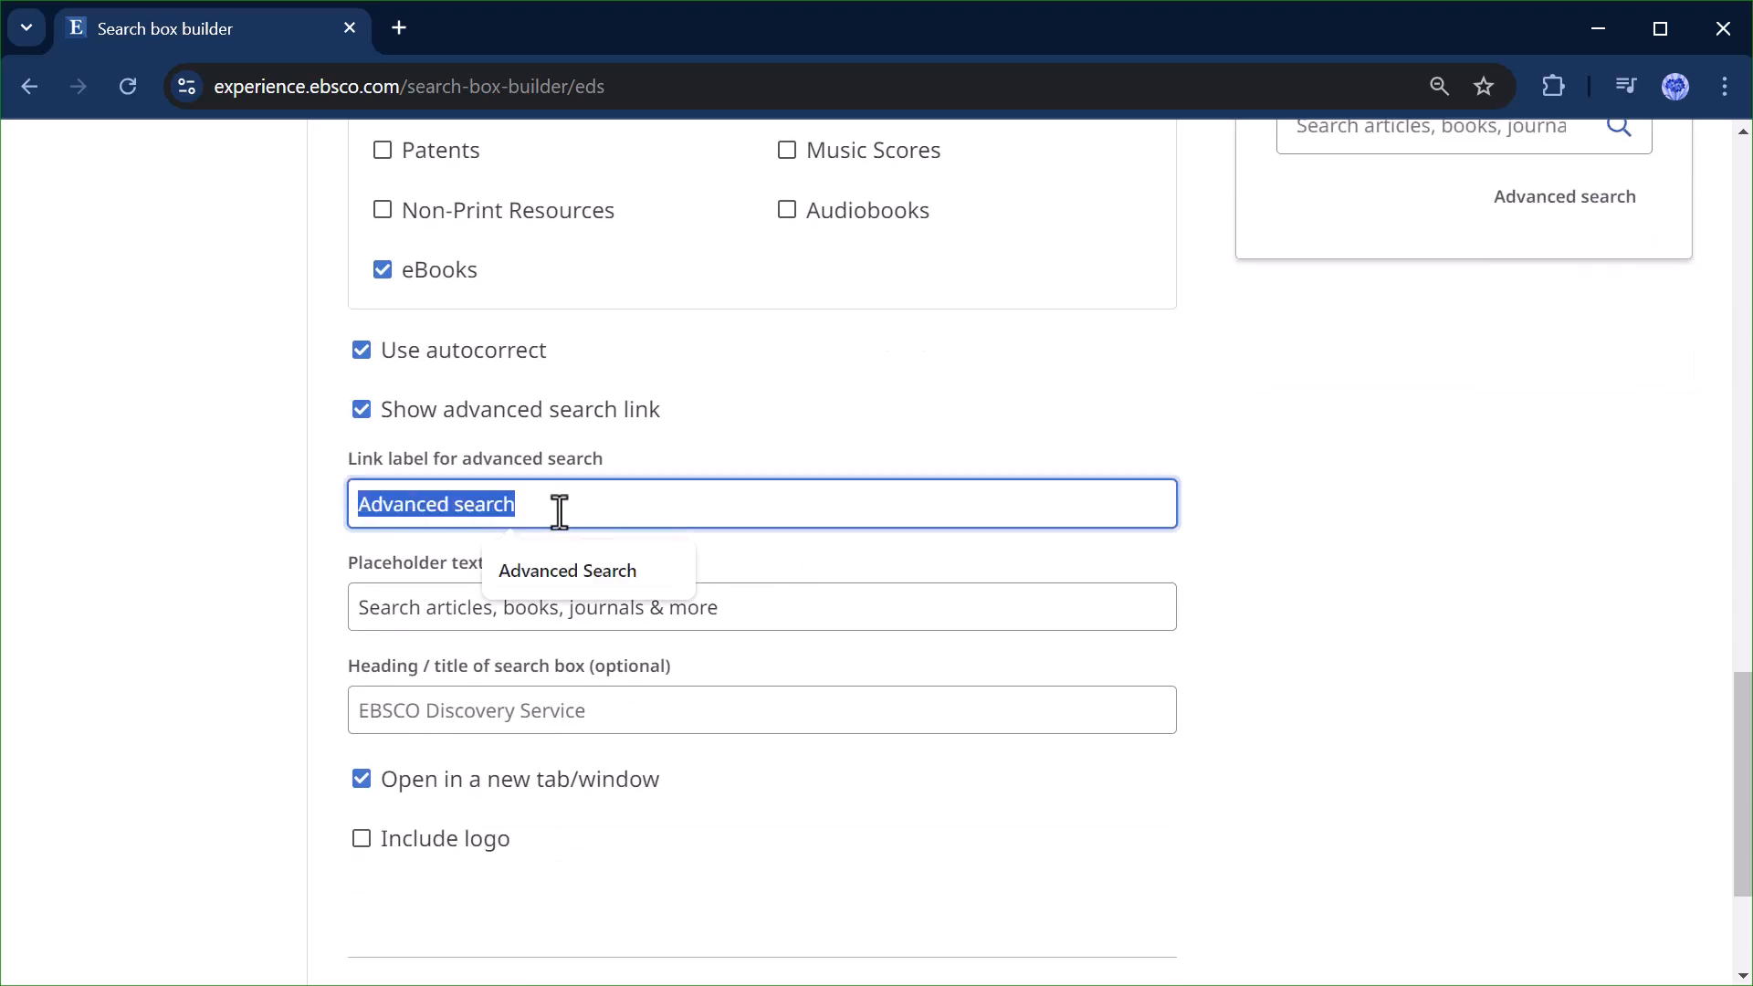
text(Precisio)
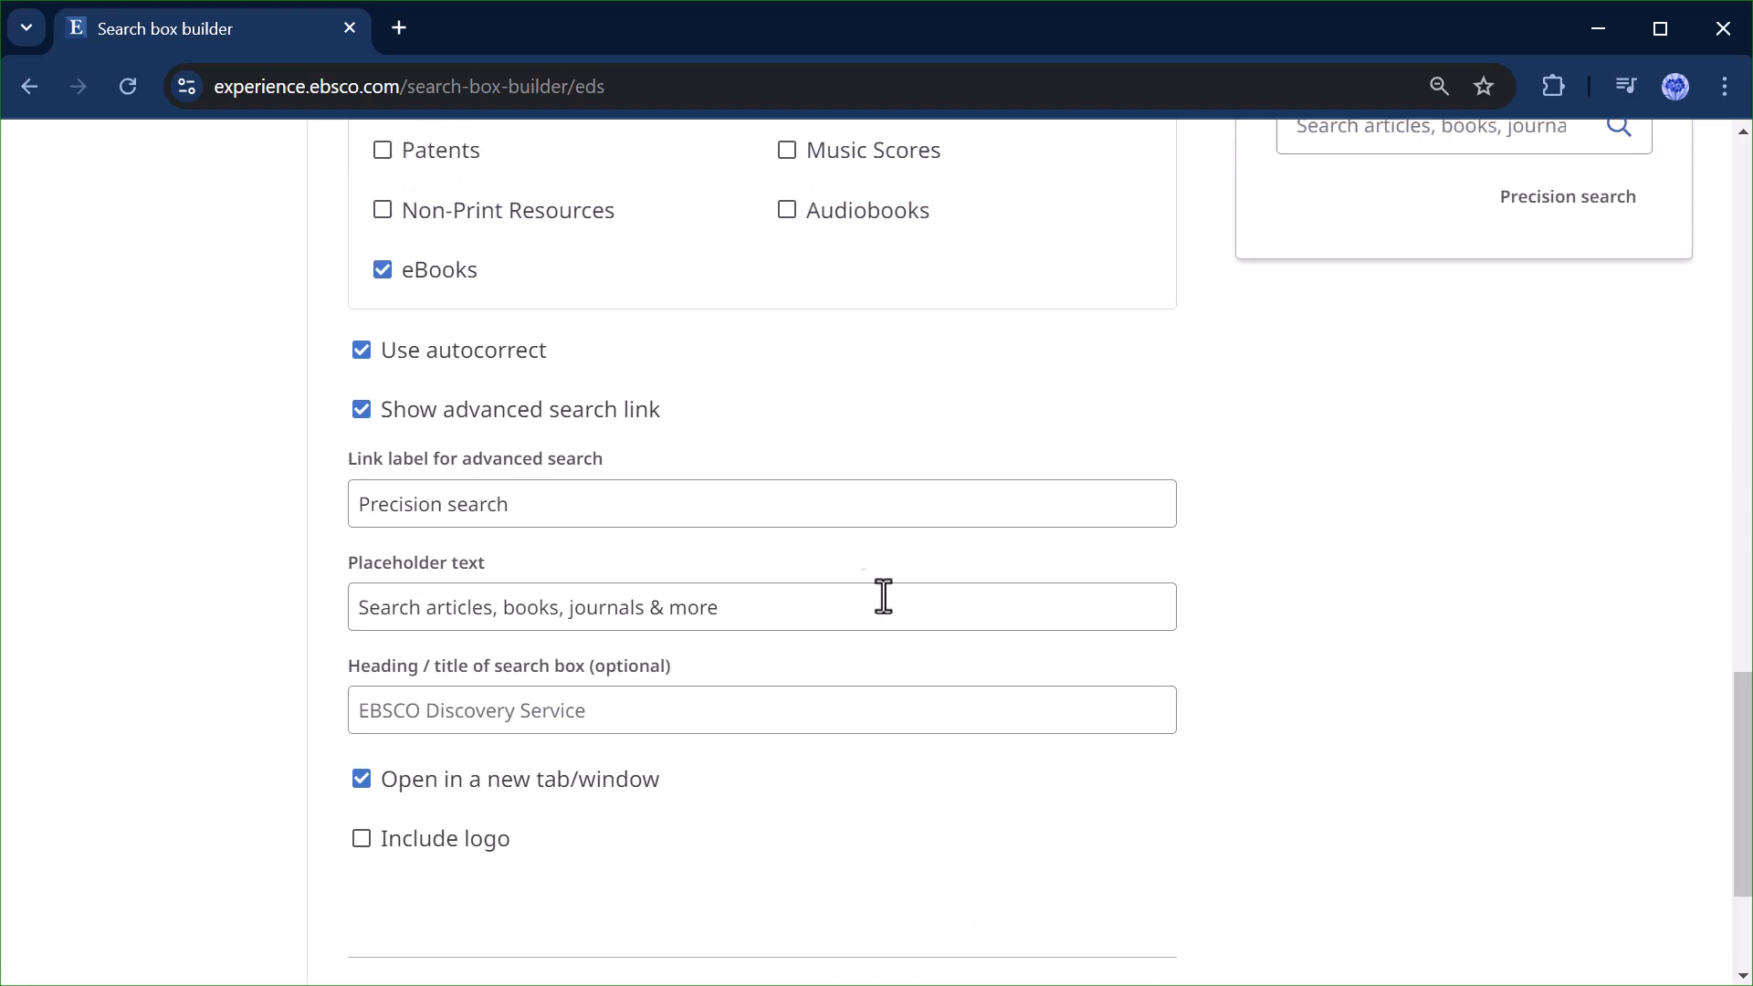
scroll(down, 3)
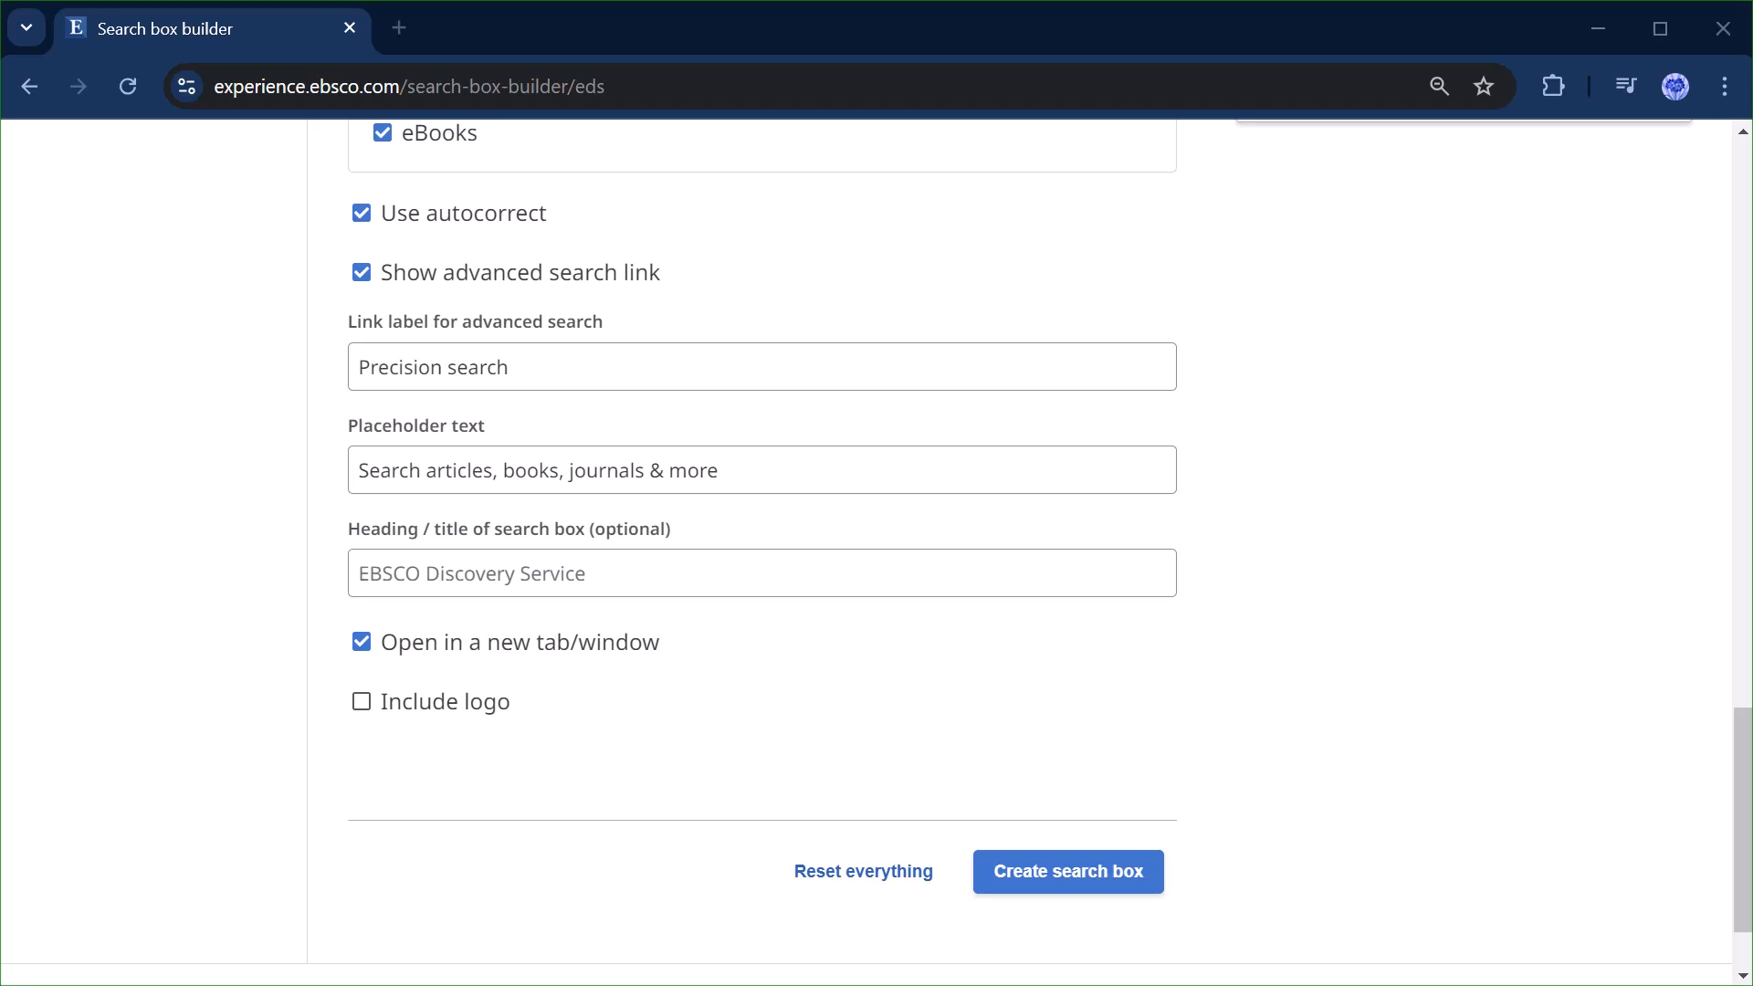
Set the heading 'Search Academic Journals and eBooks', keep new-tab results, and include the logo.
text(Search Academic Journals and eBooks)
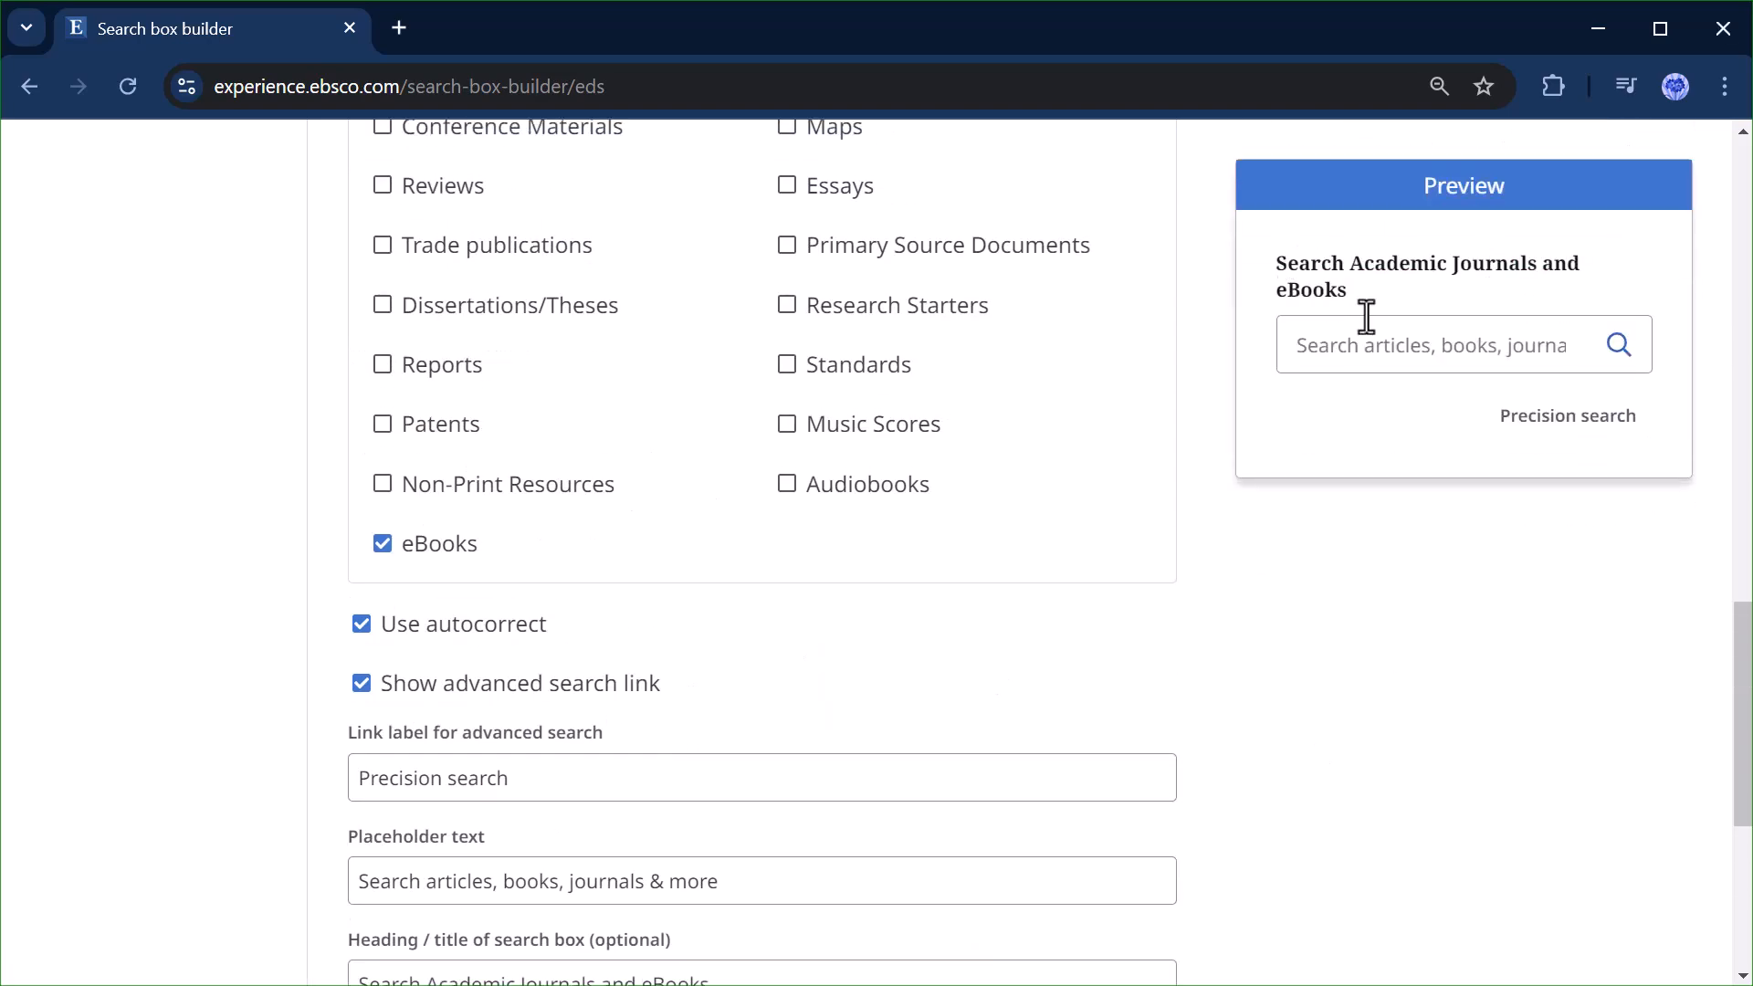
scroll(down, 3)
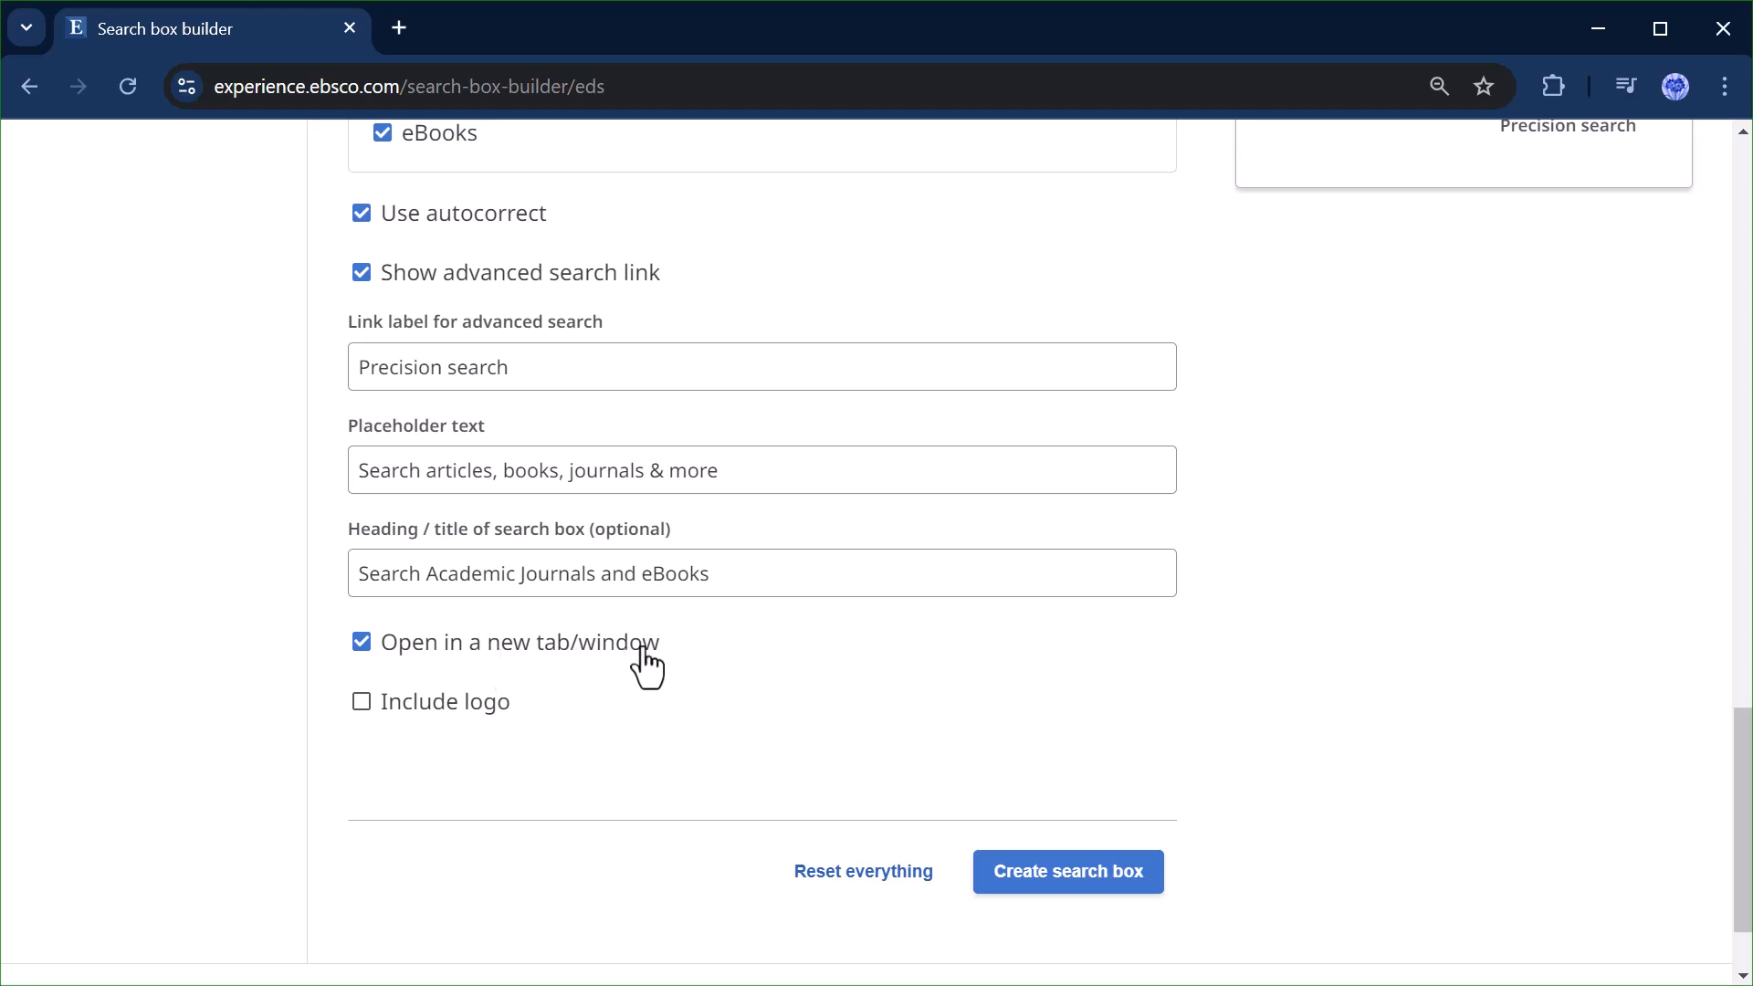
click(362, 641)
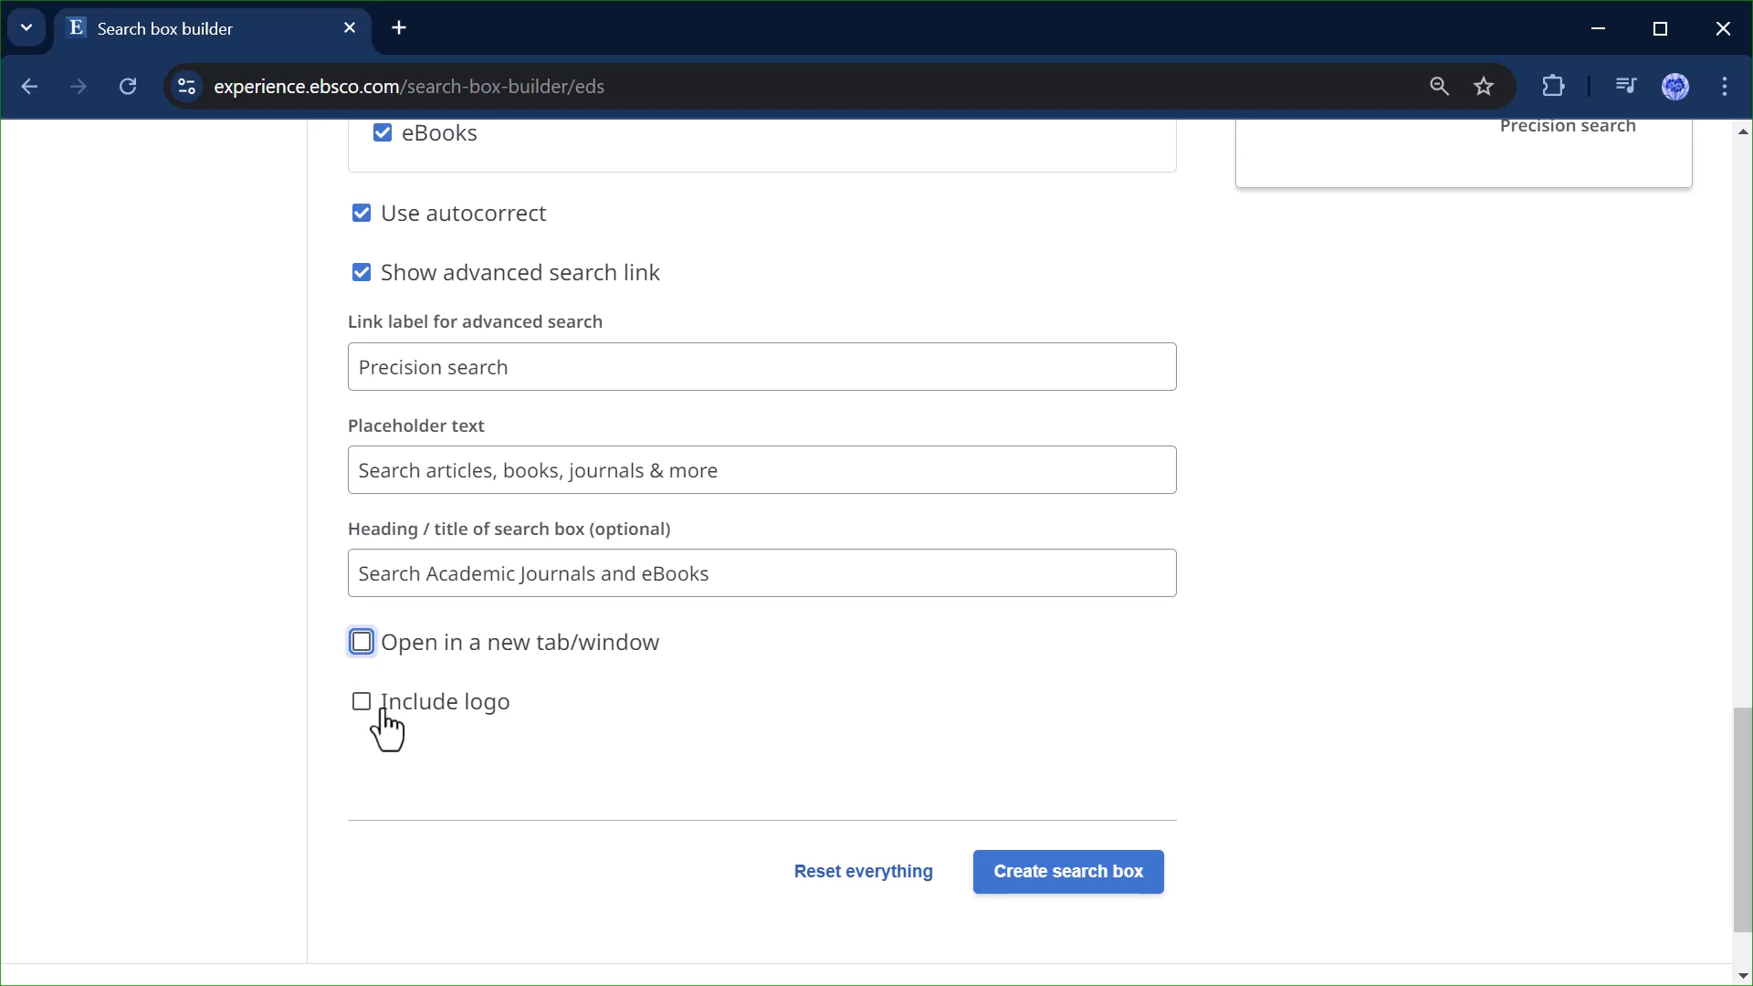
click(361, 641)
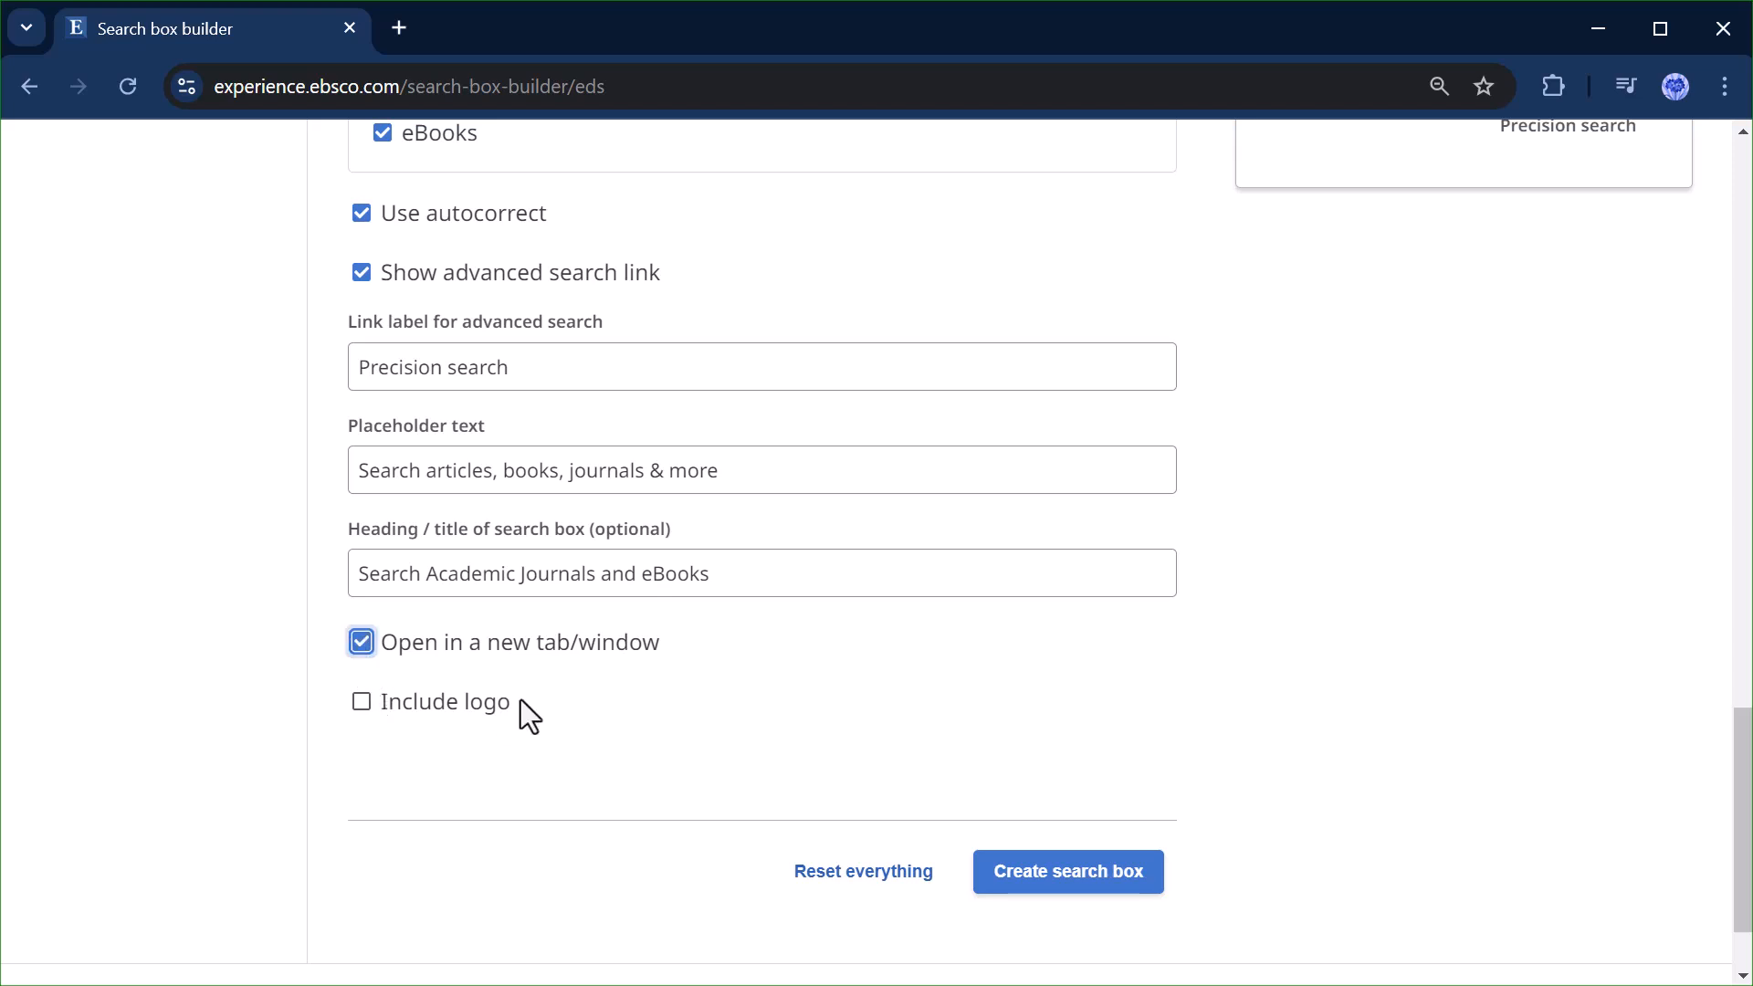
mouse_move(469, 738)
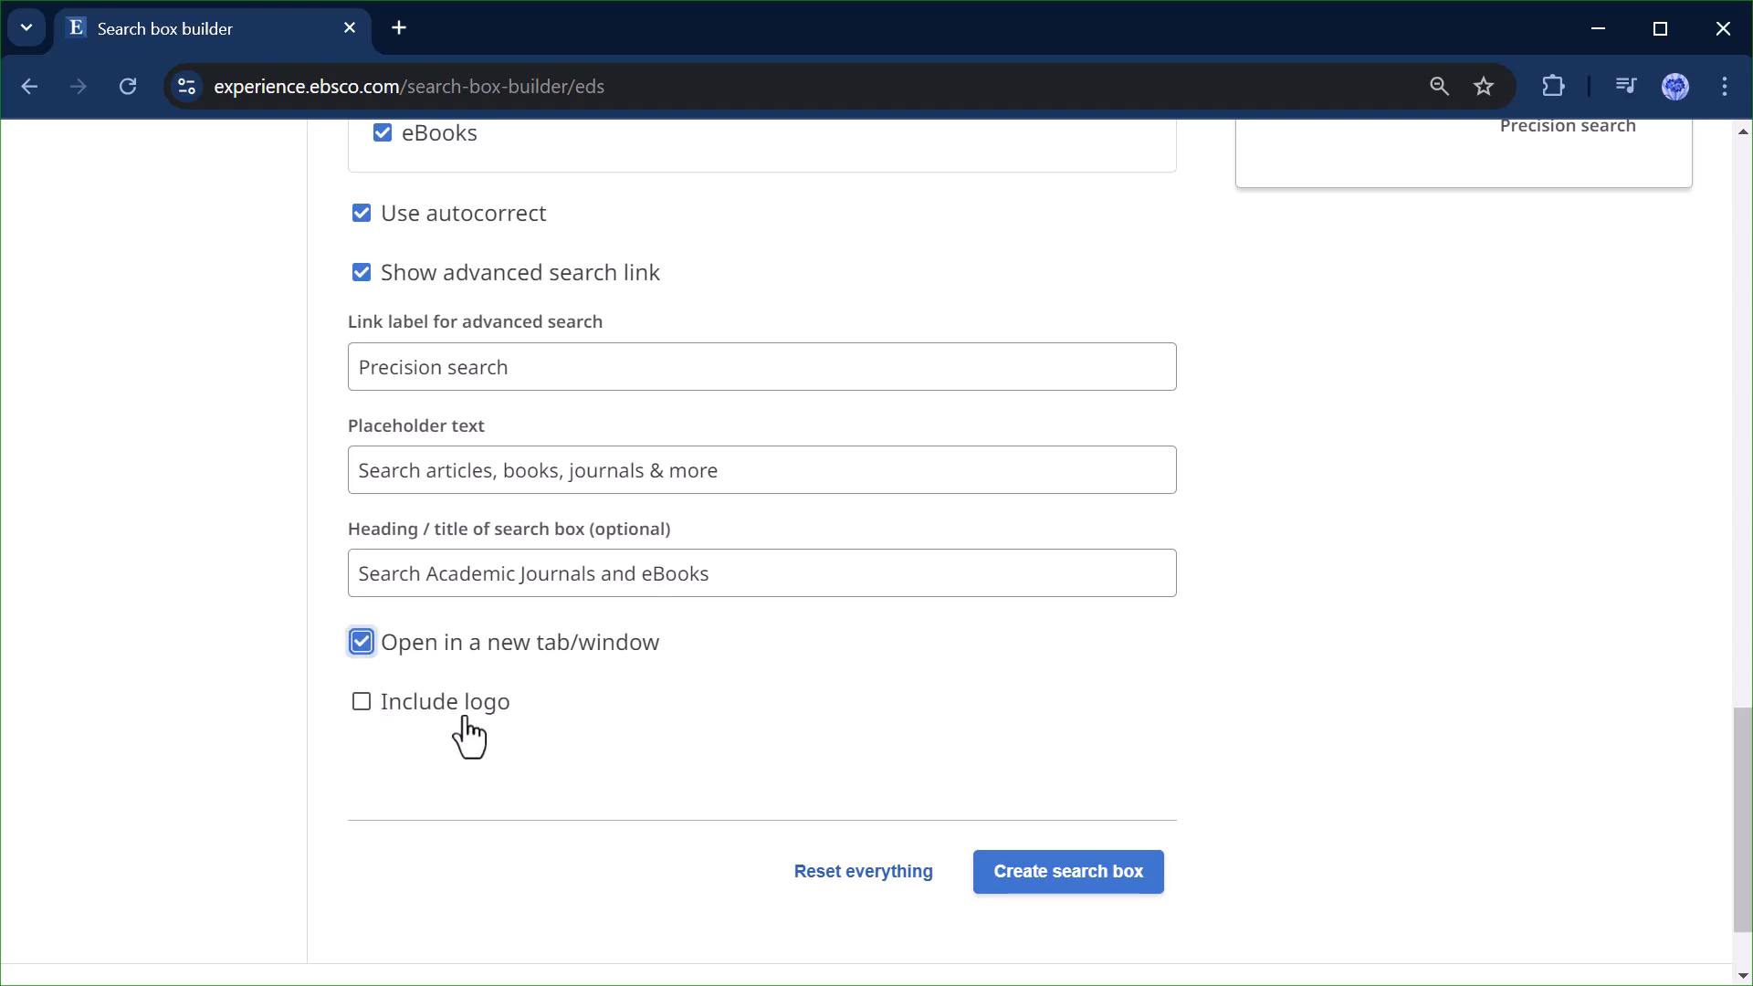
click(362, 702)
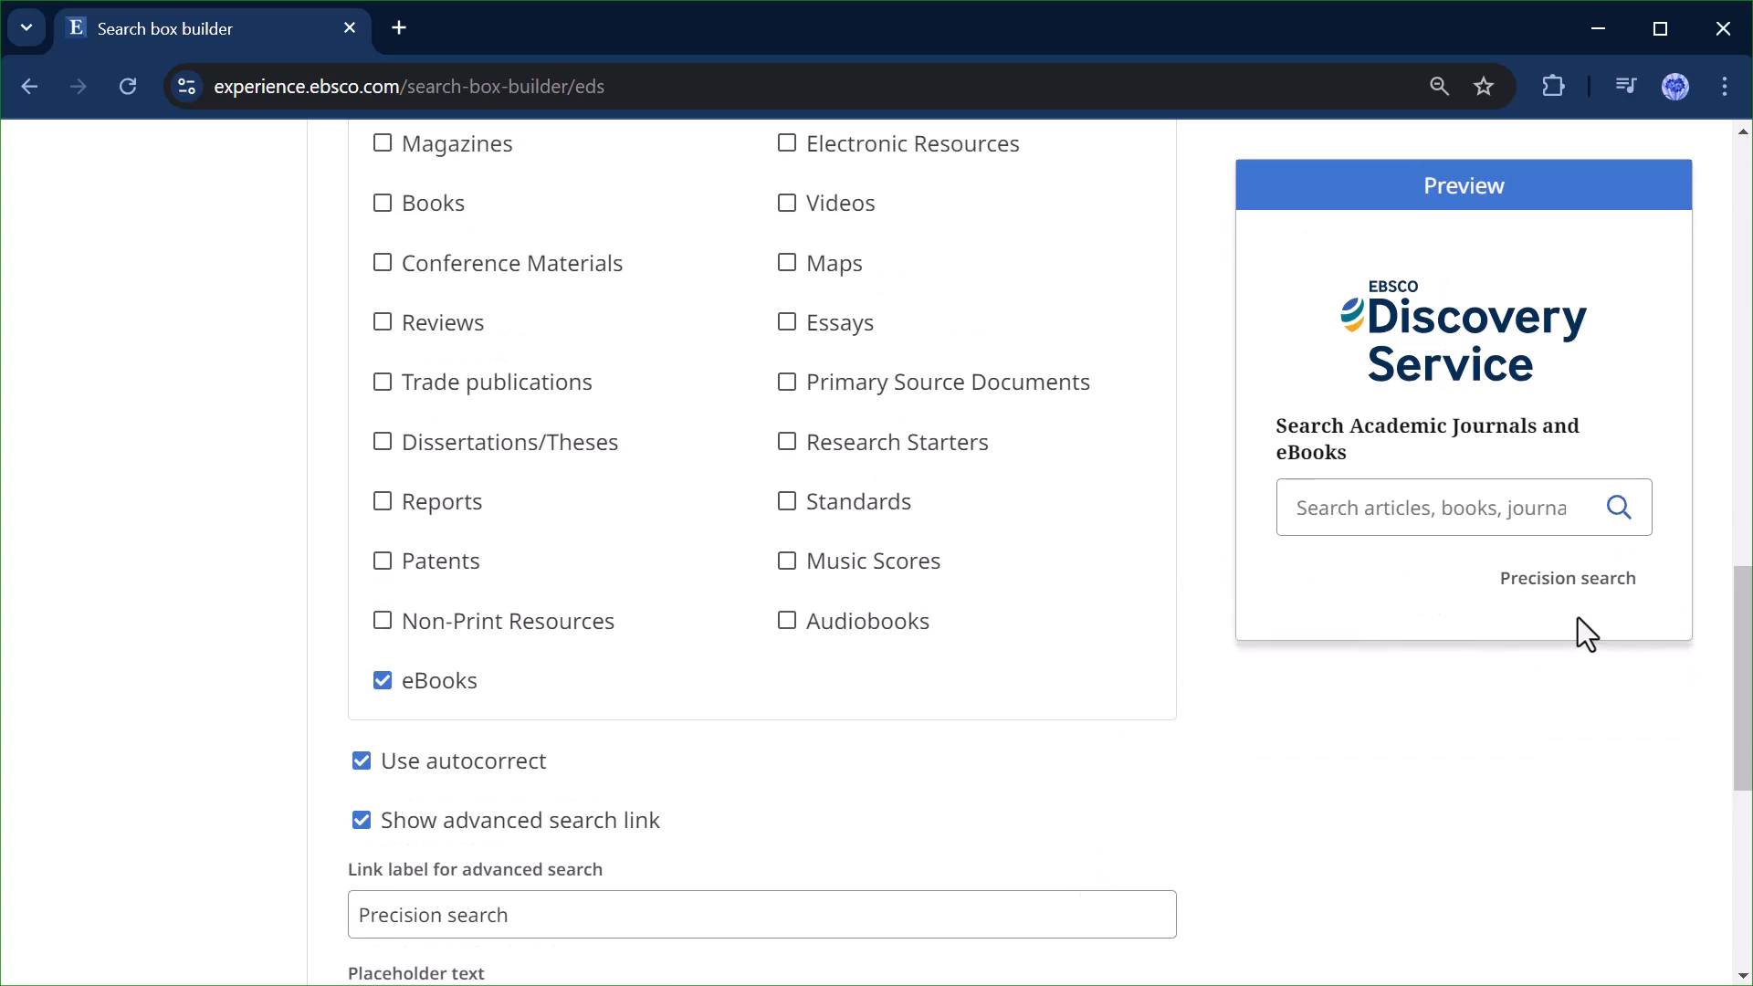
Run a test search from the preview box using the suggested term 'dog'.
click(1454, 505)
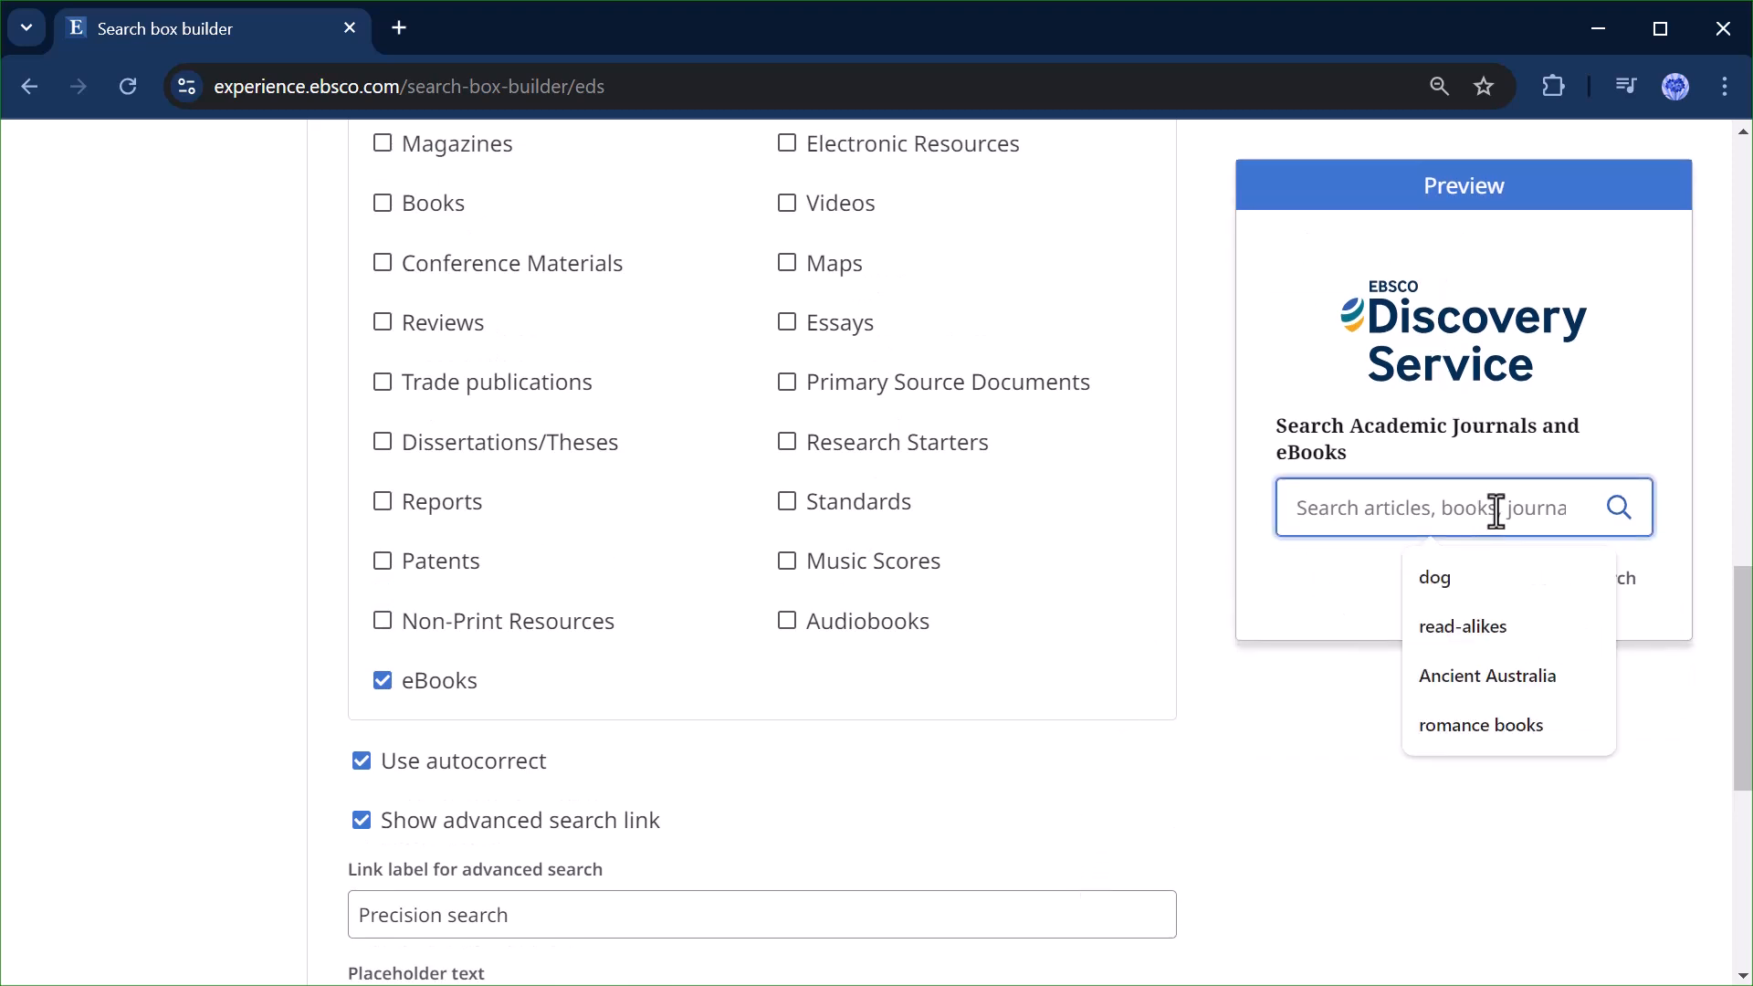
click(1433, 577)
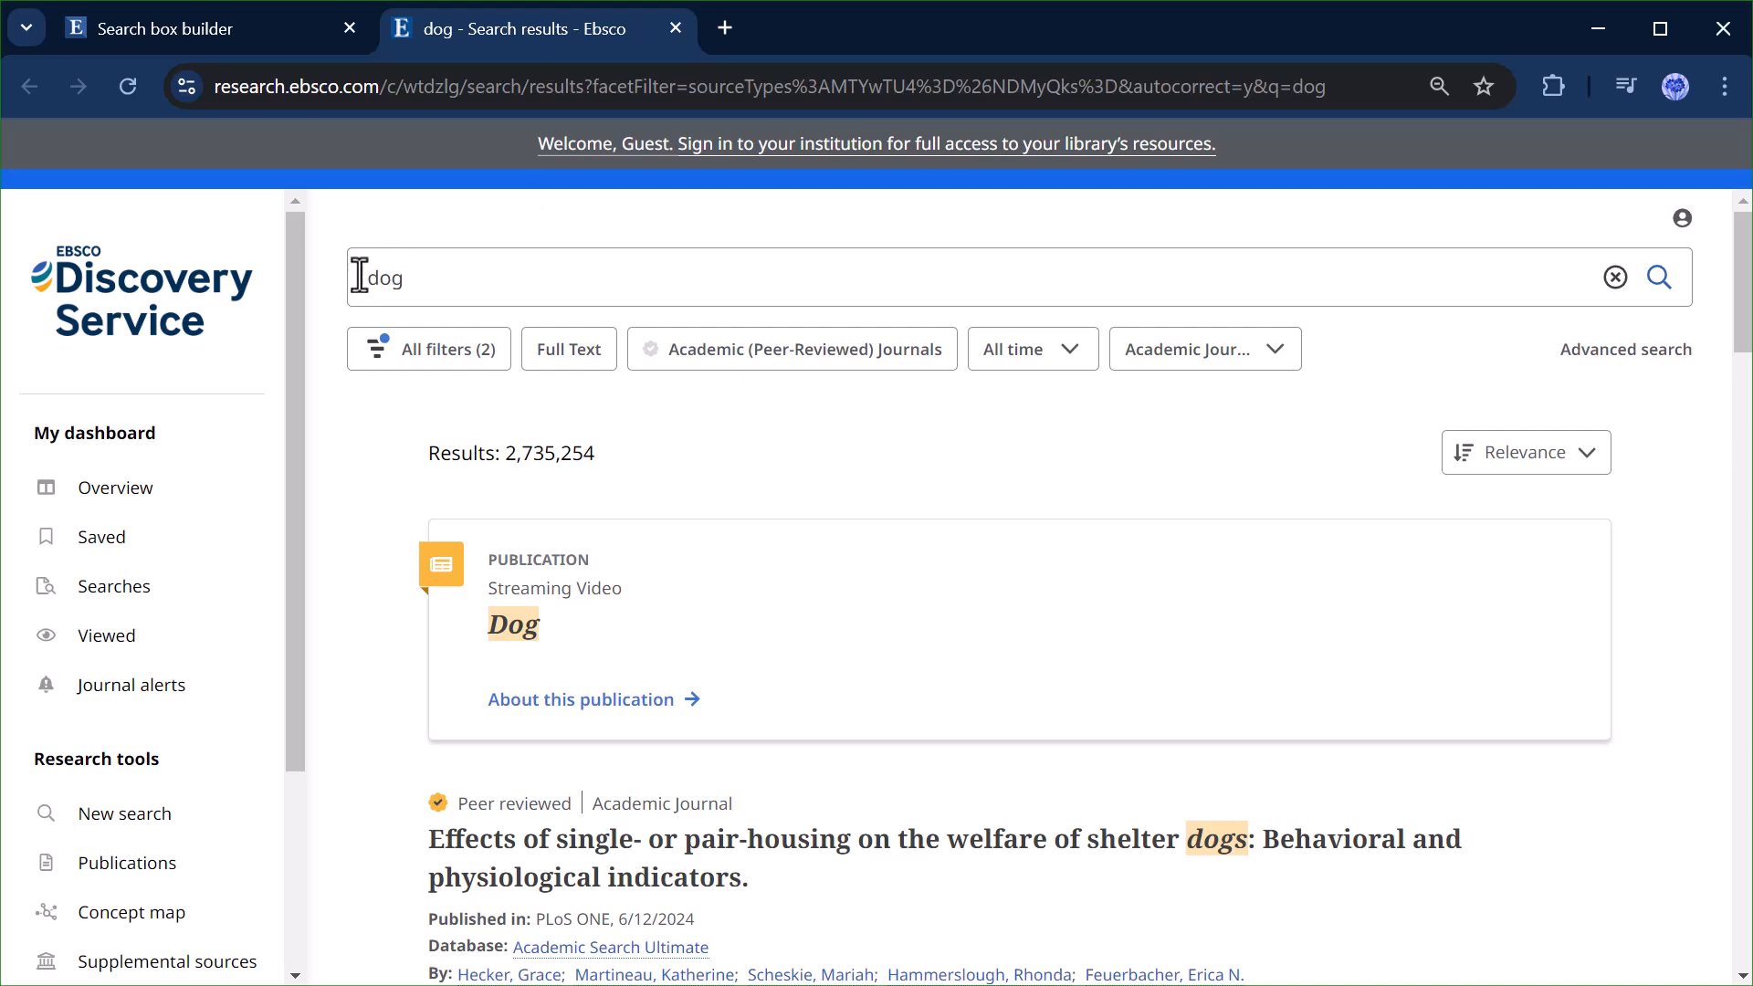
mouse_move(1013, 436)
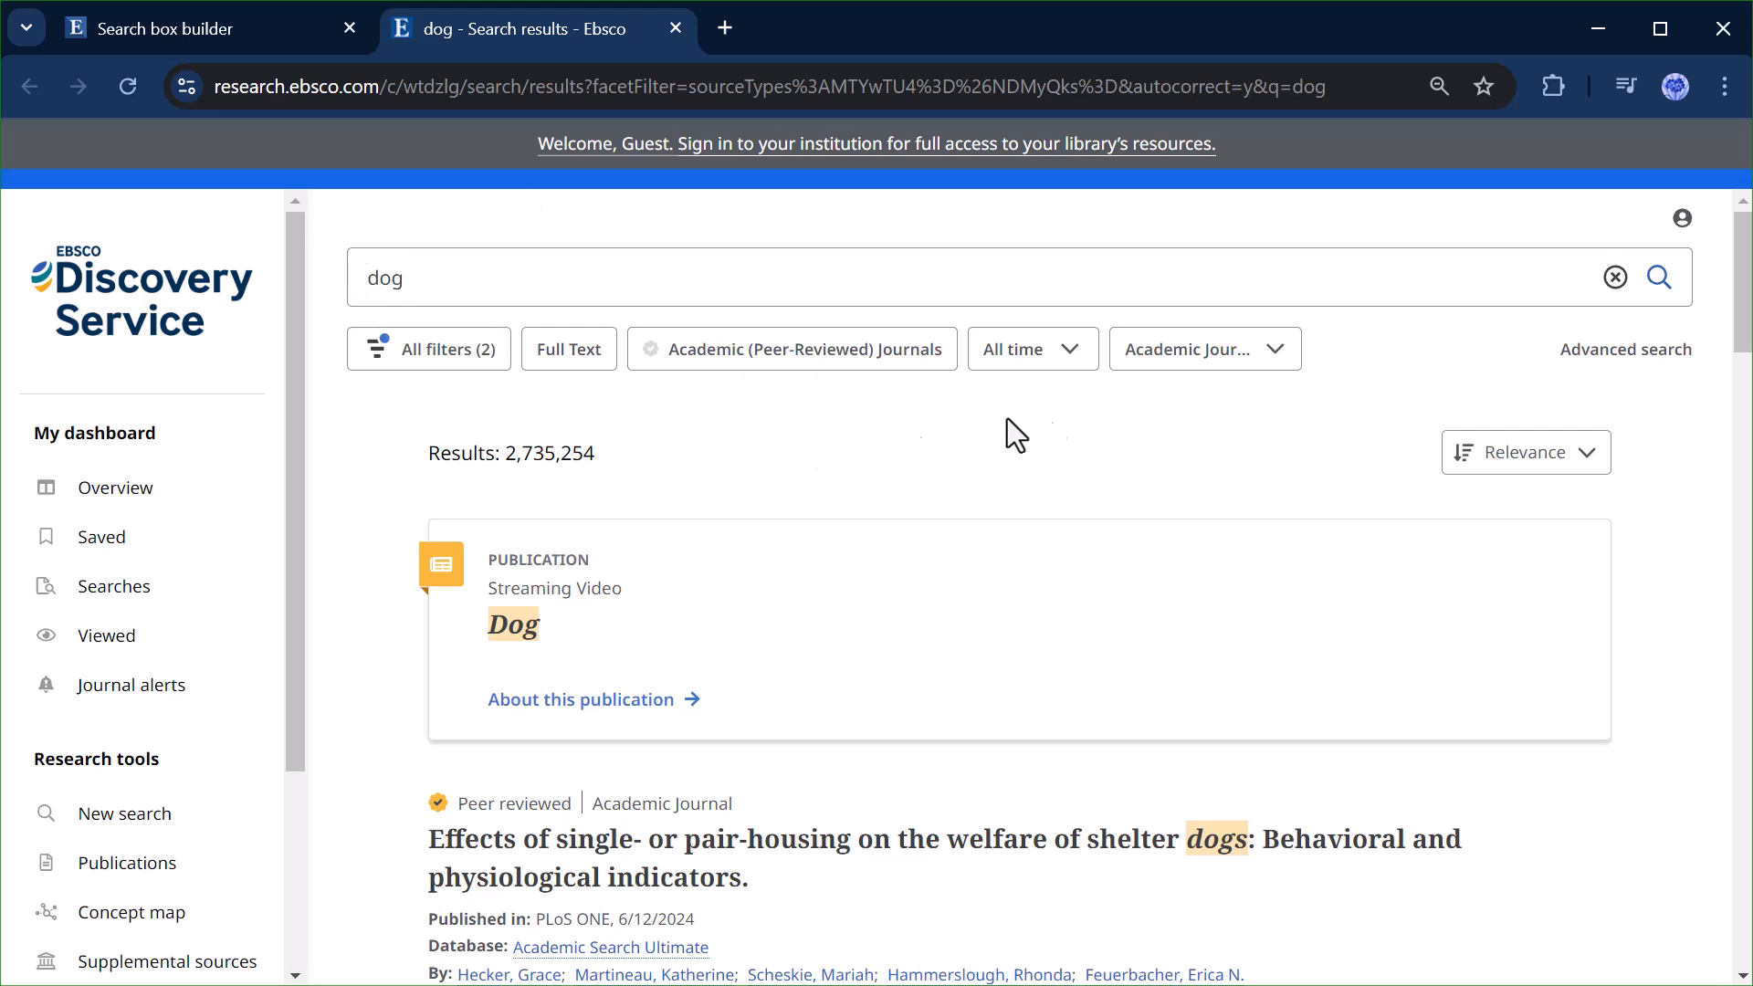
Check the source type filter shows Academic Journals and eBooks, then close the results tab.
click(1204, 347)
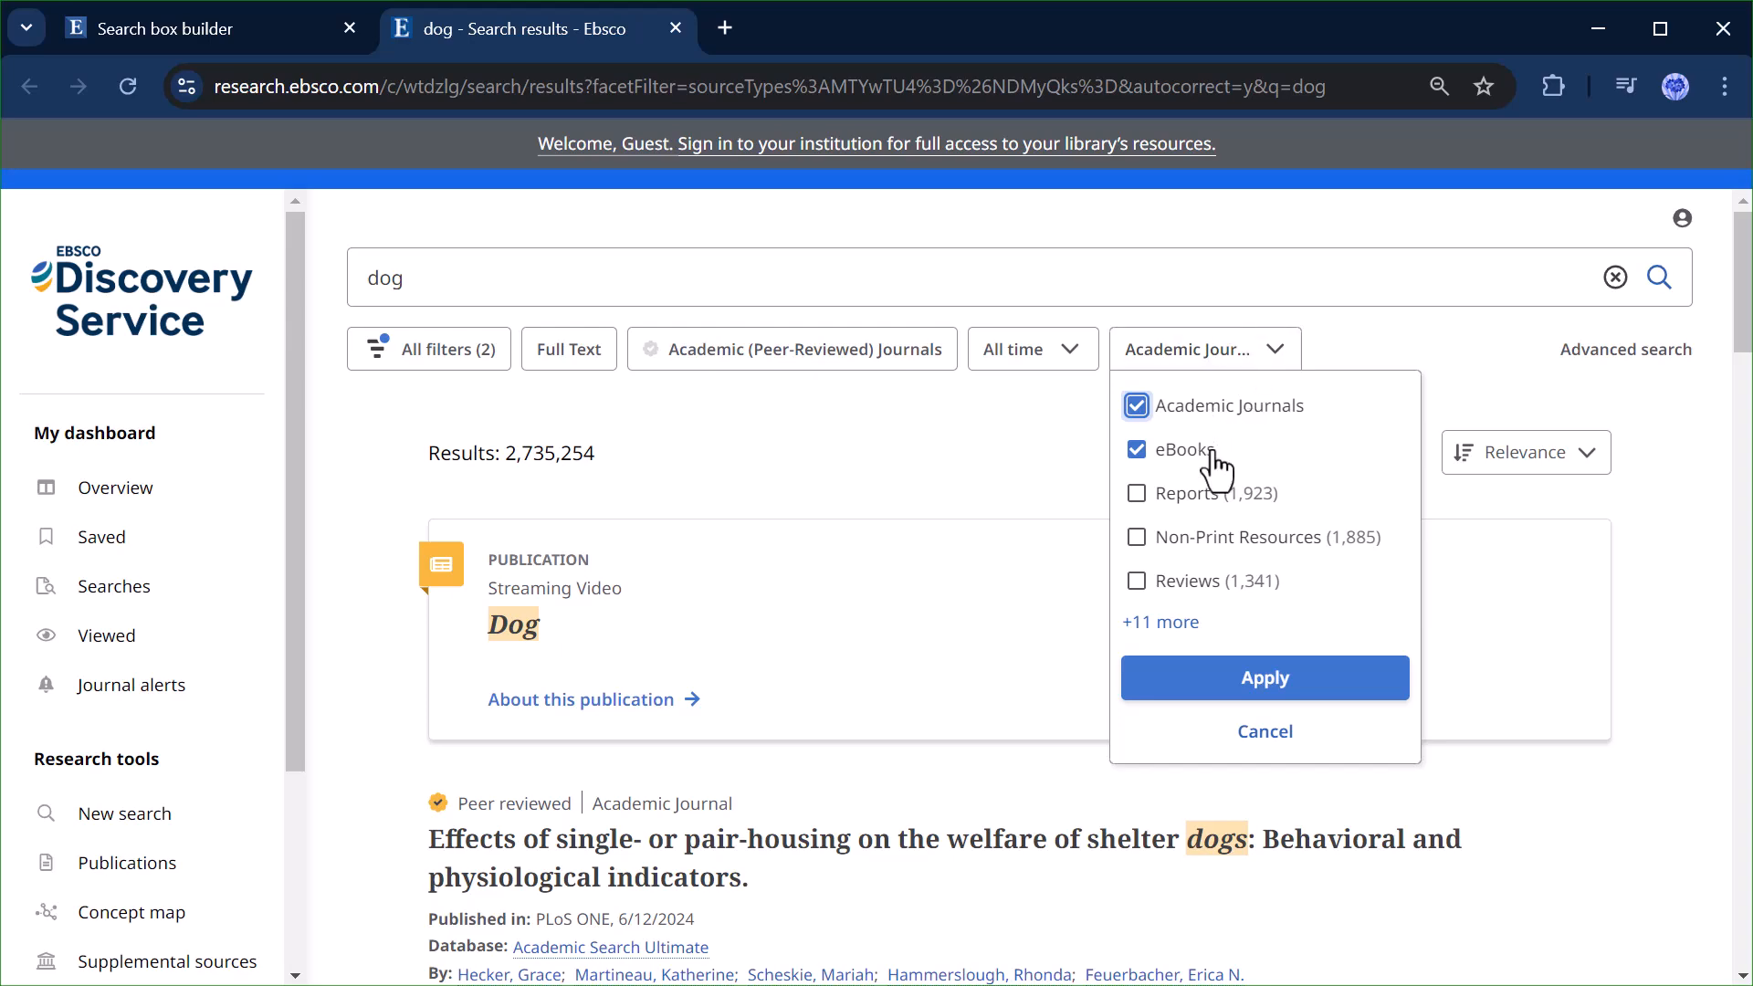
click(674, 27)
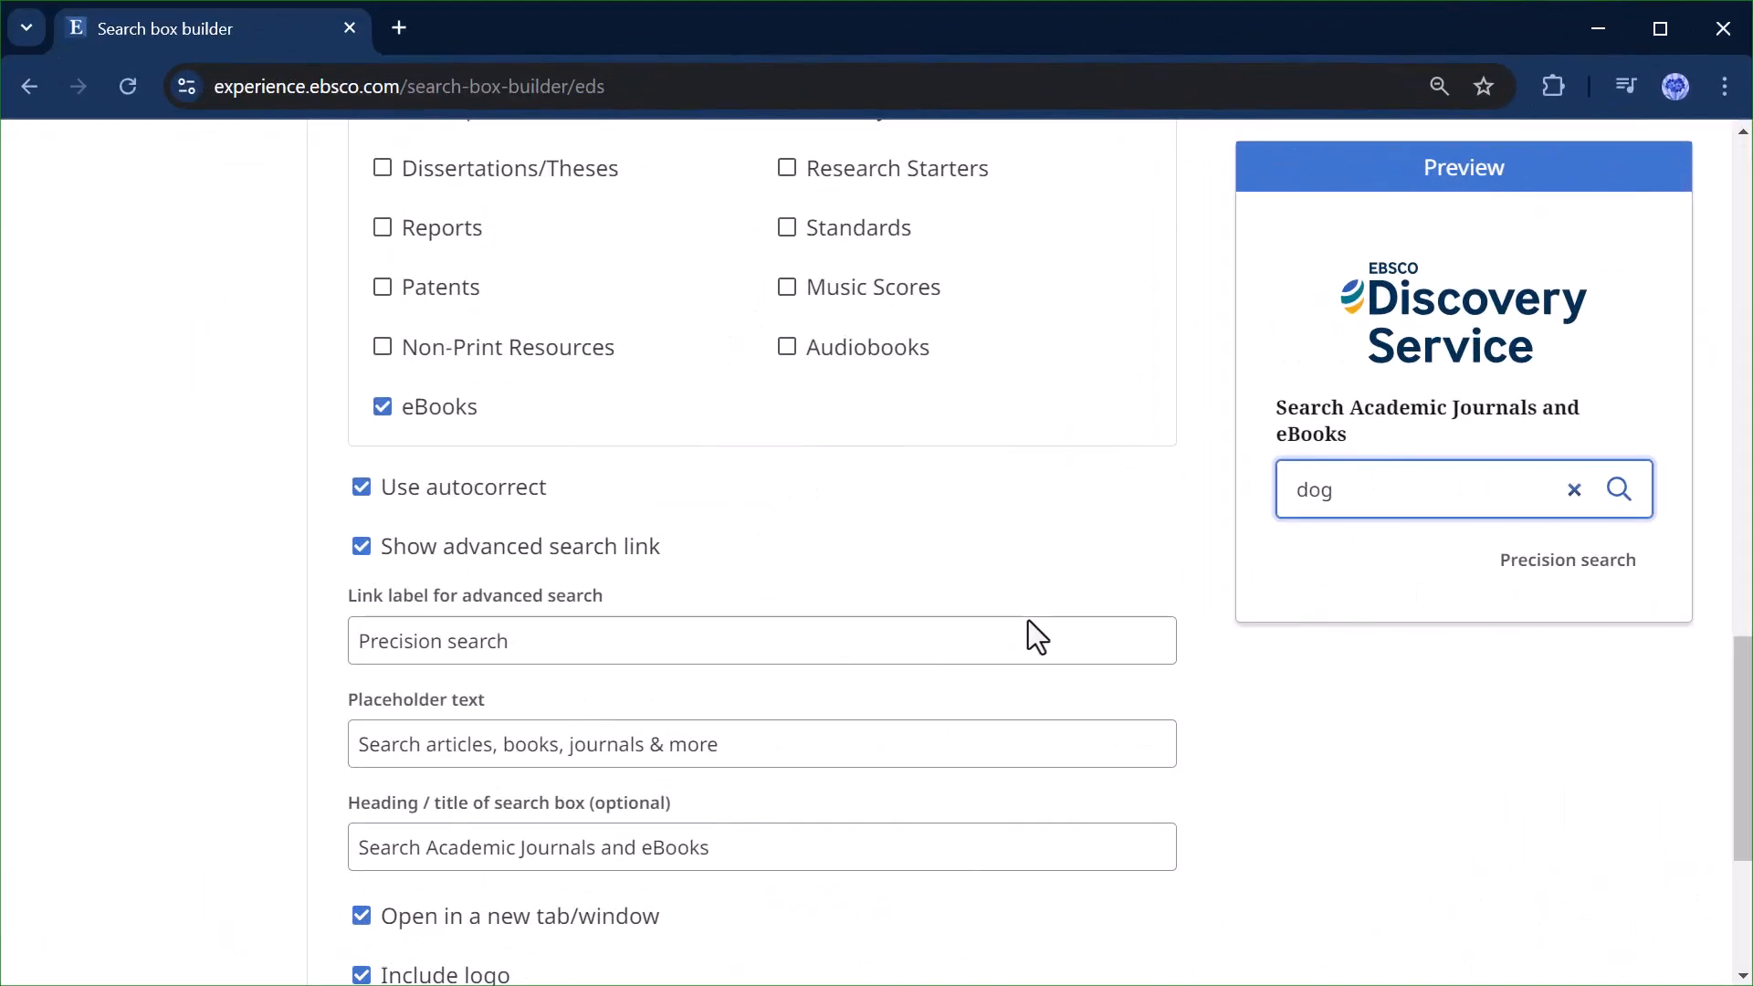
Create the search box to generate its HTML code and copy the code.
scroll(down, 3)
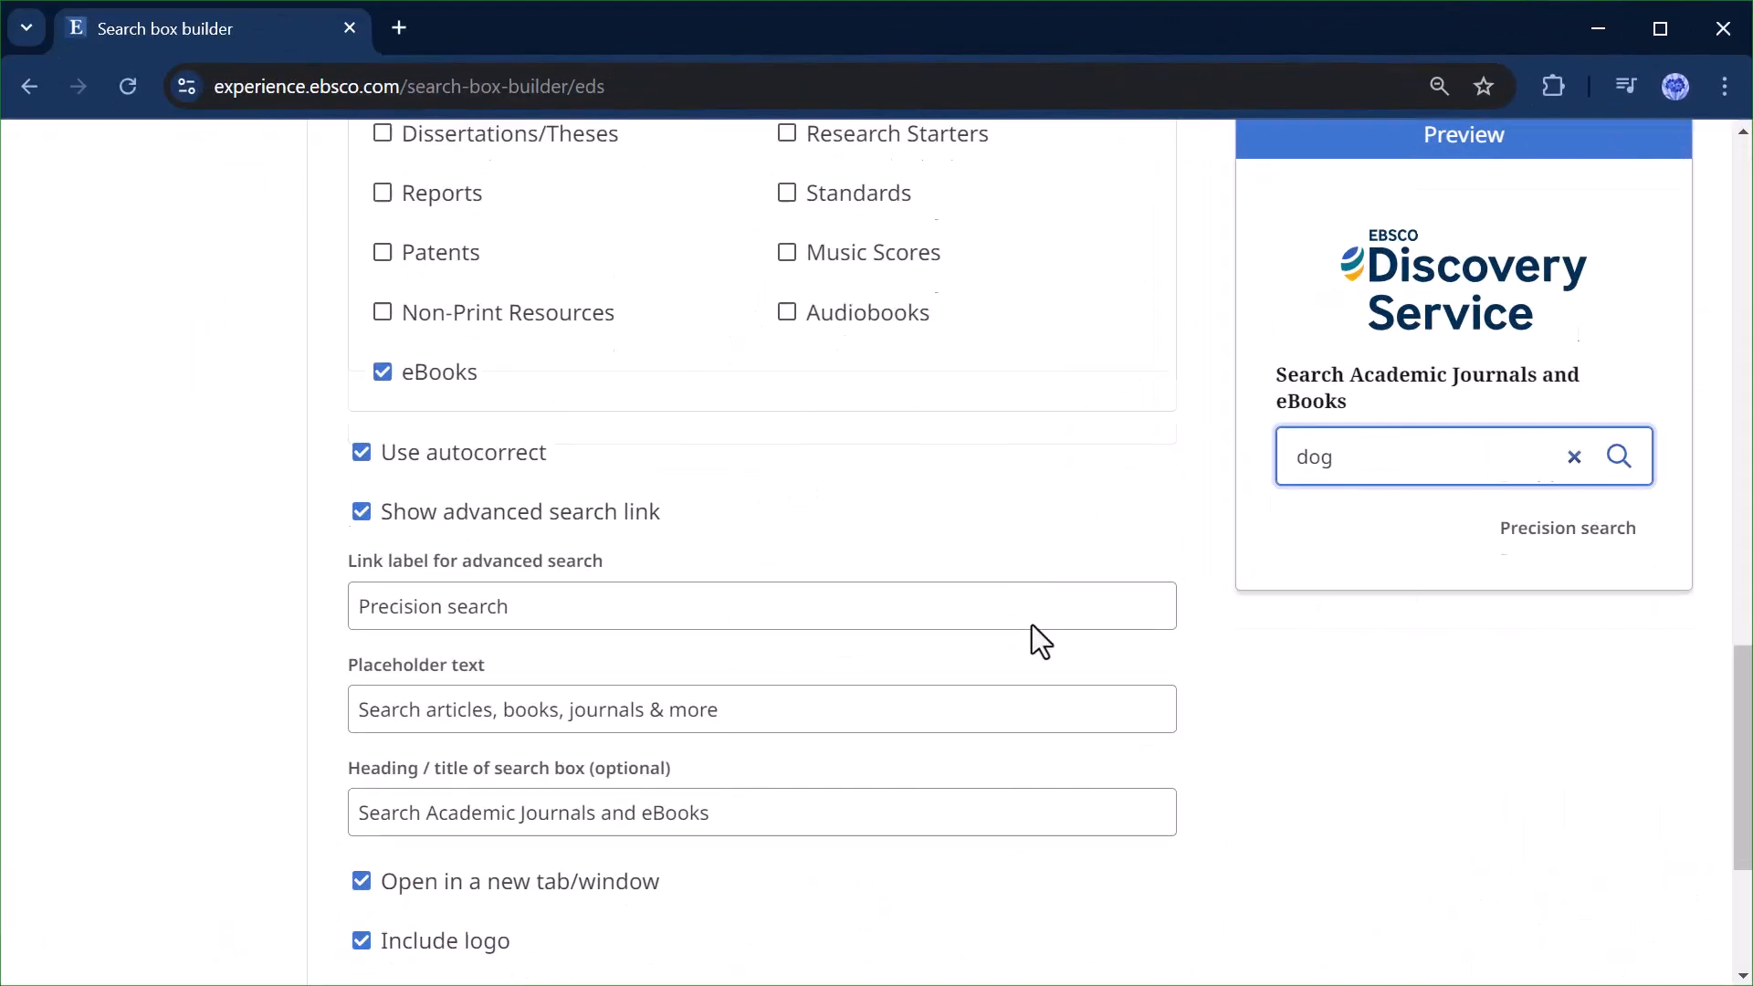
scroll(down, 3)
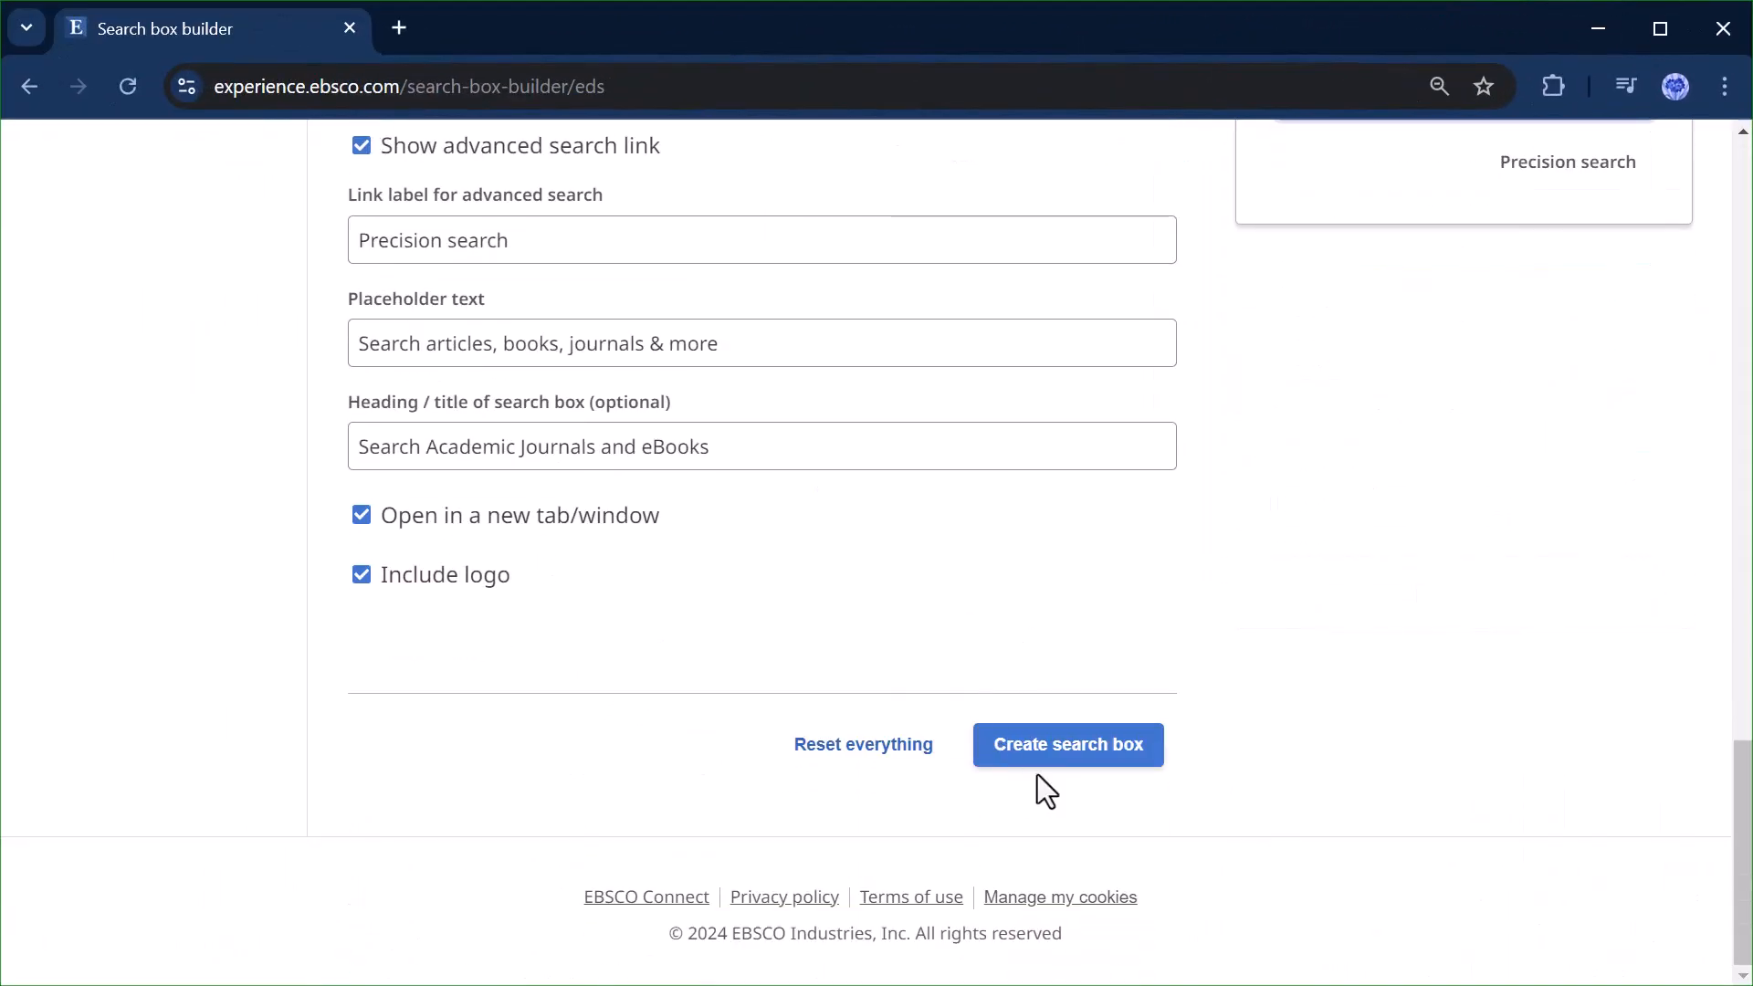
click(1066, 745)
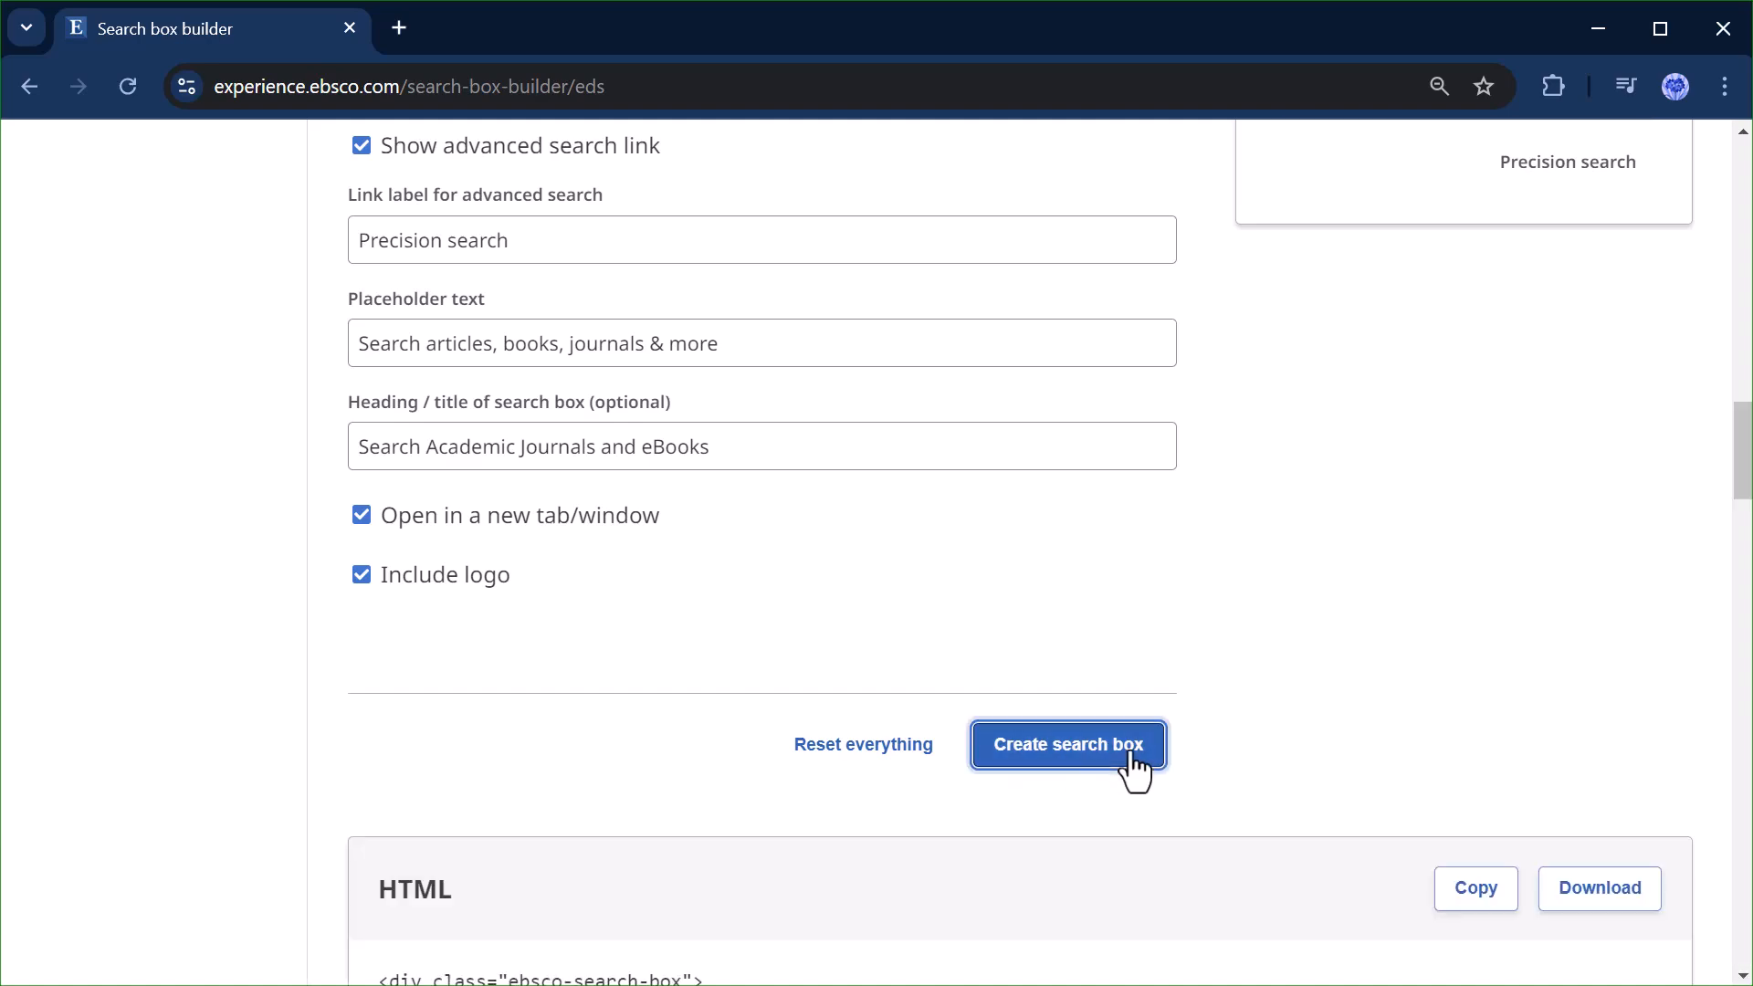
click(1066, 743)
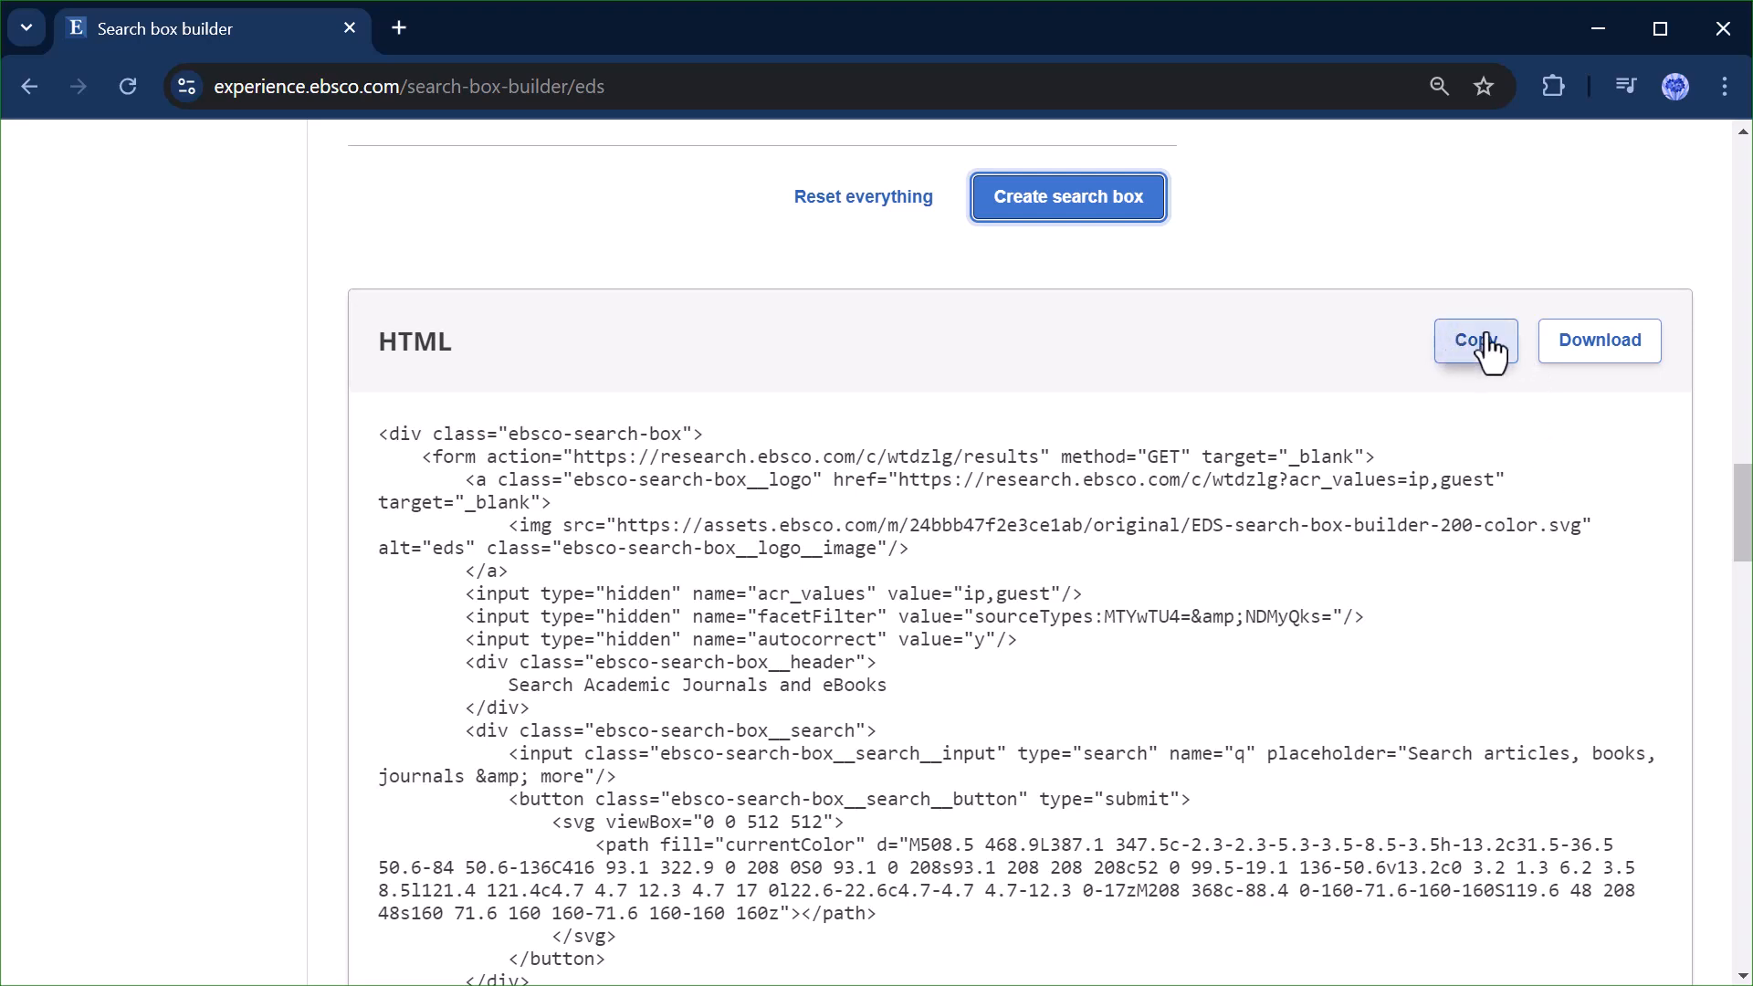
click(1475, 340)
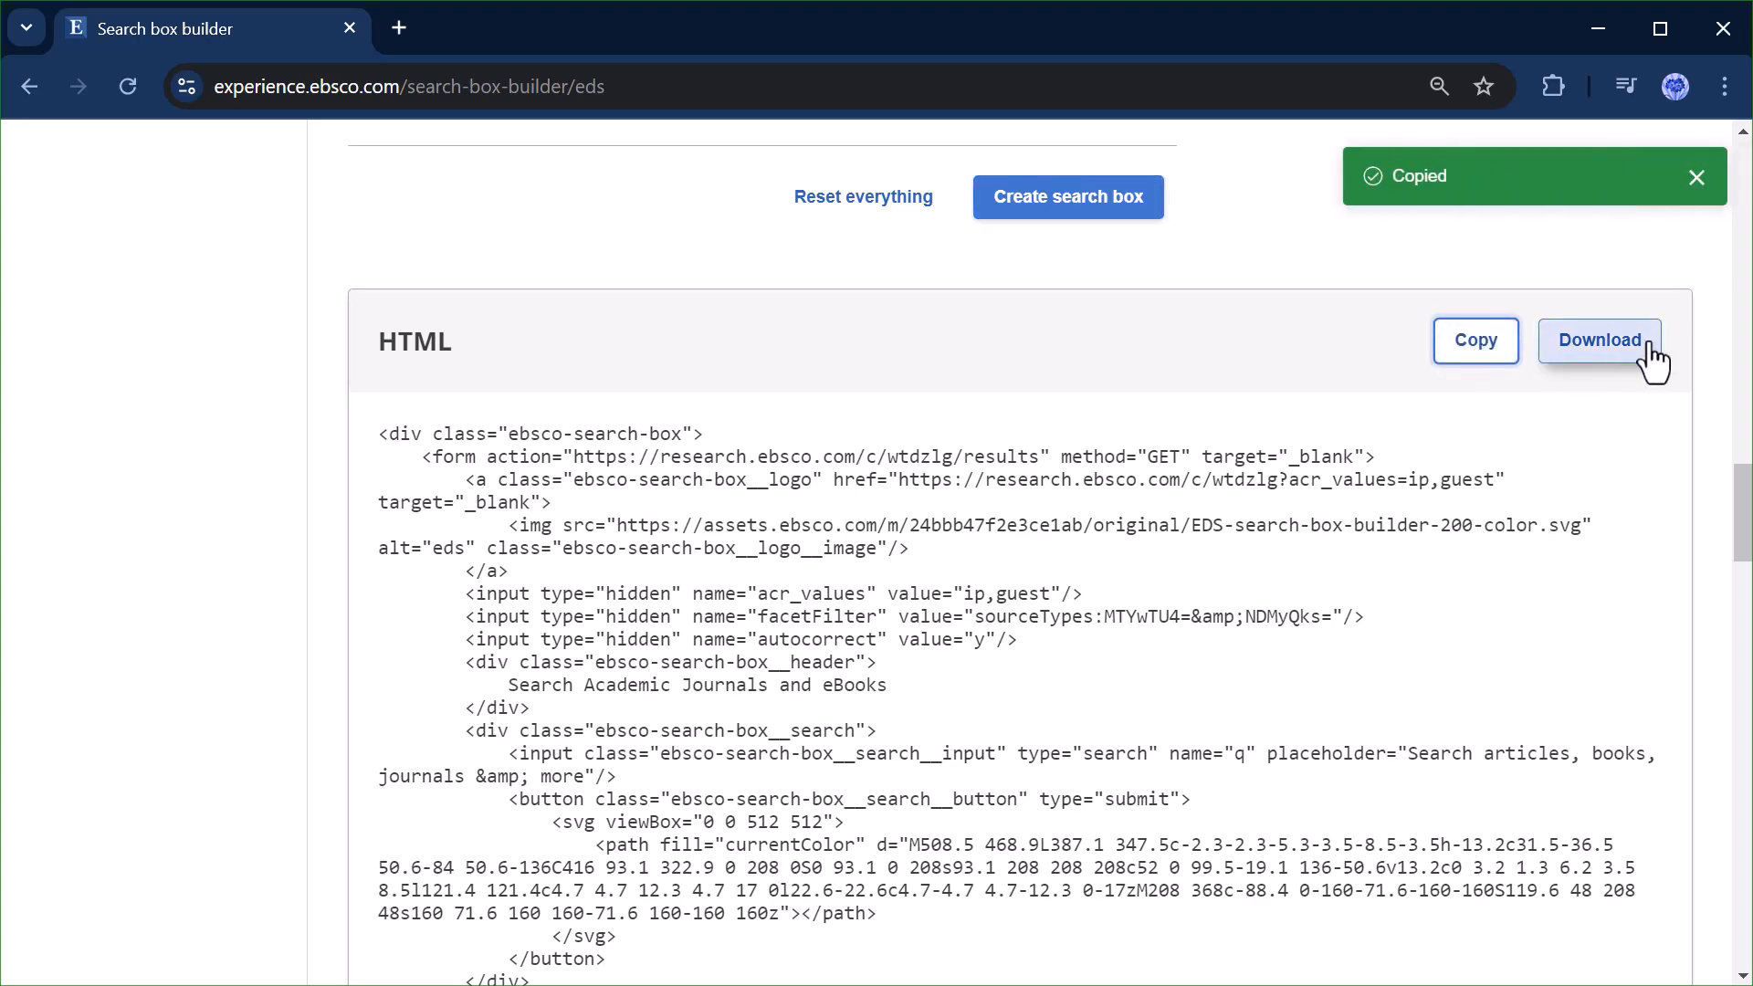